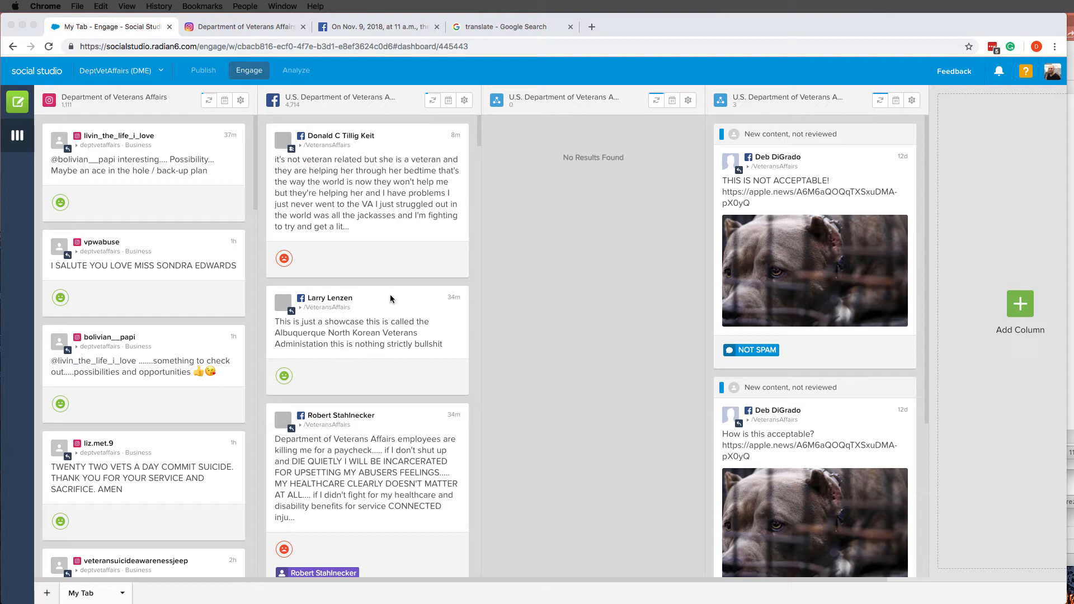
mouse_move(395, 296)
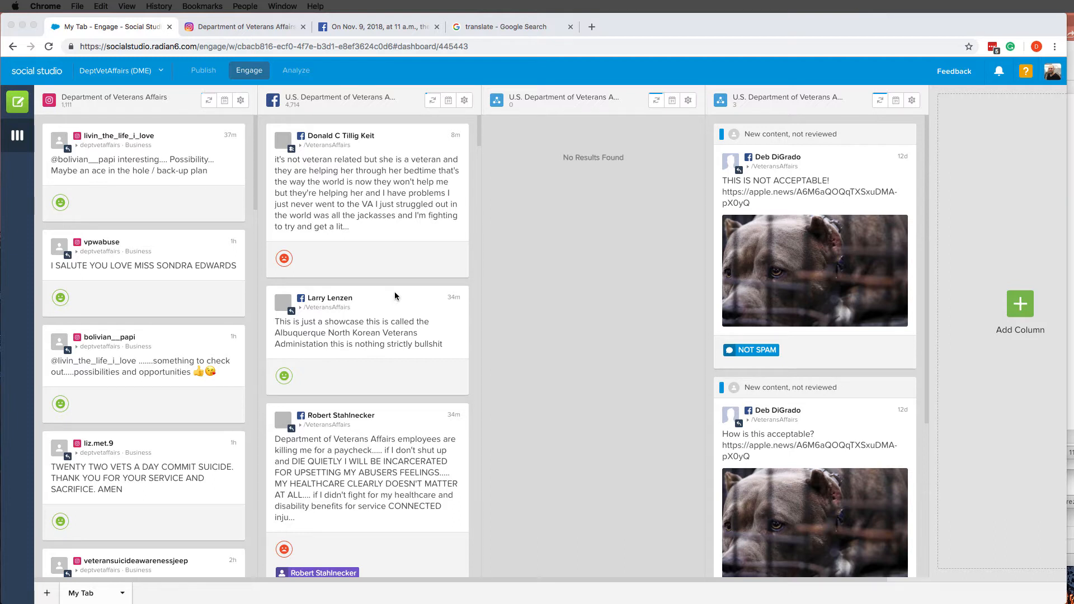
mouse_move(376, 278)
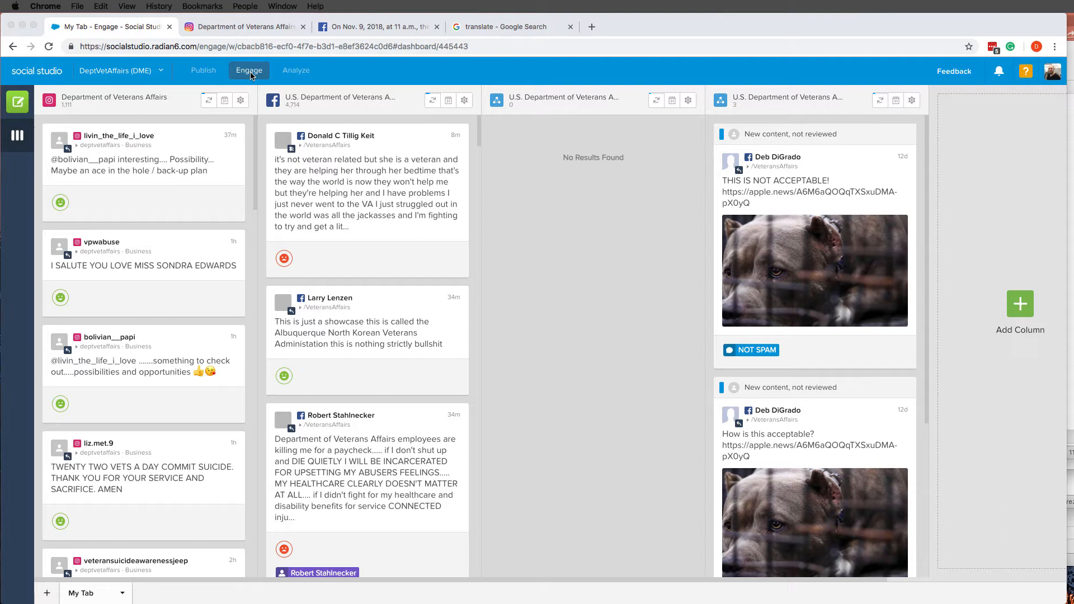
mouse_move(401, 128)
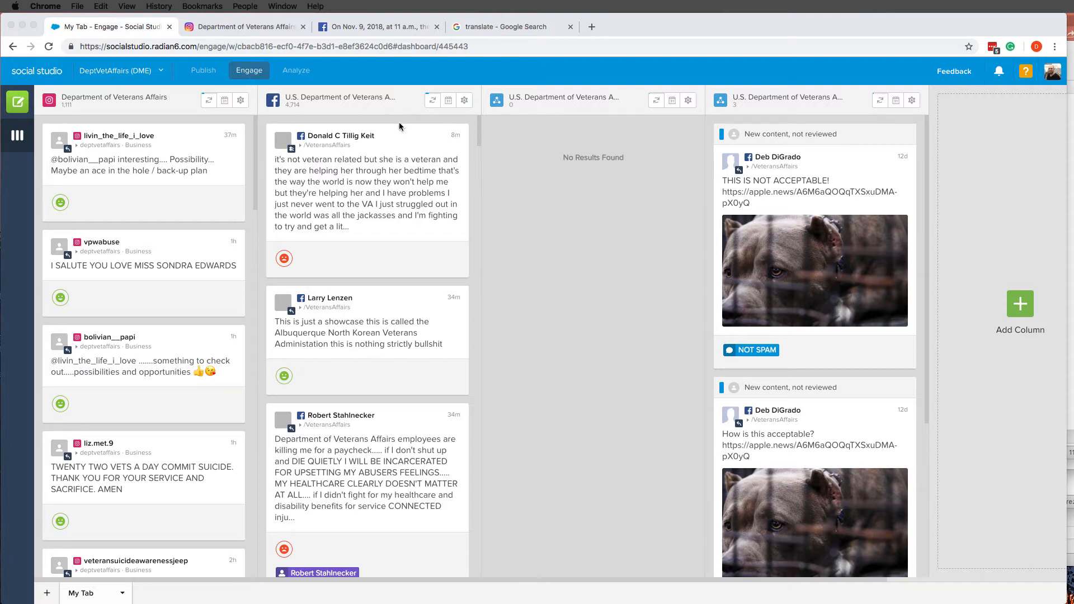
mouse_move(478, 150)
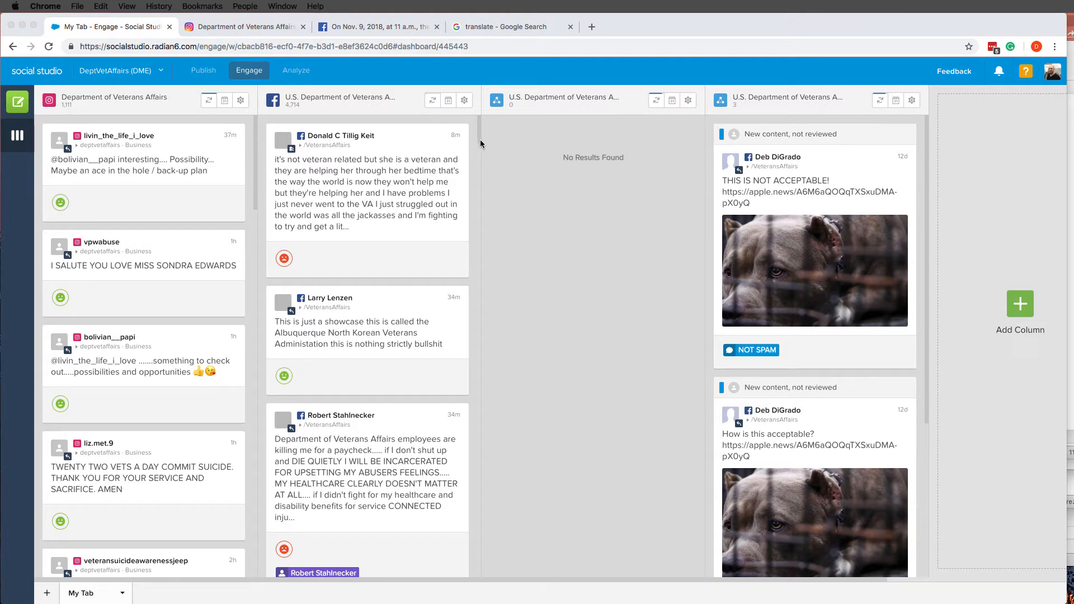
mouse_move(254, 146)
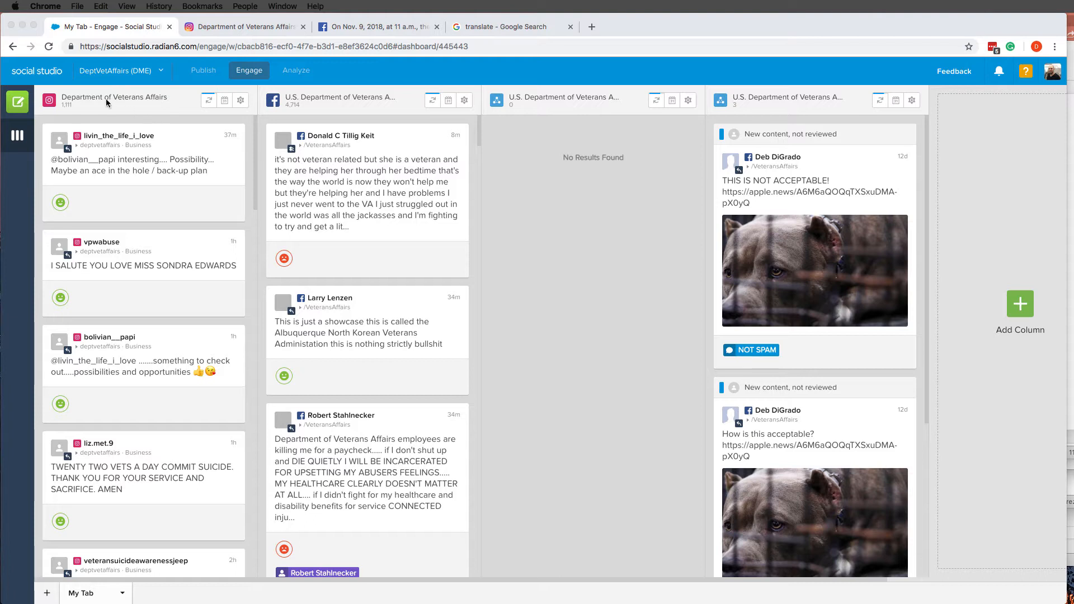
mouse_move(135, 105)
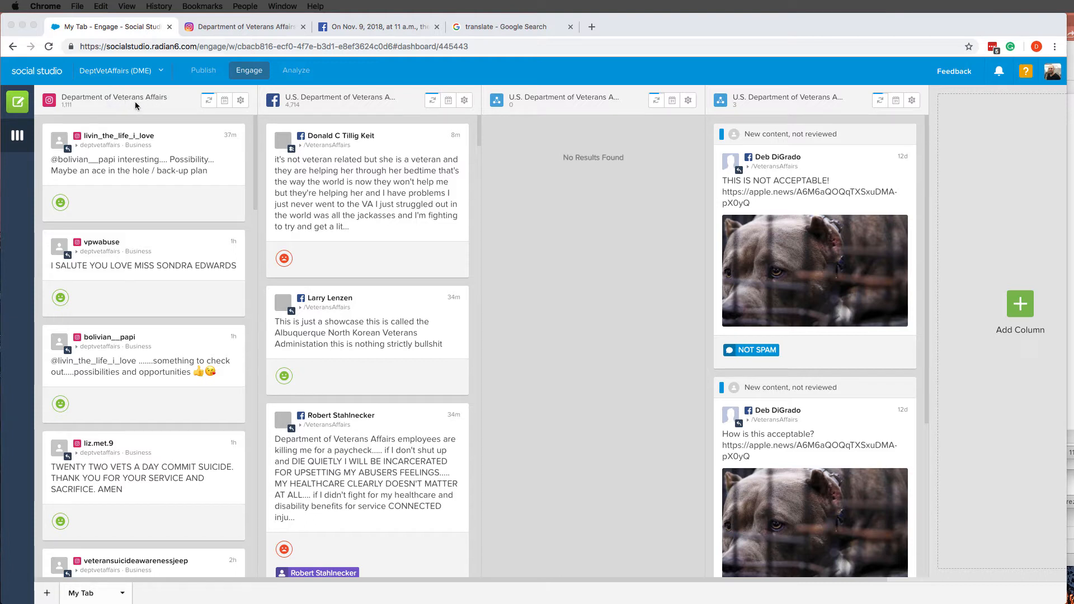
mouse_move(305, 108)
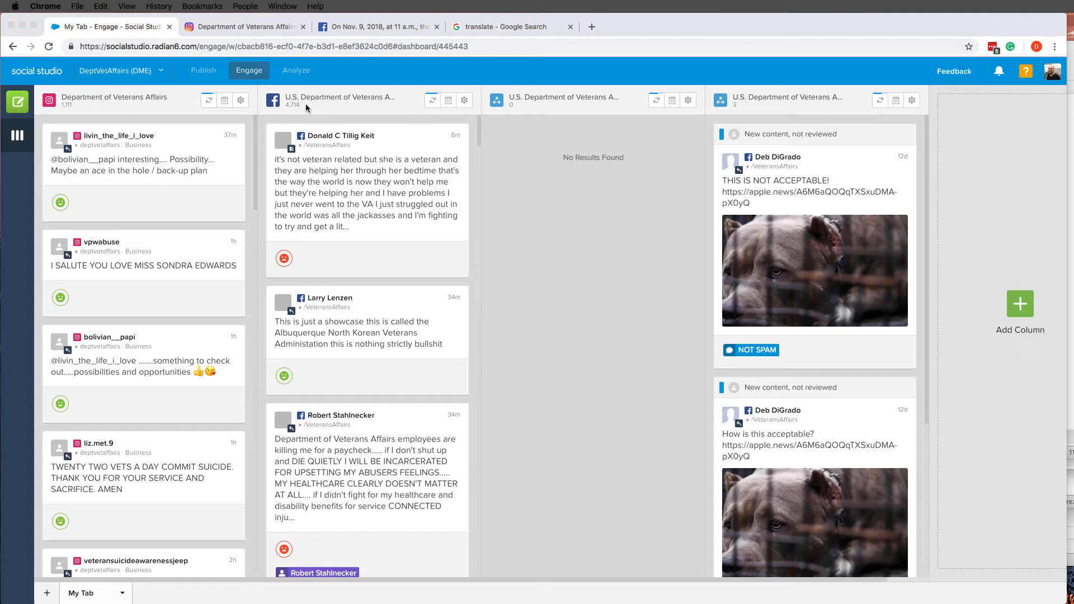
mouse_move(535, 103)
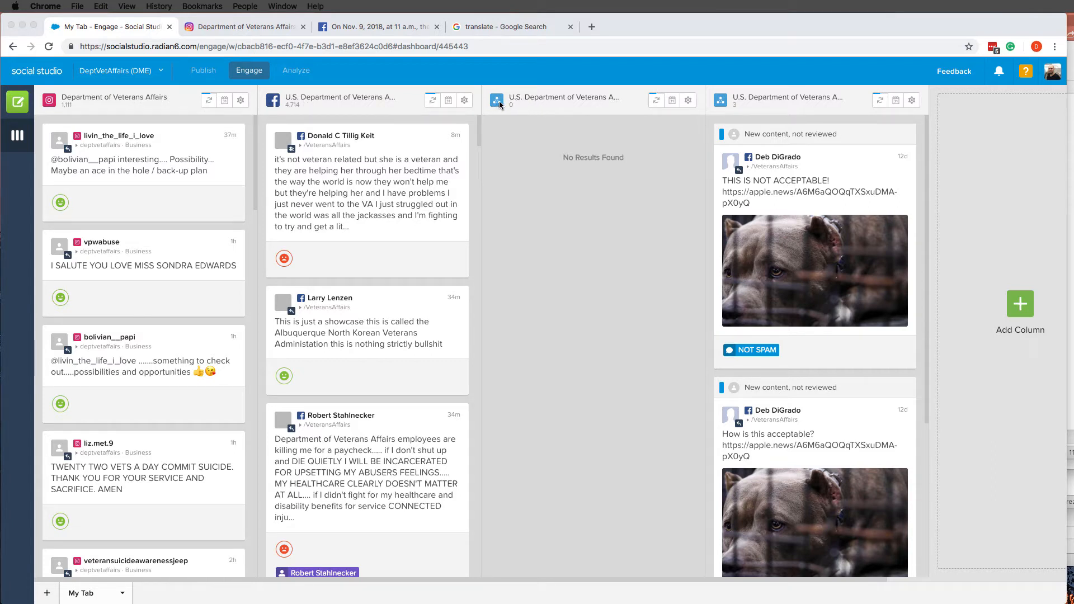
mouse_move(571, 104)
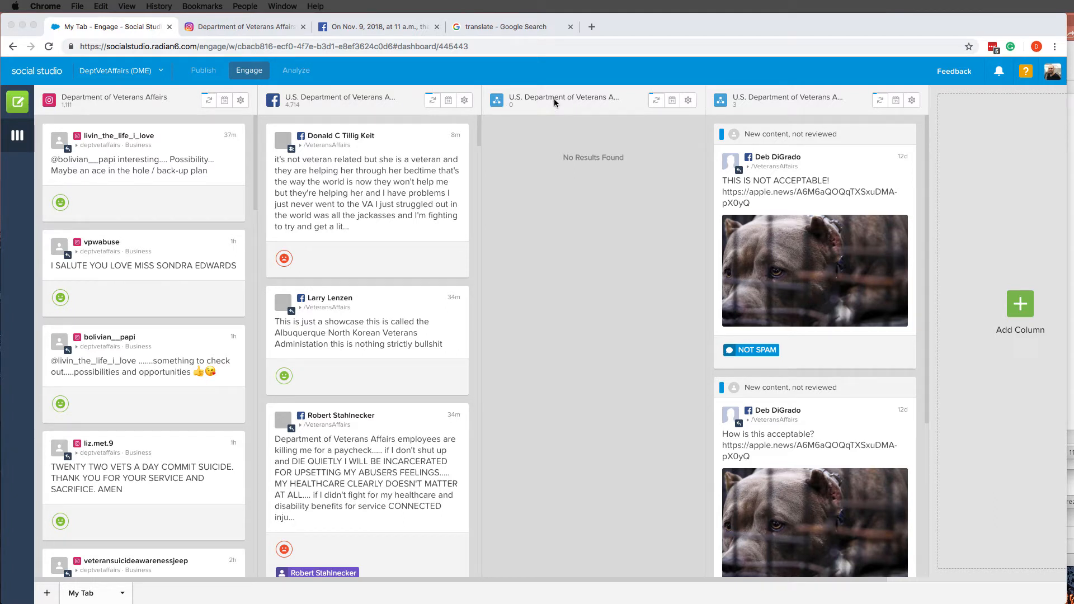
mouse_move(733, 120)
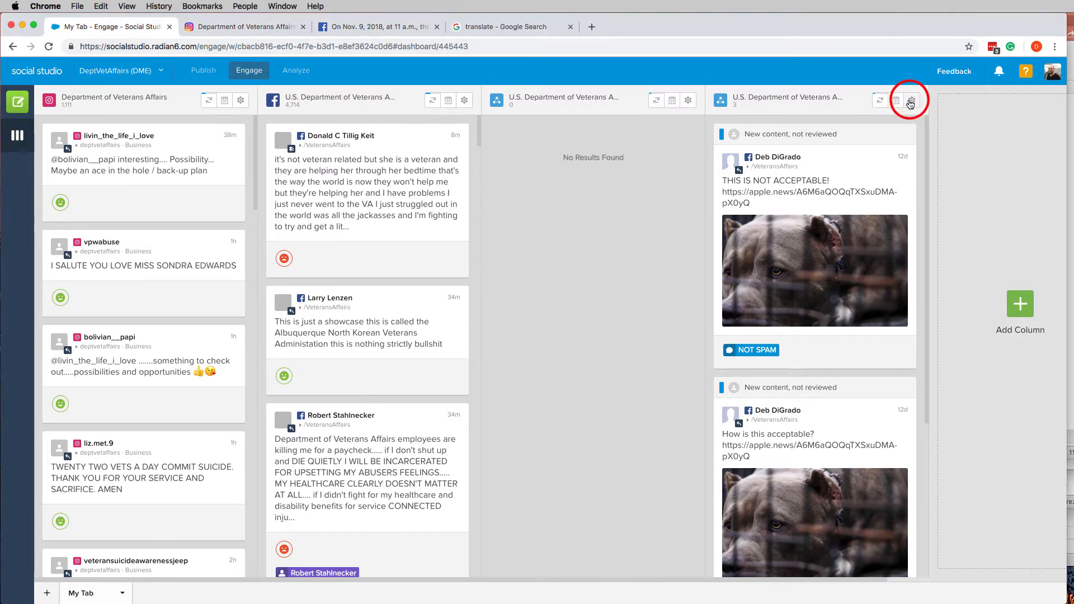
- Remove the two mixed-accounts columns from the Engage tab
click(911, 100)
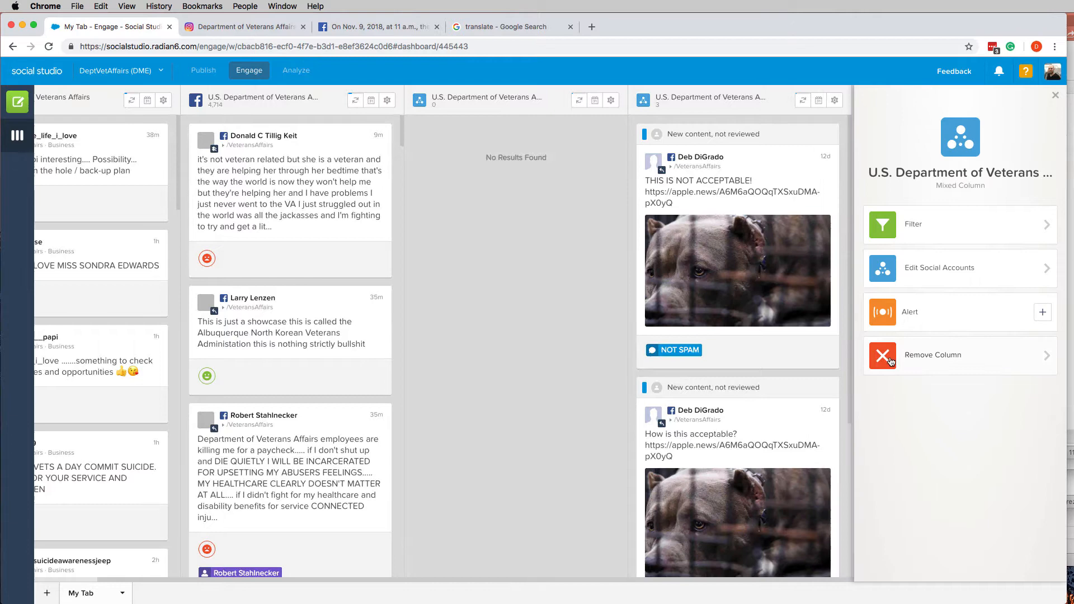
click(932, 355)
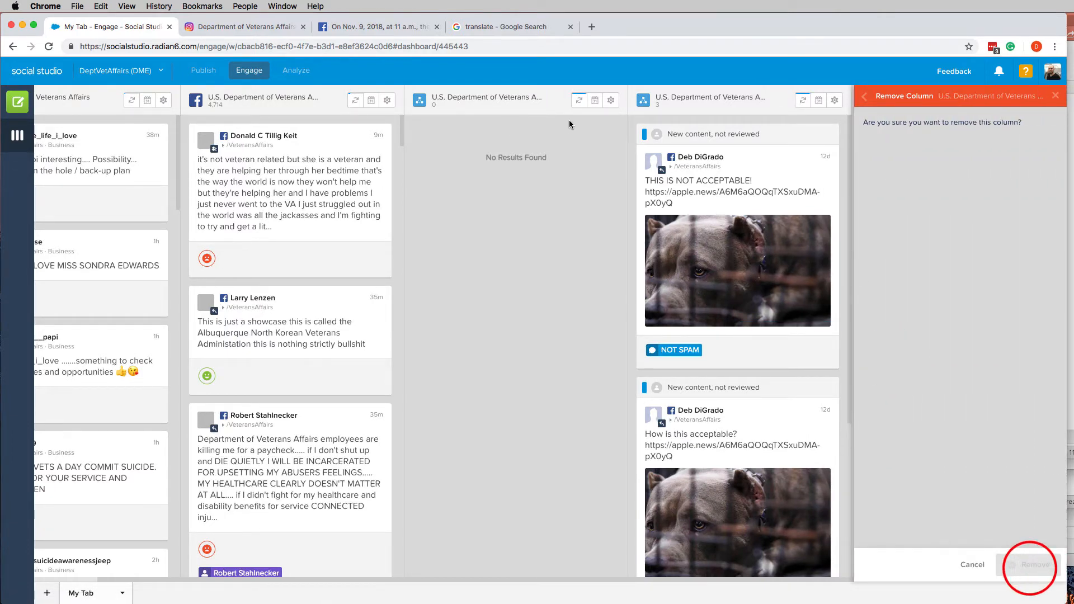
click(1033, 564)
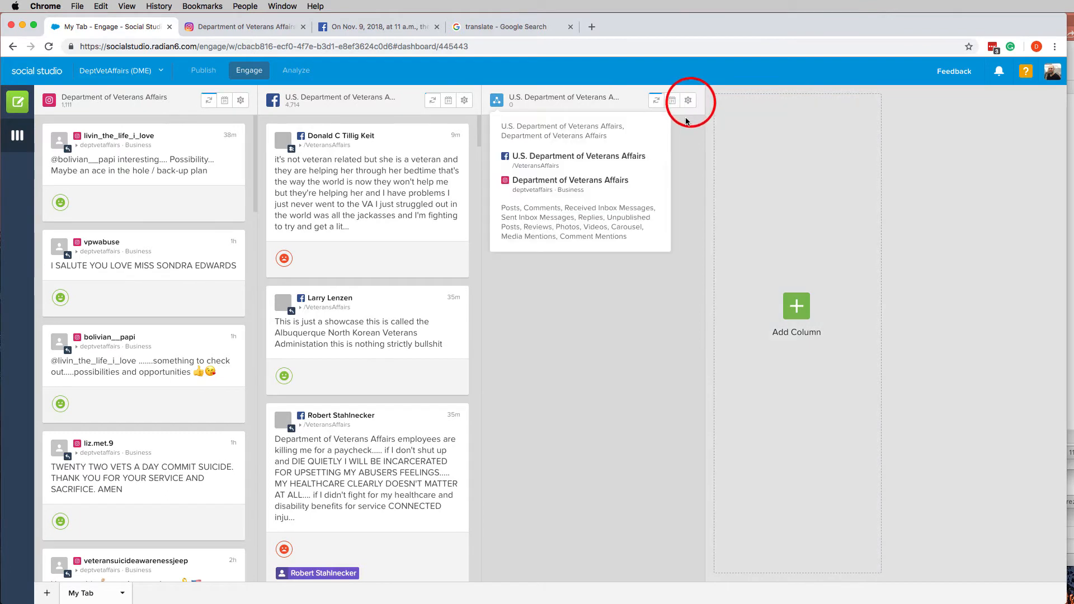
click(687, 100)
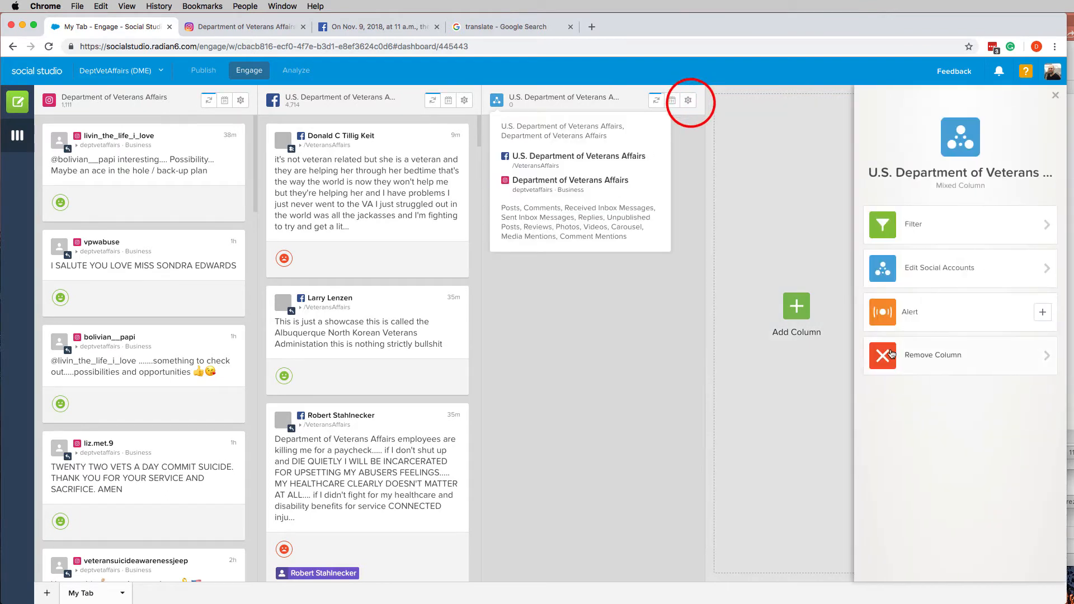
click(932, 354)
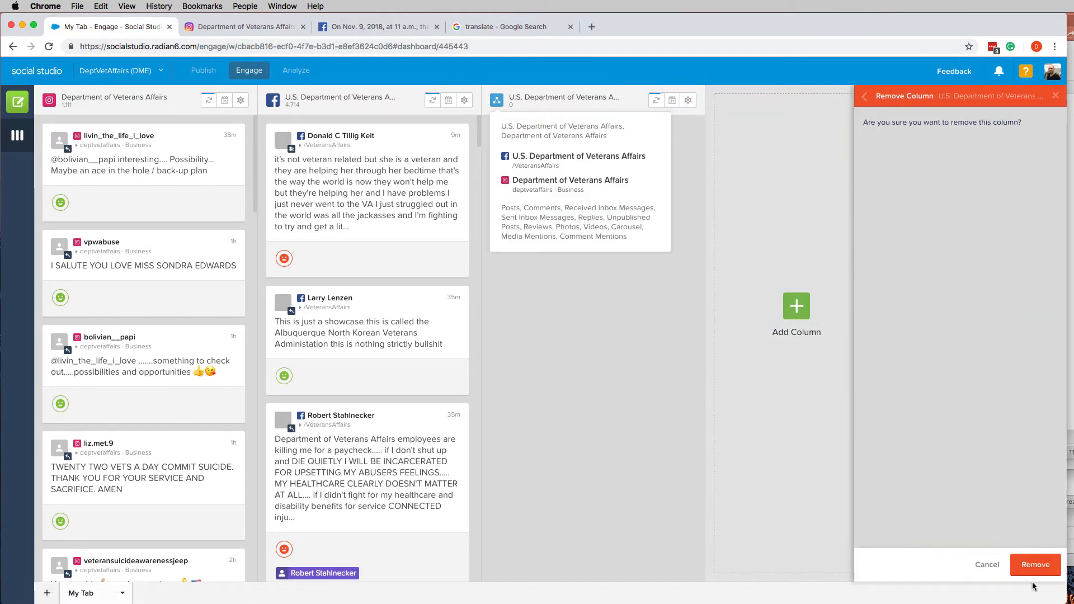
click(1035, 564)
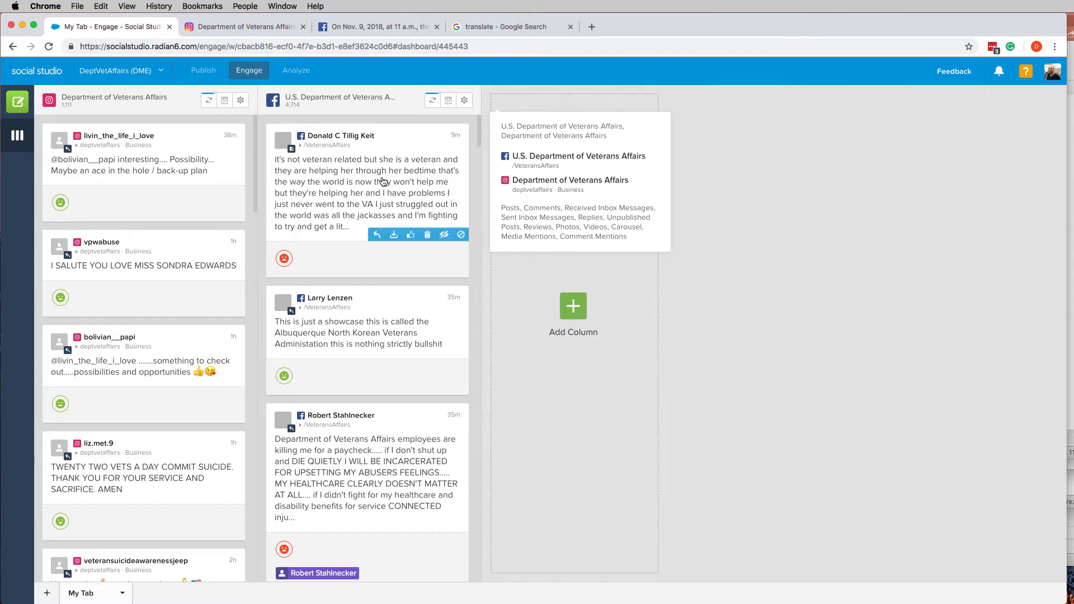
- Remove the Facebook and Instagram columns, leaving the tab empty
click(464, 99)
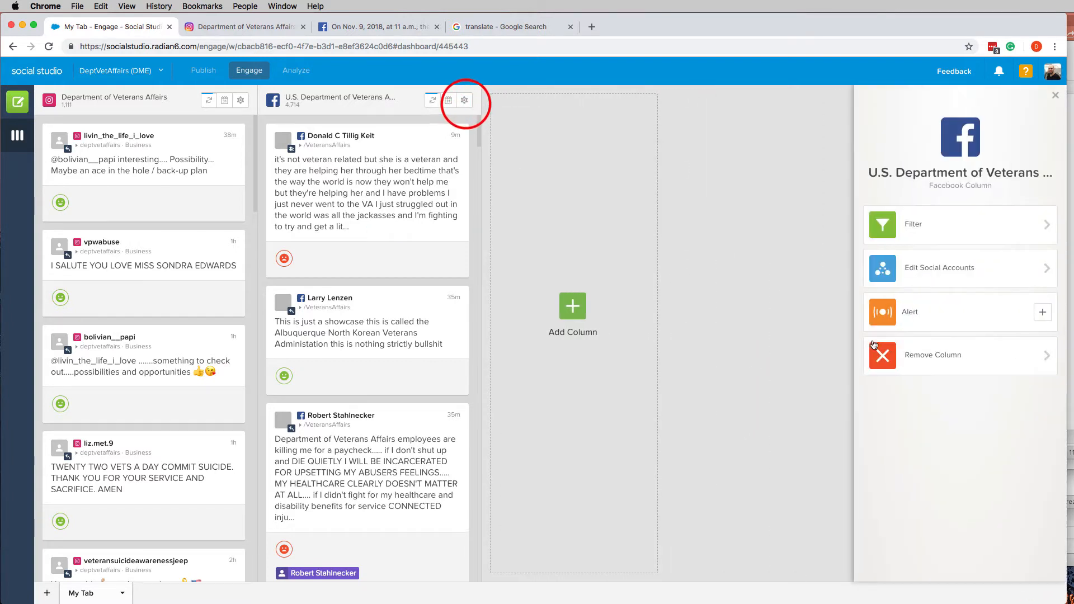
click(932, 354)
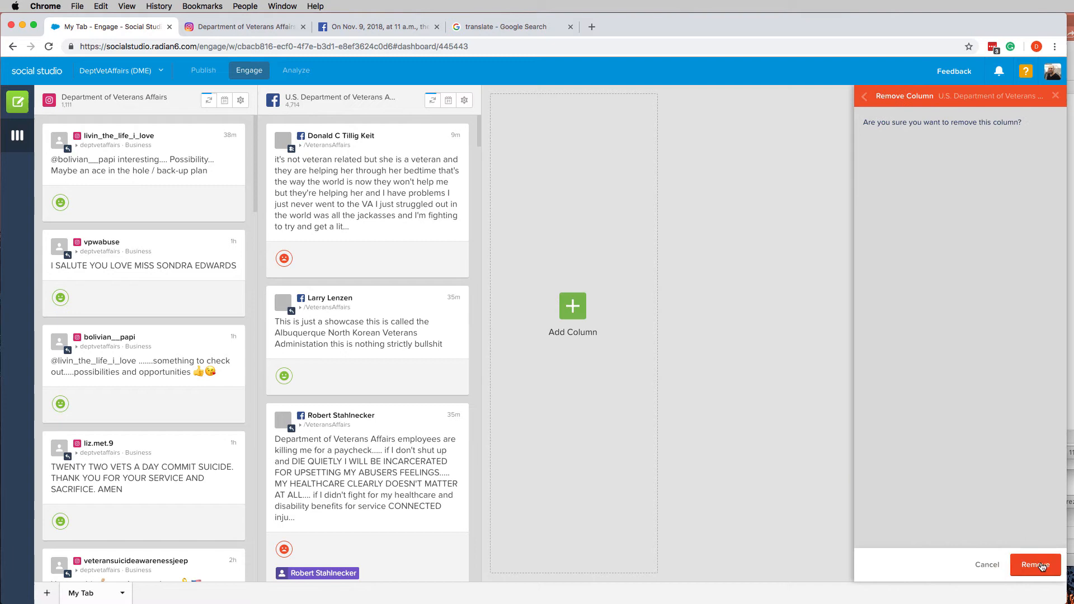
click(1035, 564)
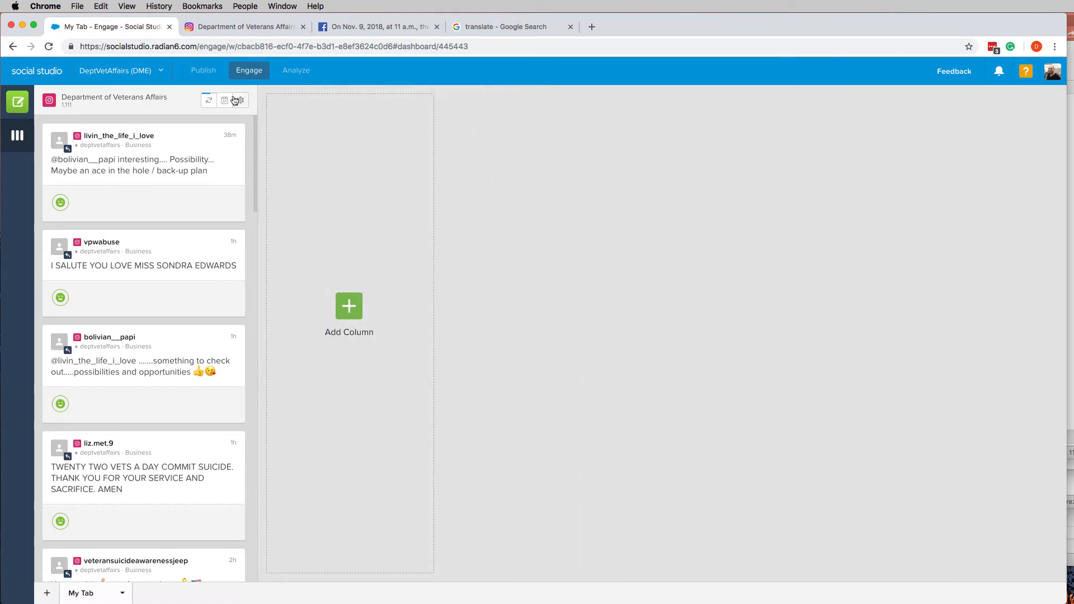
click(240, 99)
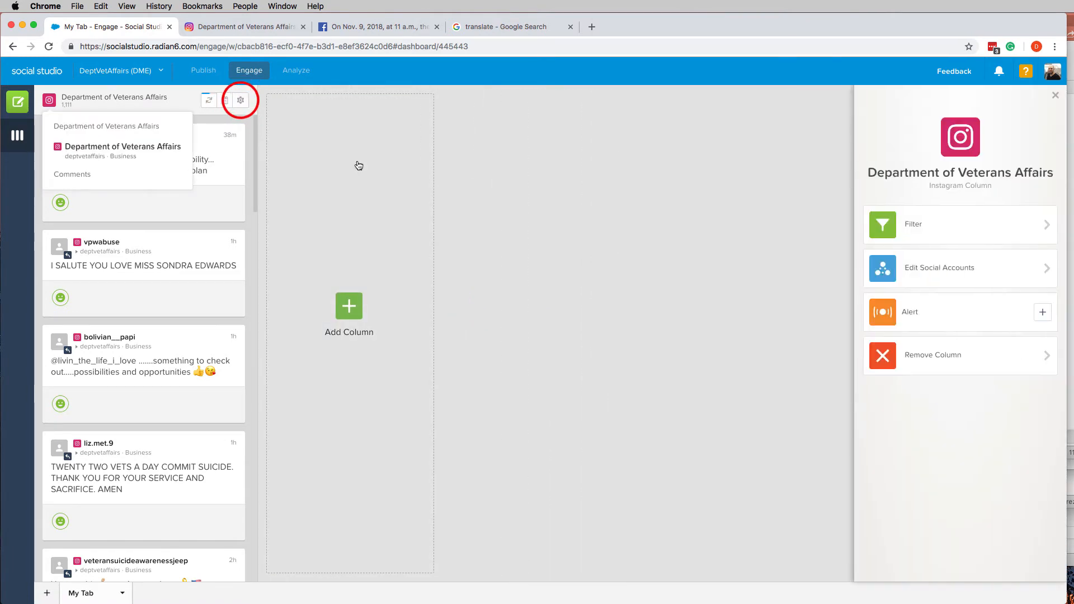
click(931, 355)
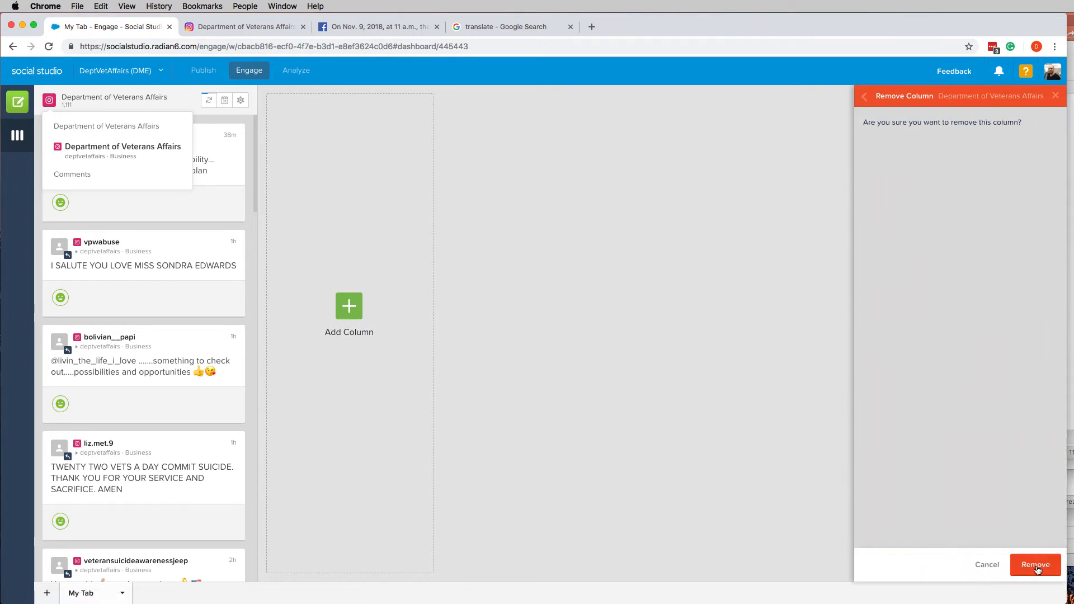
click(1035, 564)
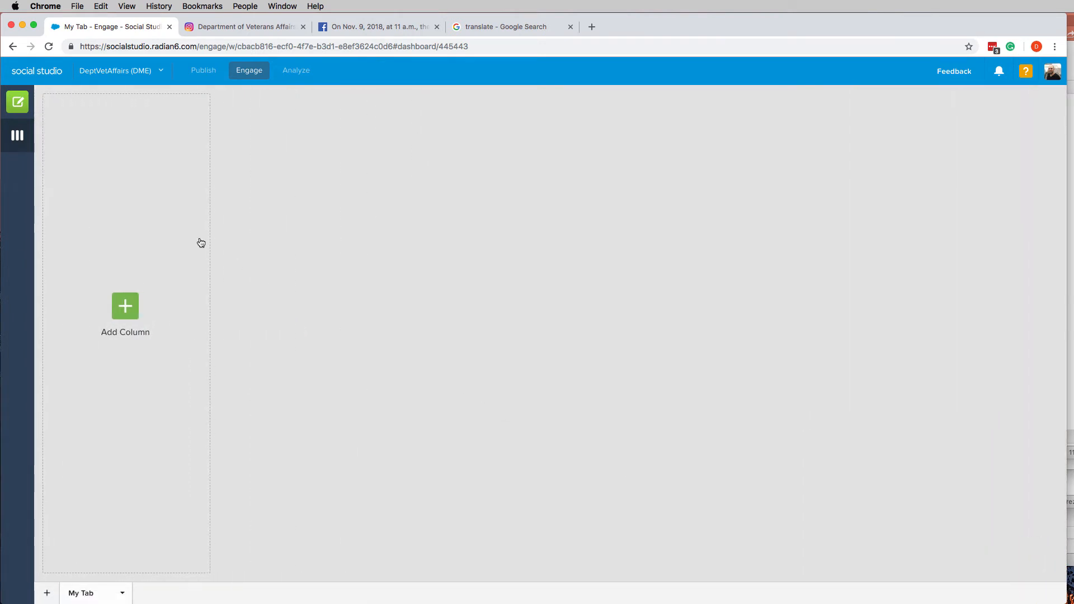
- Add a column for the Department of Veterans Affairs Instagram account
click(124, 306)
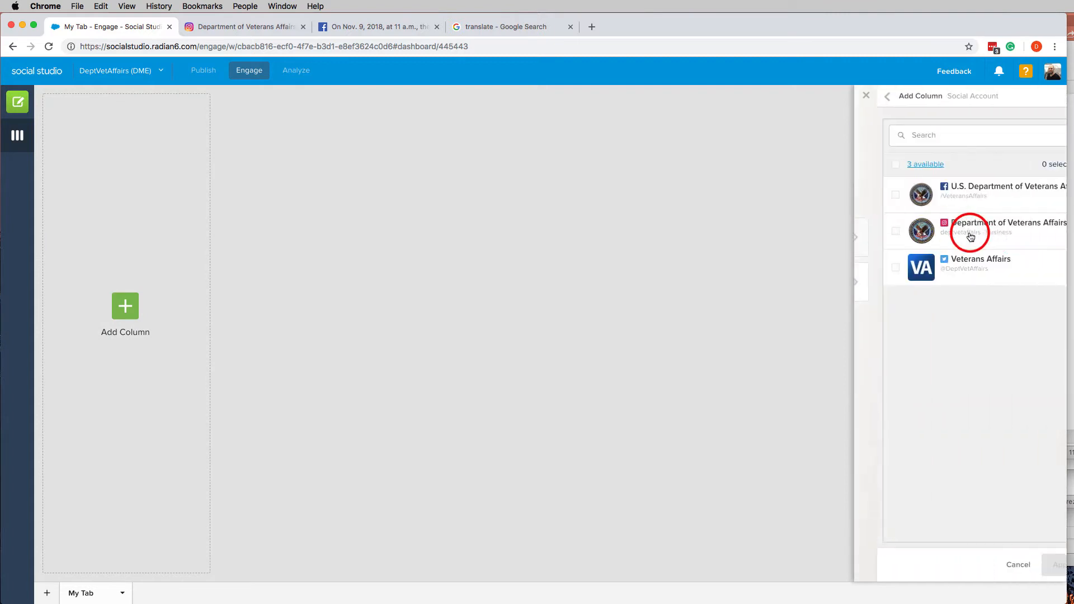
click(873, 231)
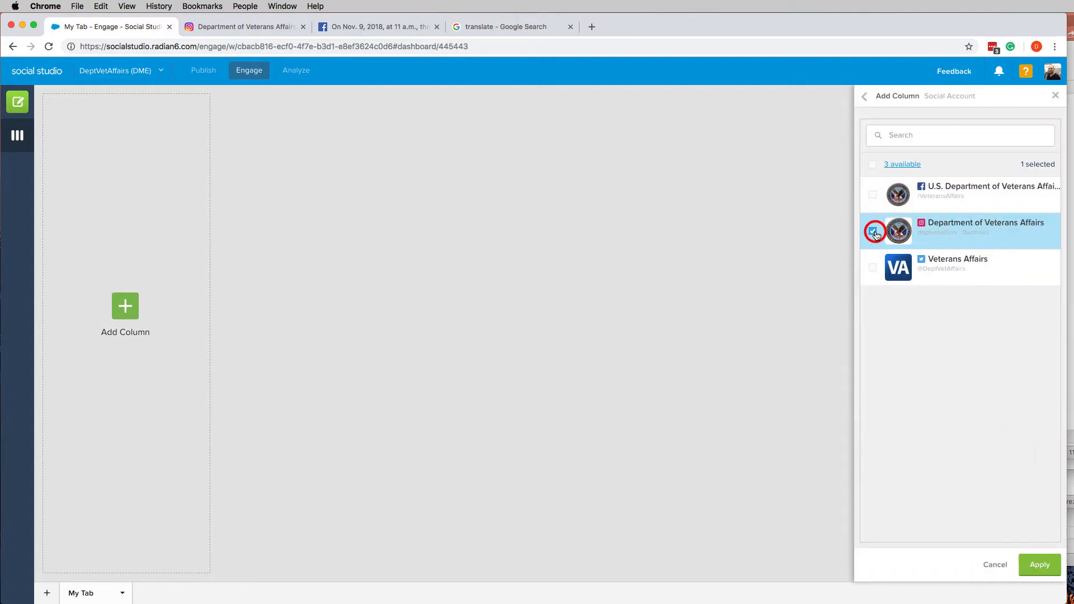
click(872, 230)
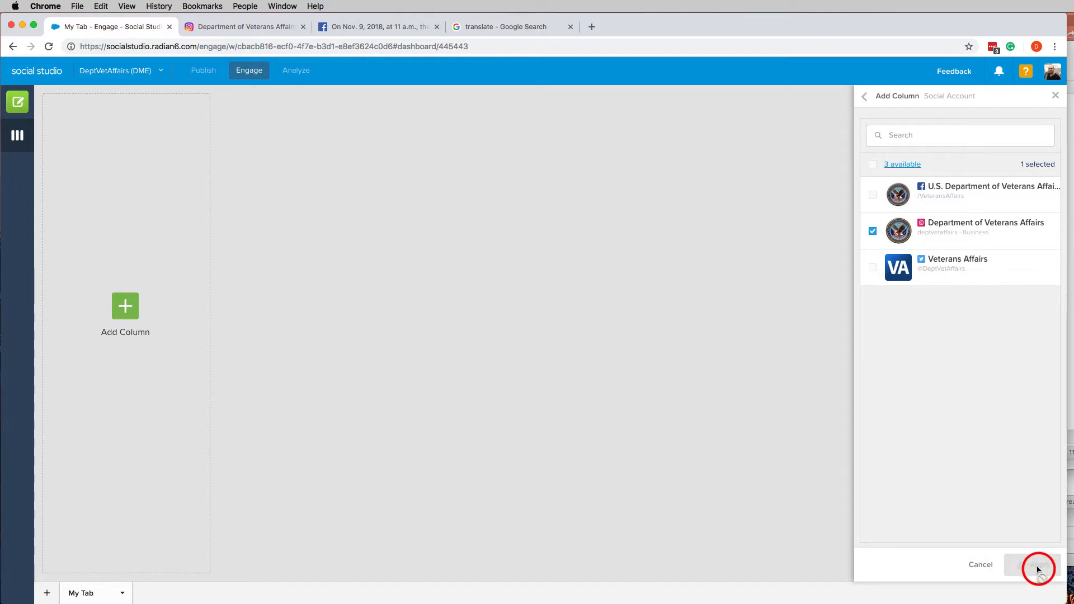
click(1038, 563)
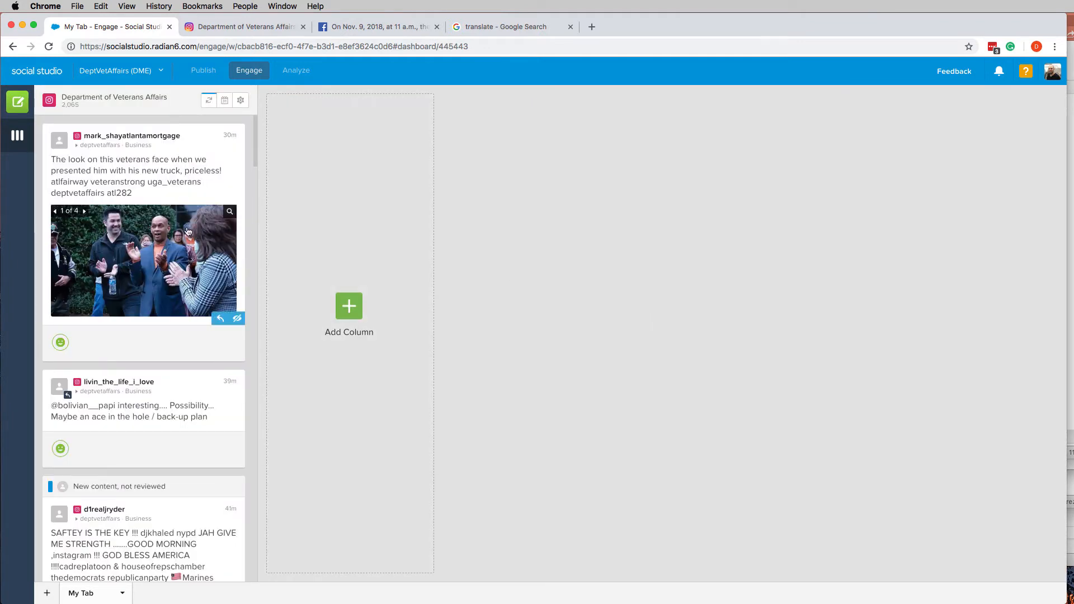
mouse_move(59, 197)
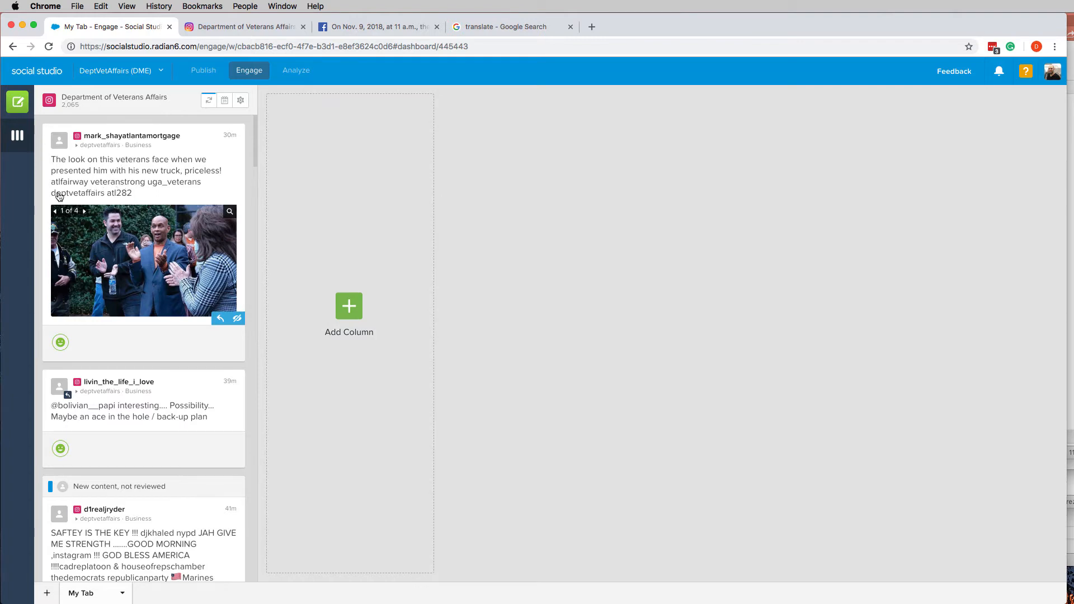
mouse_move(86, 197)
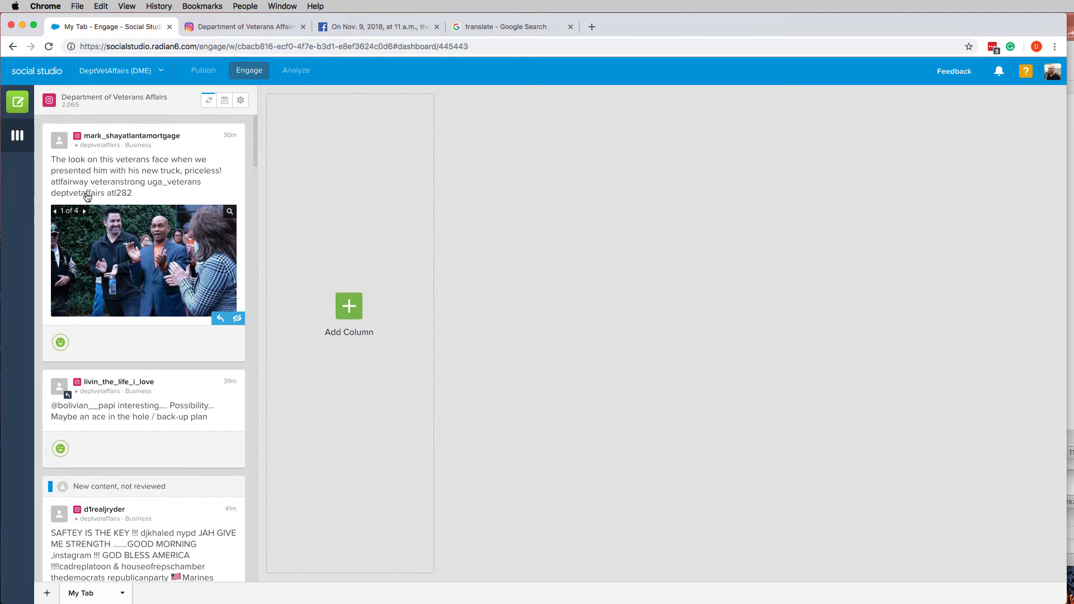
scroll(down, 3)
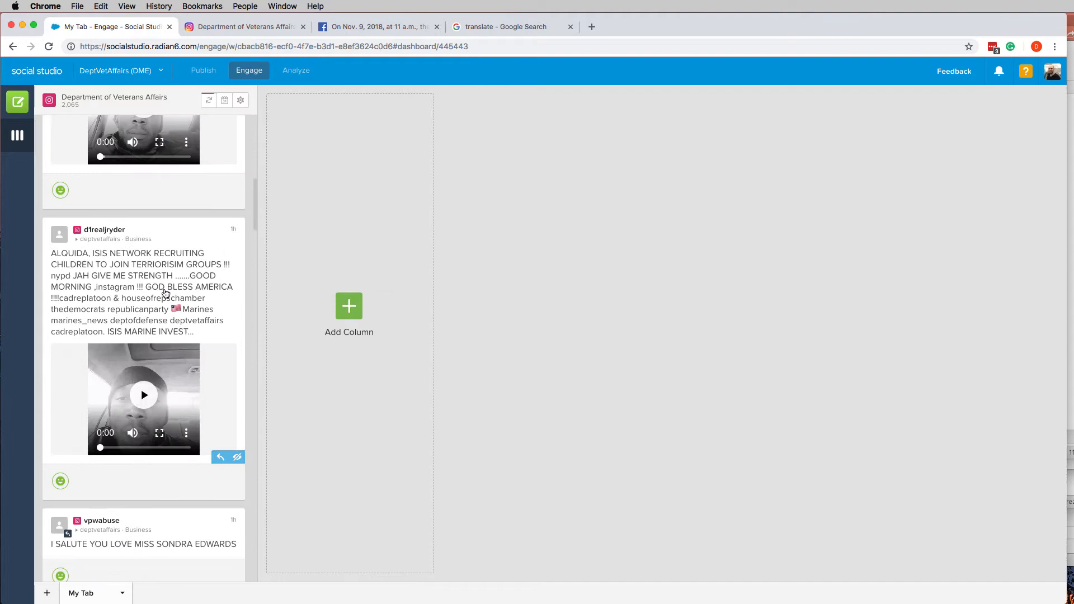
scroll(up, 3)
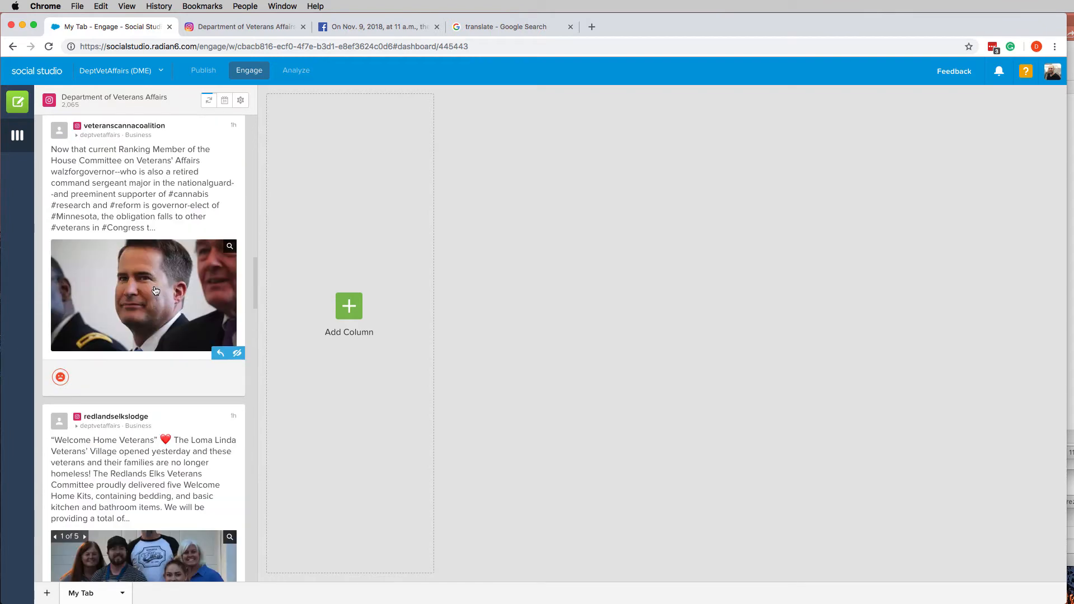
mouse_move(142, 284)
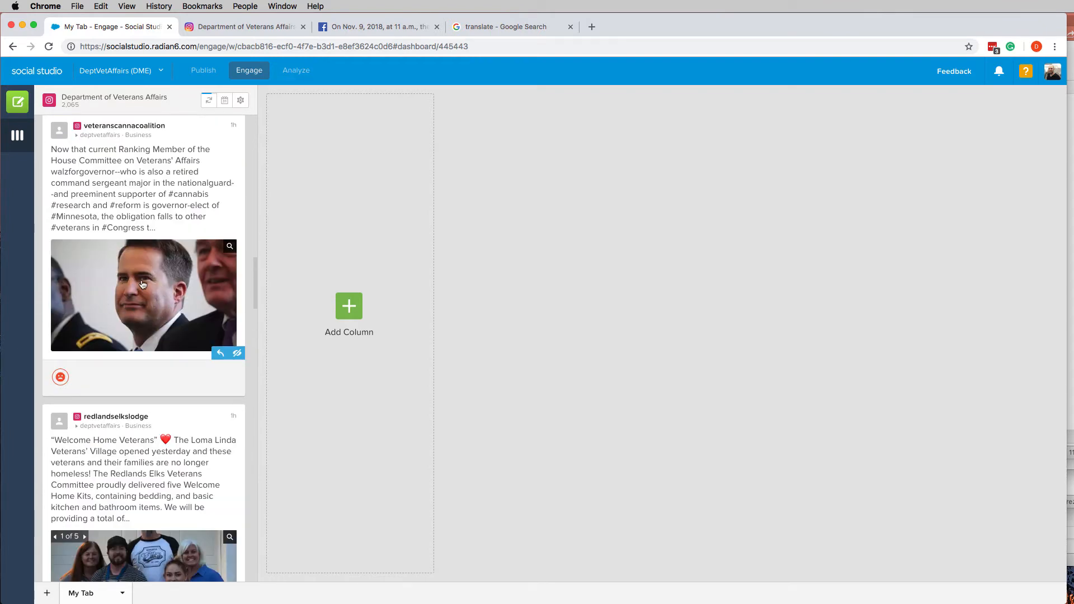
mouse_move(116, 232)
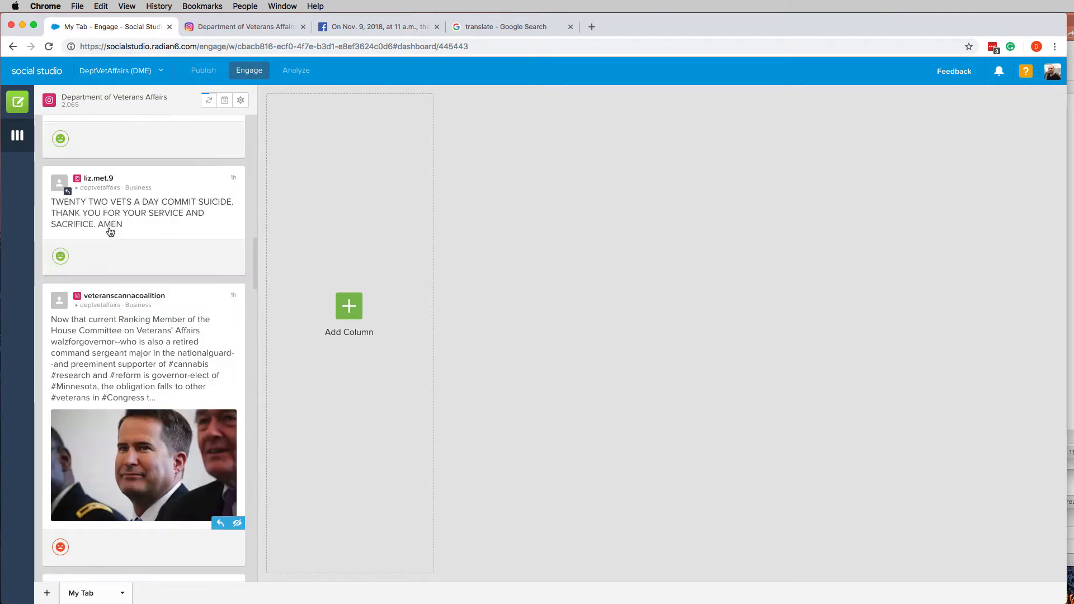
scroll(up, 3)
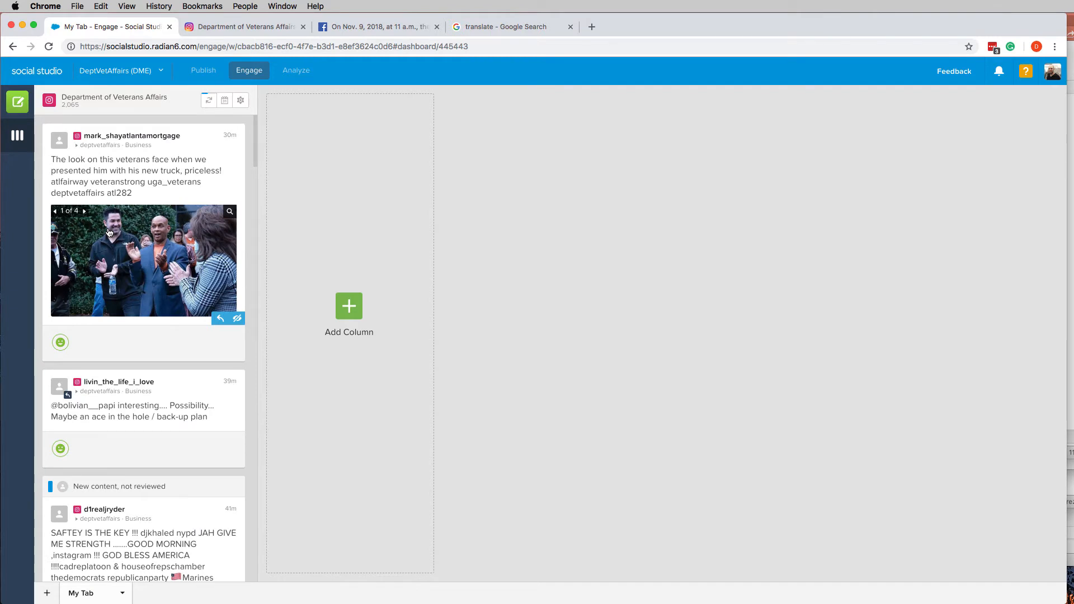
mouse_move(126, 175)
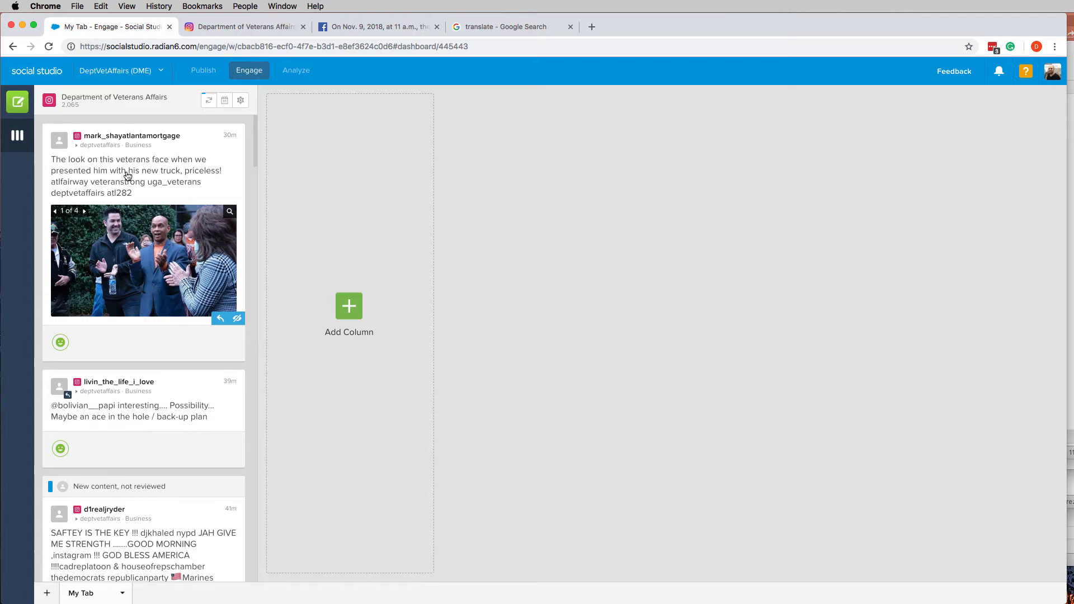
mouse_move(188, 151)
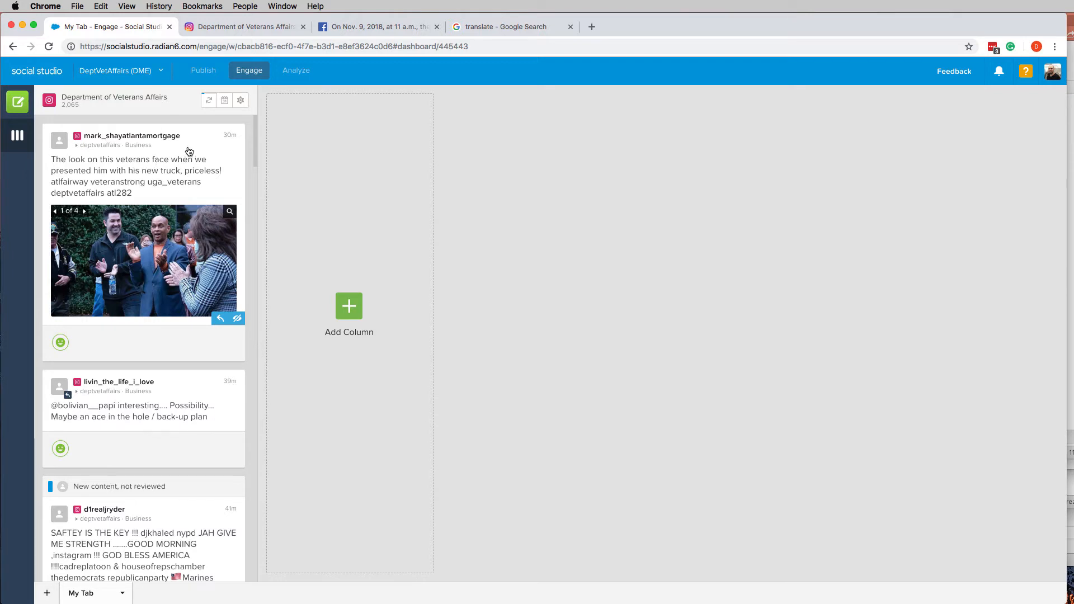
mouse_move(240, 101)
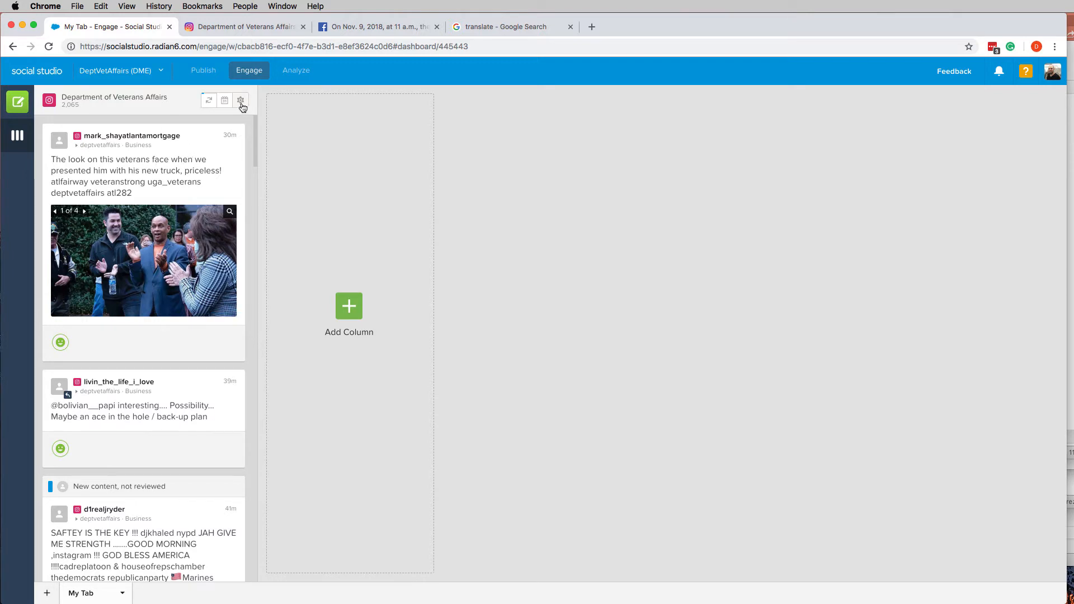
- Filter the Instagram column's media types to Comments only, excluding Comment Mentions
click(241, 100)
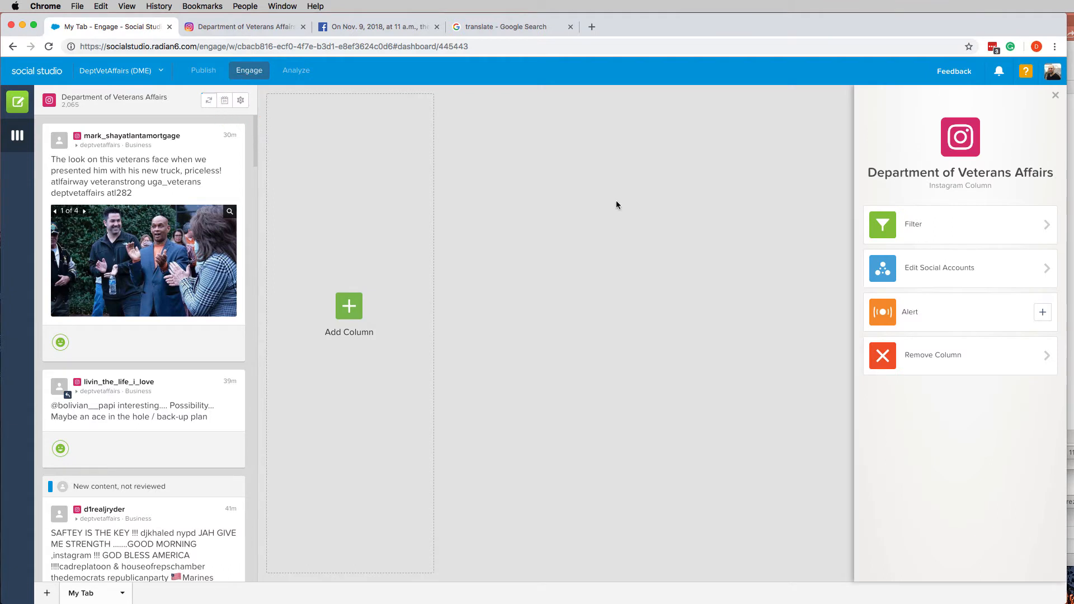
click(959, 223)
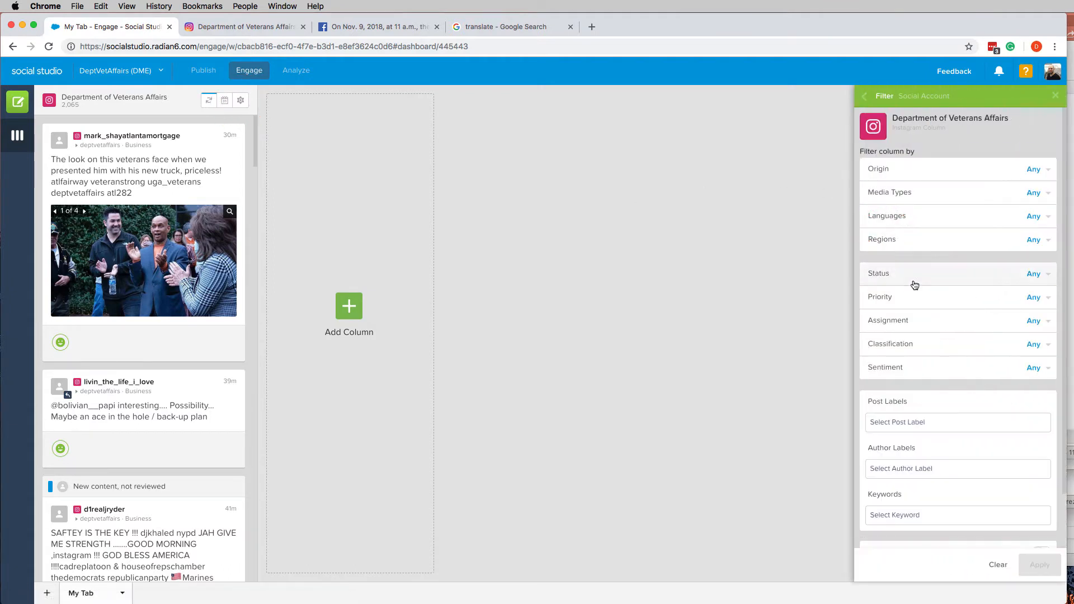
mouse_move(923, 213)
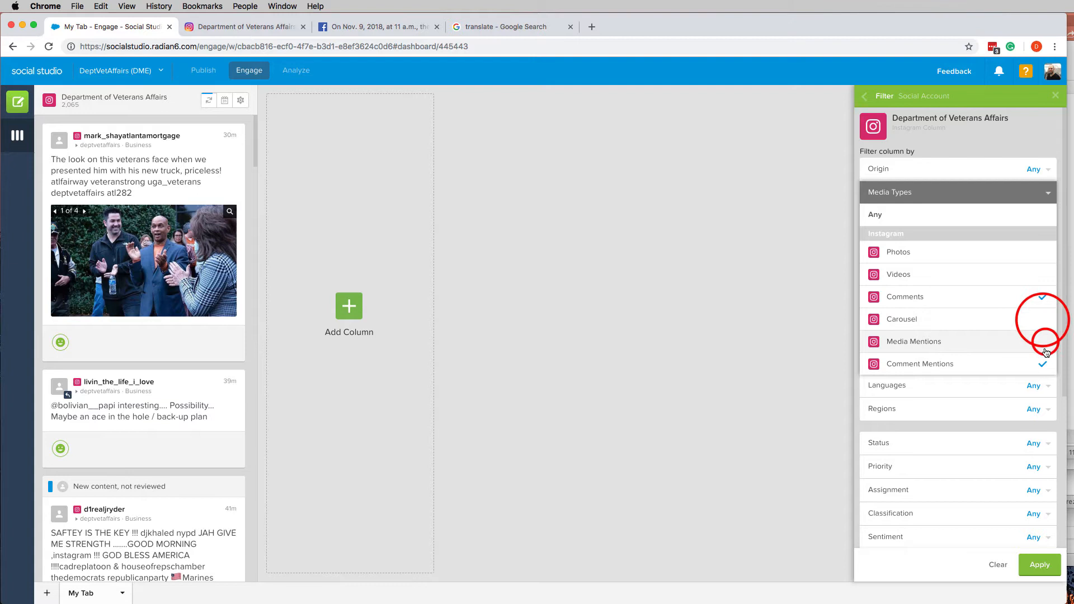
click(904, 297)
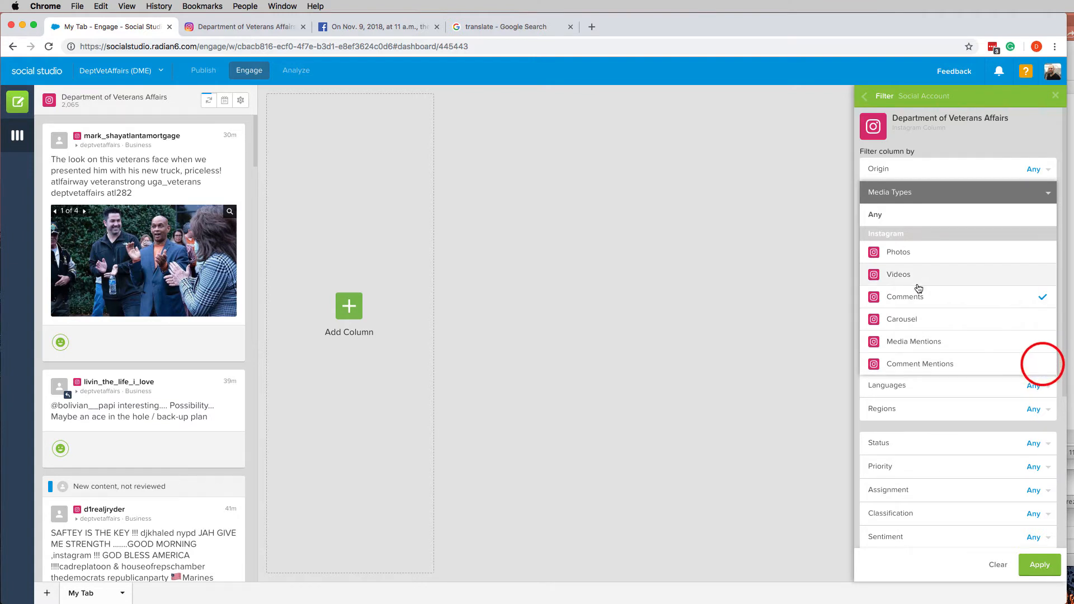
mouse_move(1038, 303)
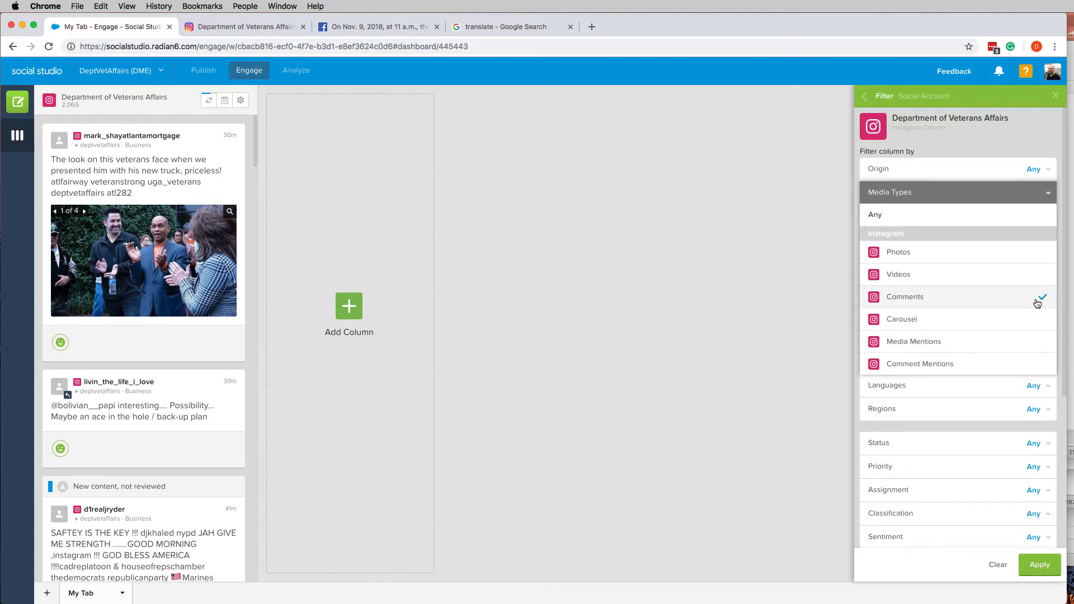
mouse_move(972, 320)
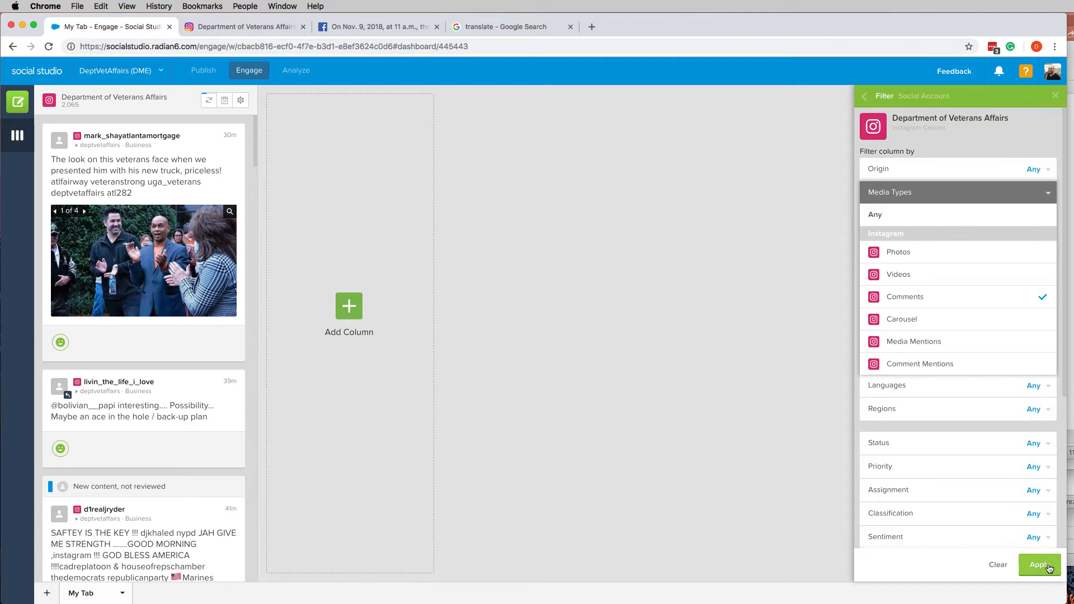
click(1039, 563)
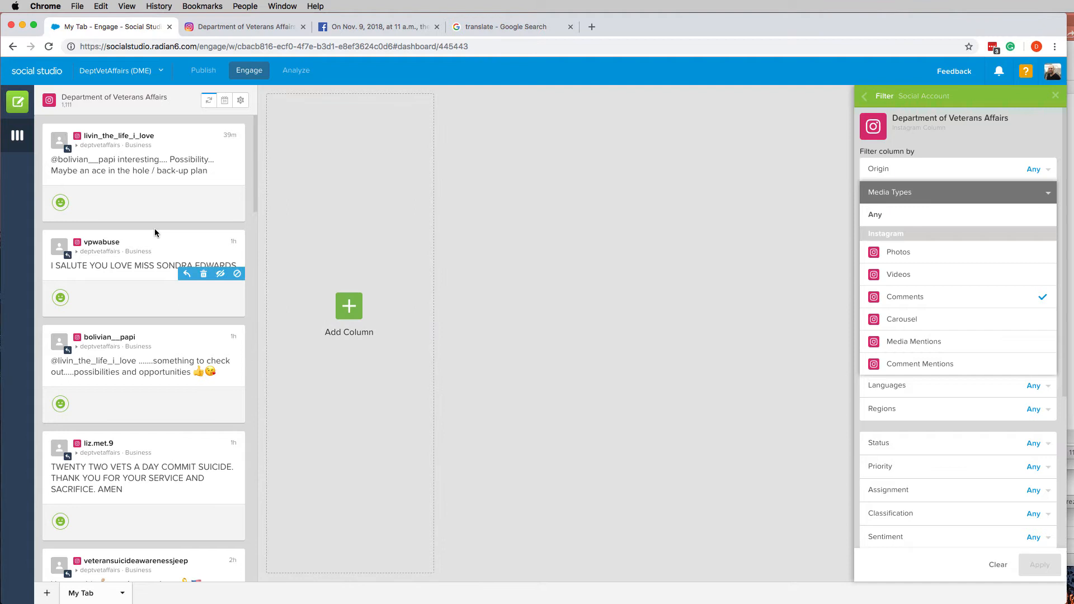
- Inspect several Instagram comments and view their Conversation context under the original posts
click(127, 155)
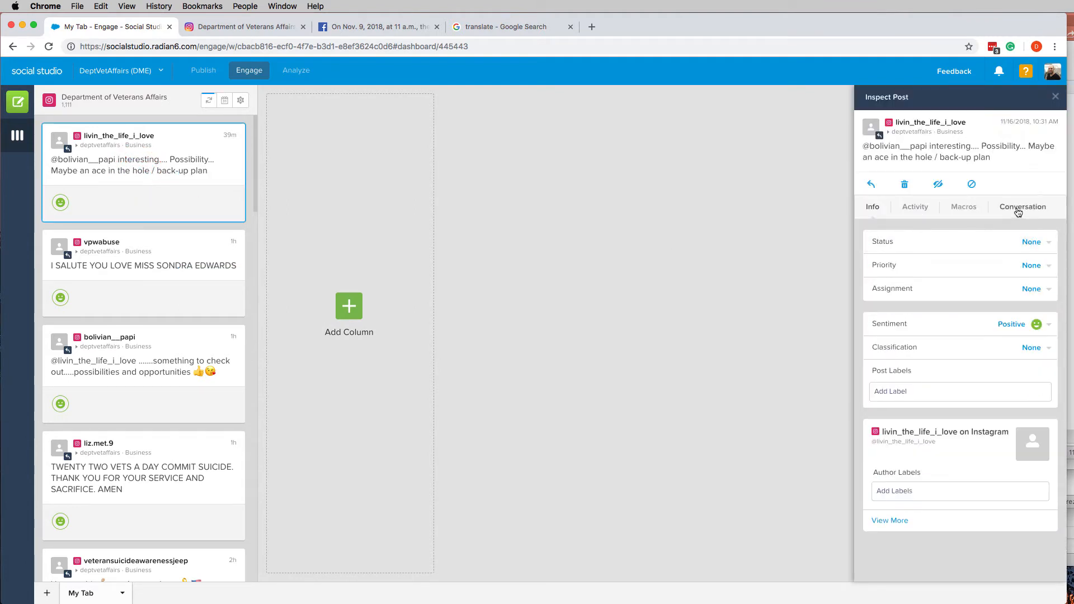
click(1021, 205)
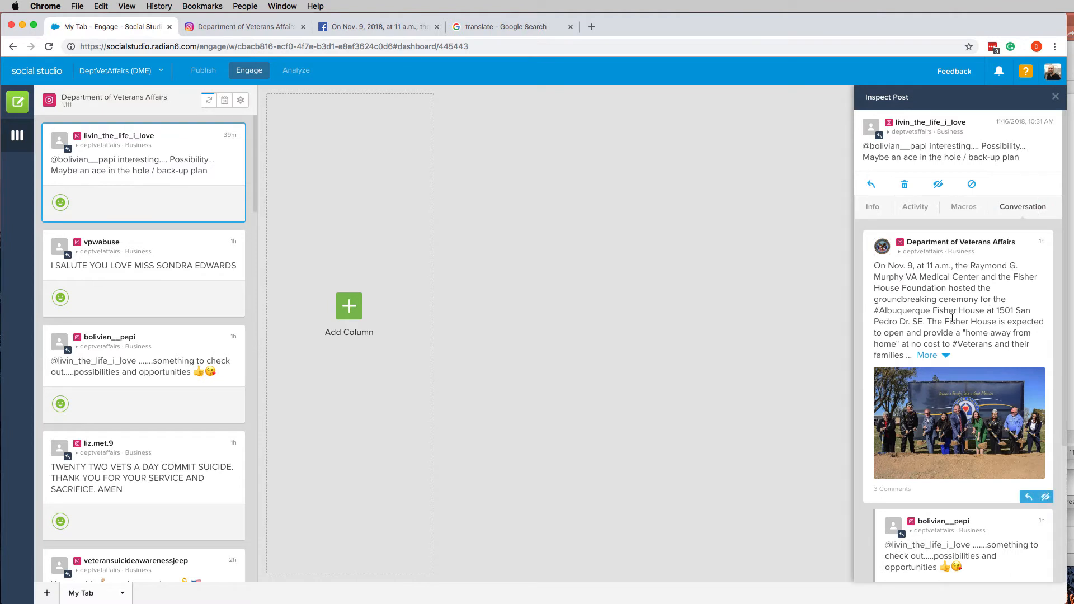
click(136, 266)
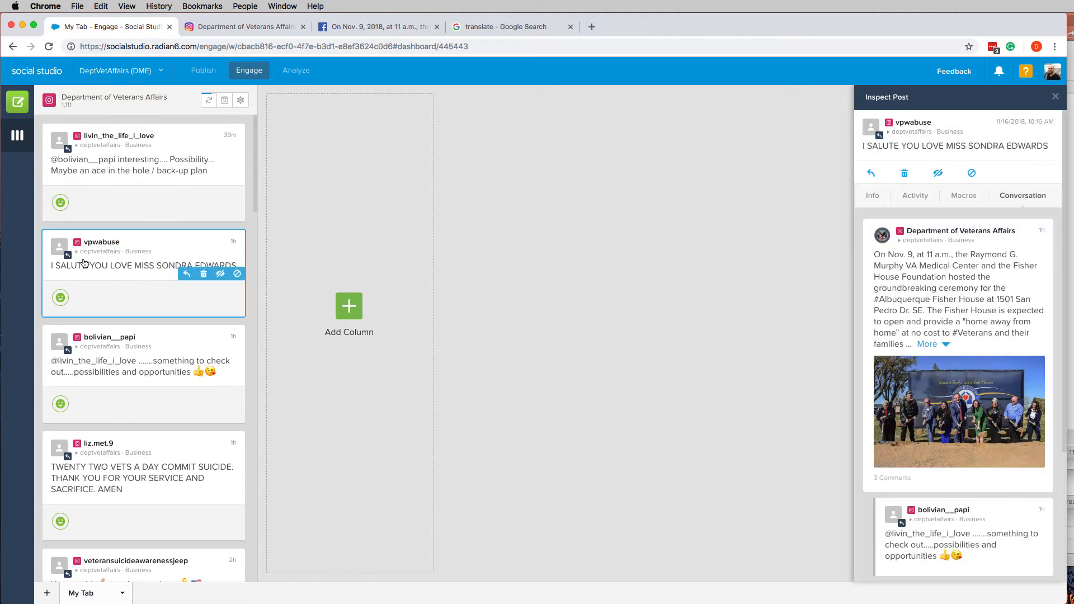
click(143, 366)
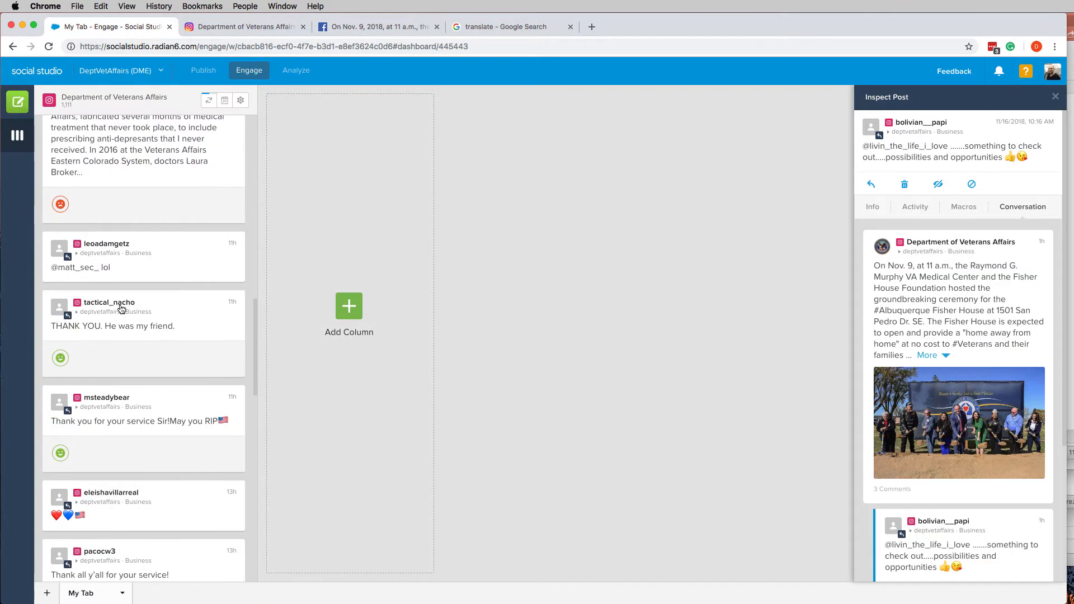
click(136, 323)
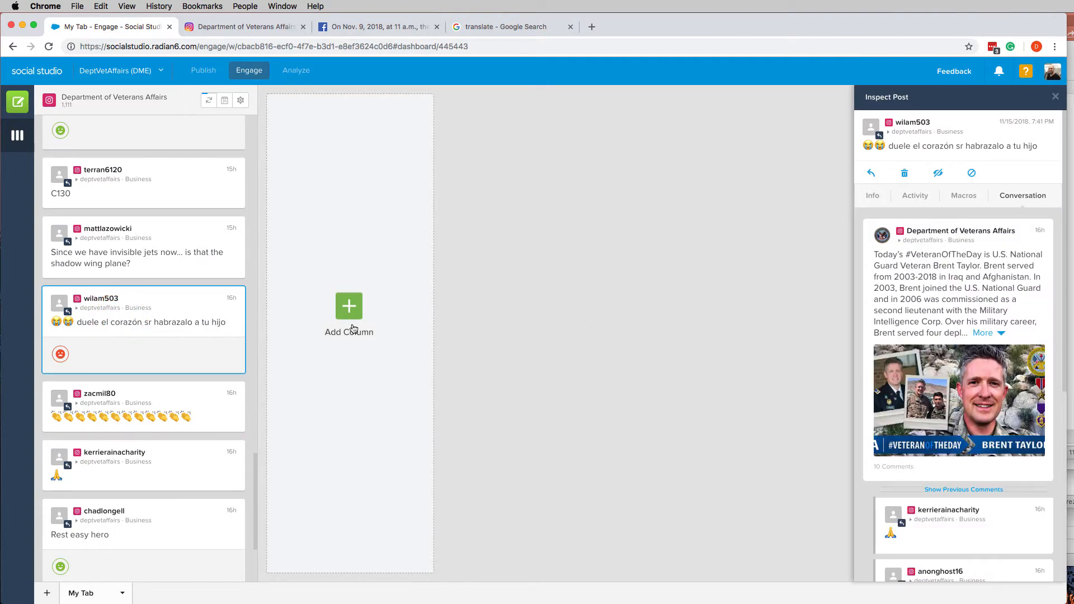
scroll(down, 3)
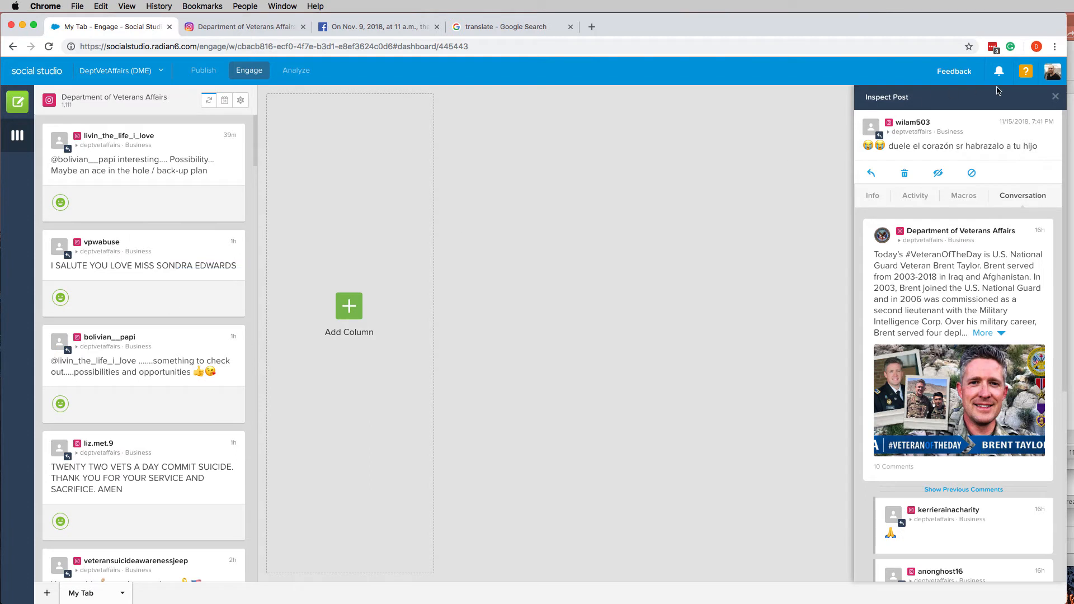
- Add a second column for the U.S. Department of Veterans Affairs Facebook account
click(349, 305)
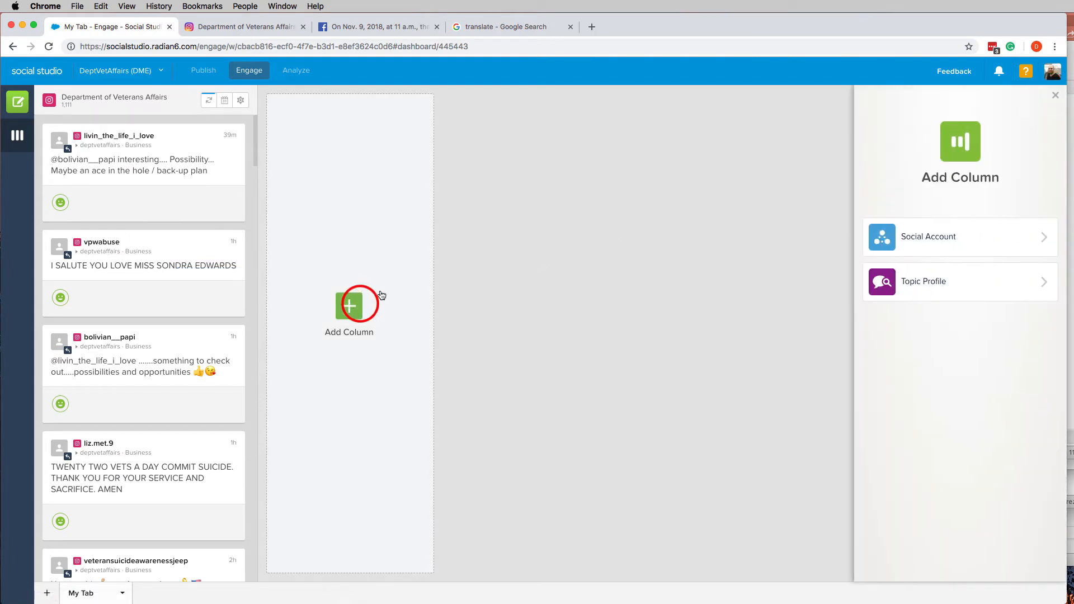
mouse_move(592, 282)
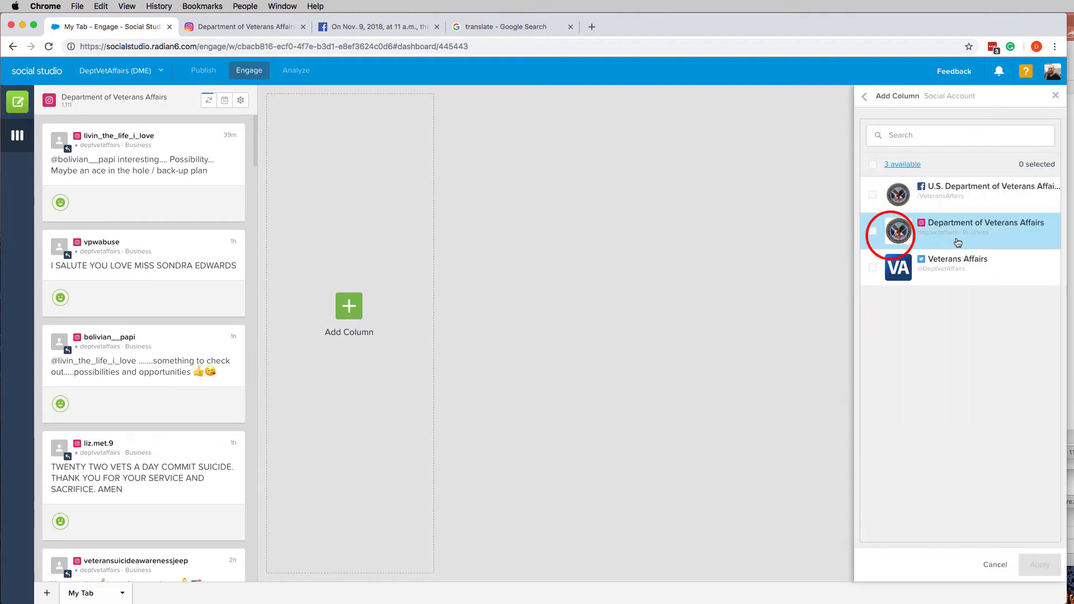
click(871, 193)
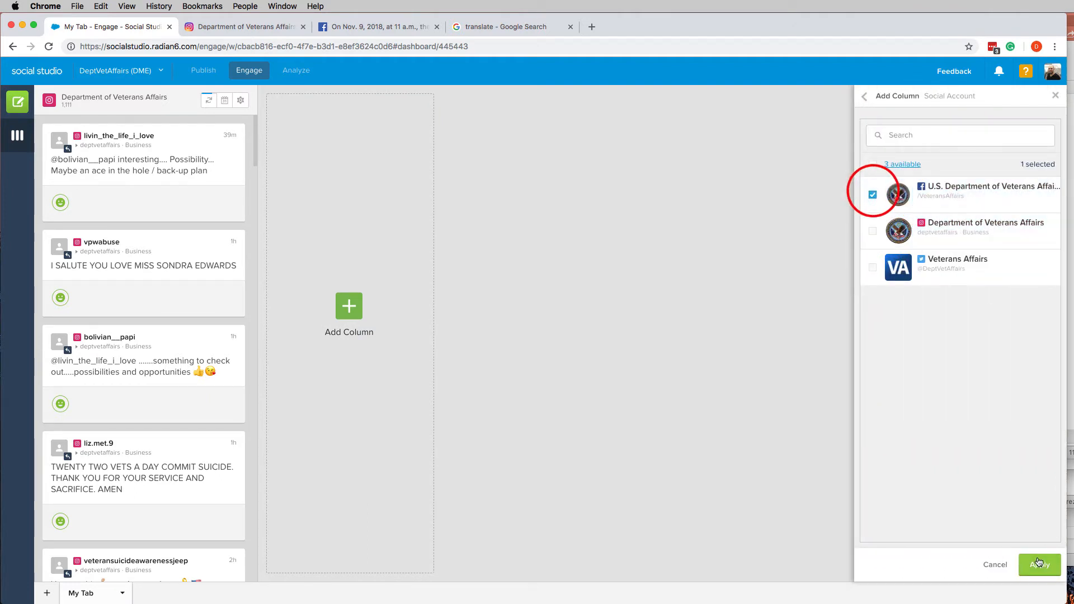
click(1038, 564)
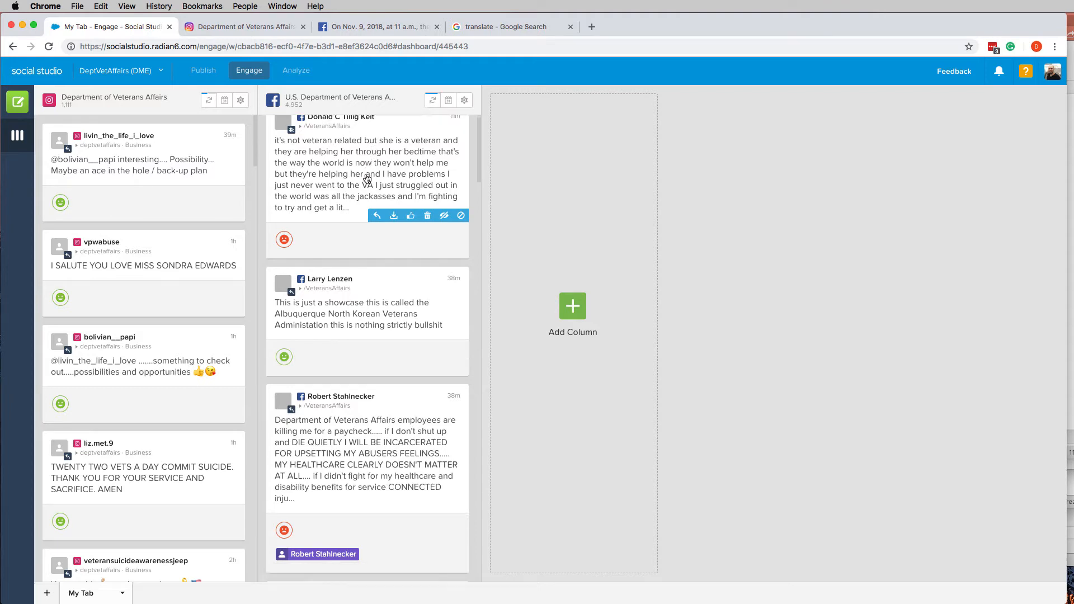
scroll(down, 3)
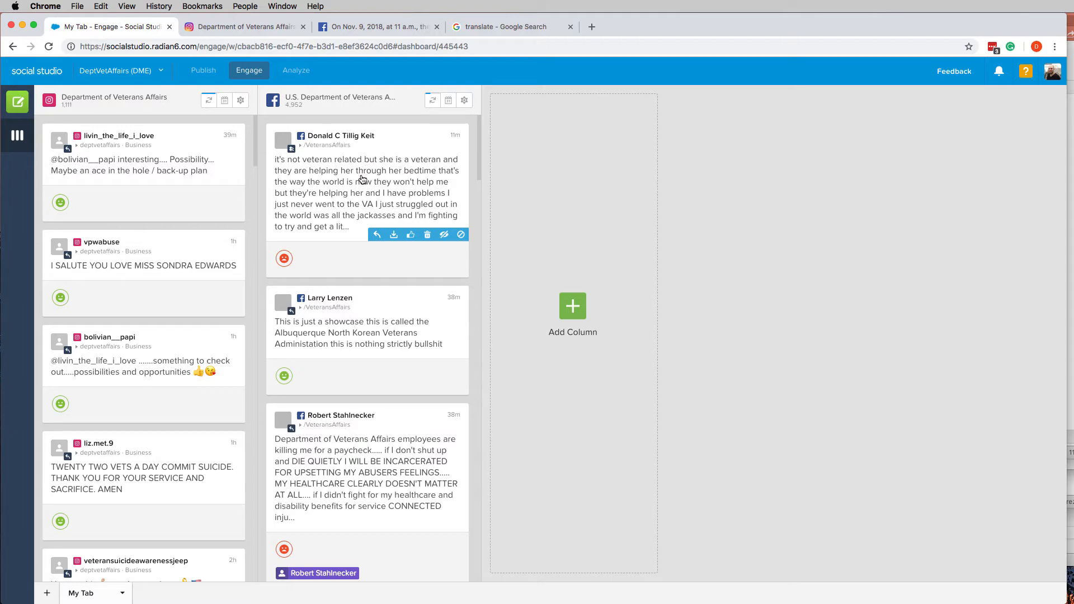
mouse_move(377, 187)
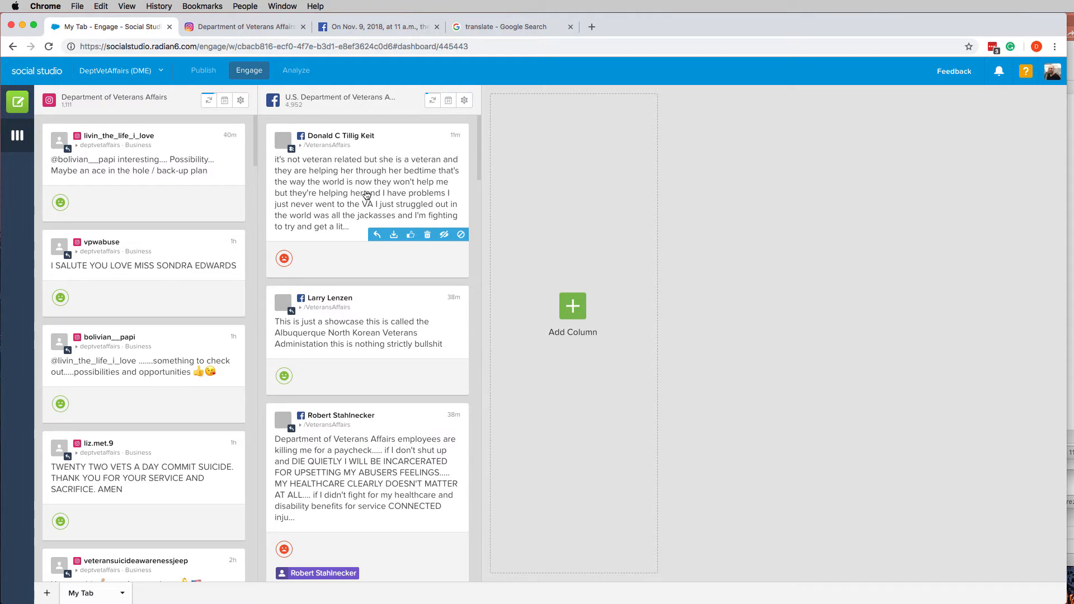
mouse_move(443, 141)
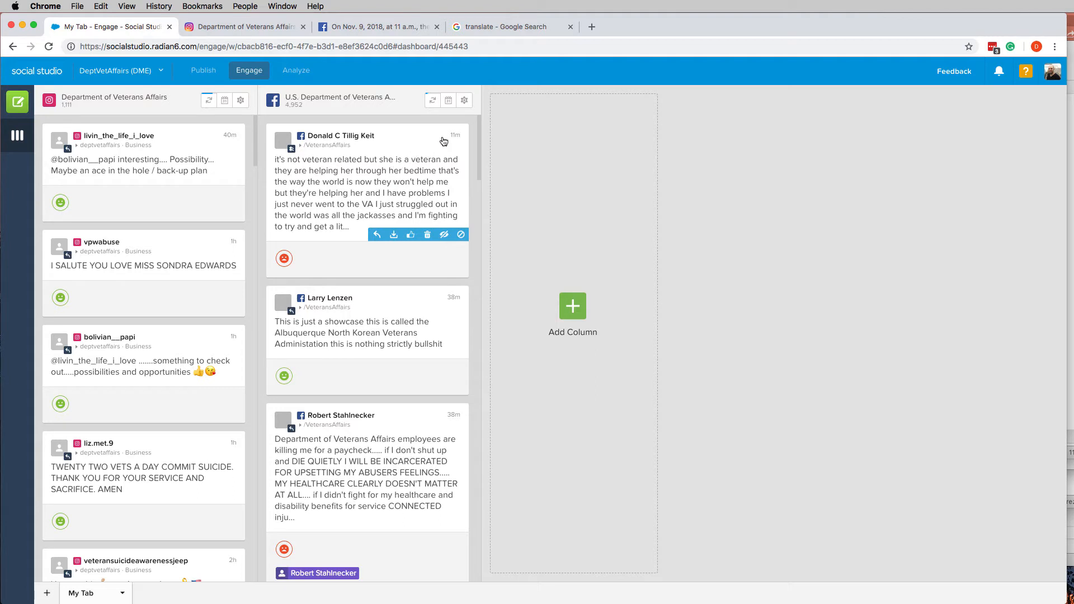
- Filter the Facebook column's media types to Comments and Replies only
click(465, 101)
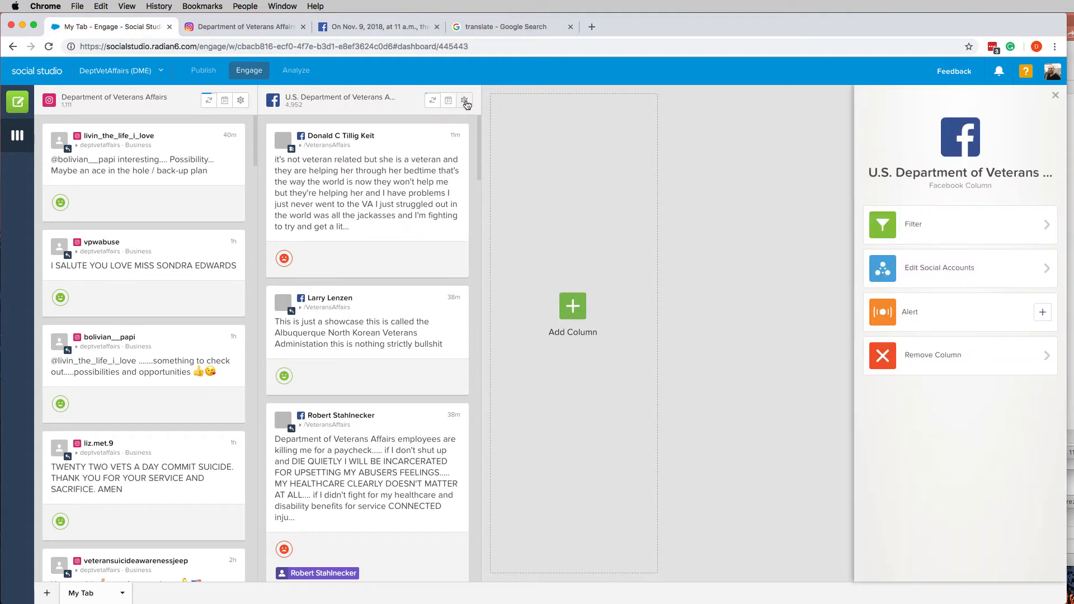
mouse_move(829, 309)
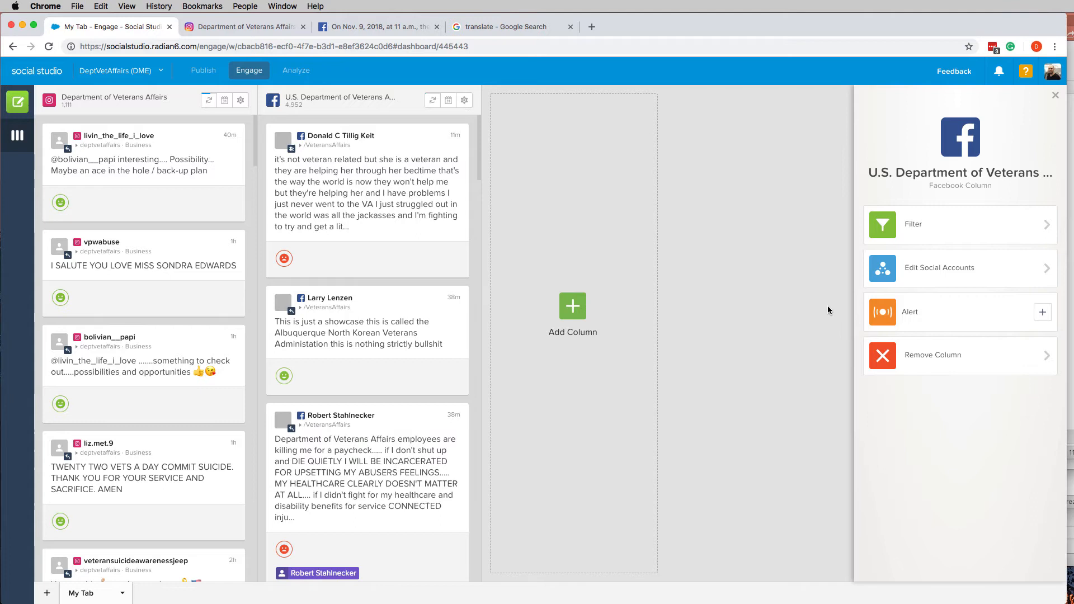
click(958, 224)
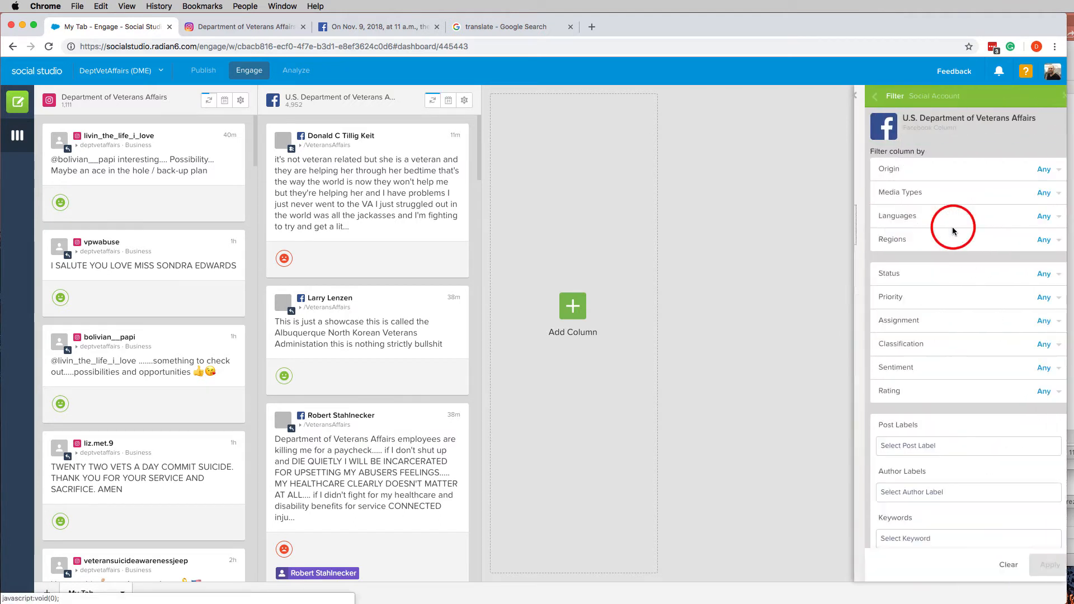
click(955, 193)
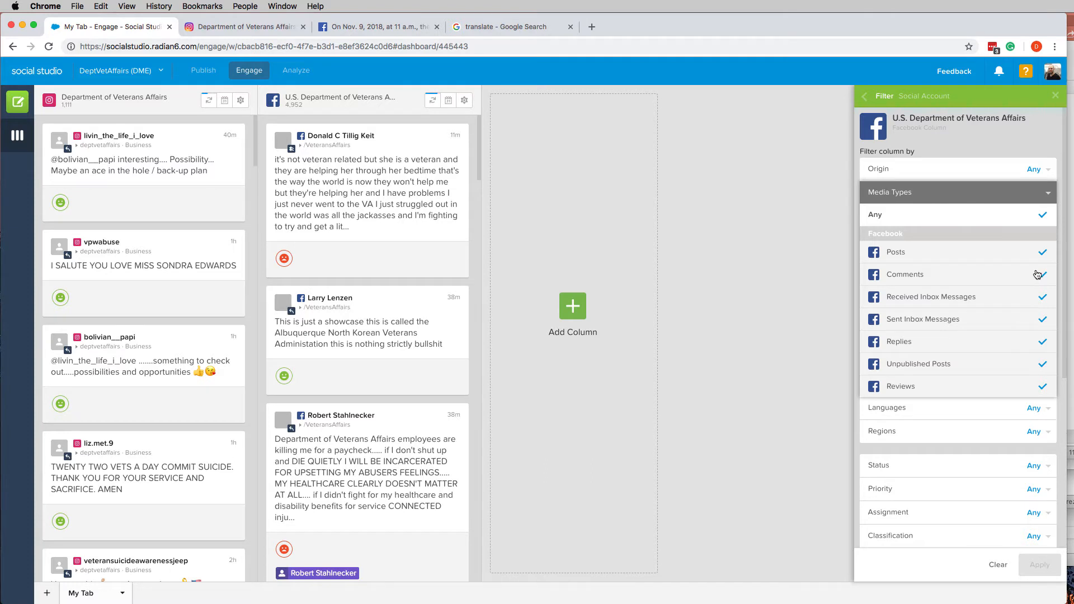
mouse_move(1047, 326)
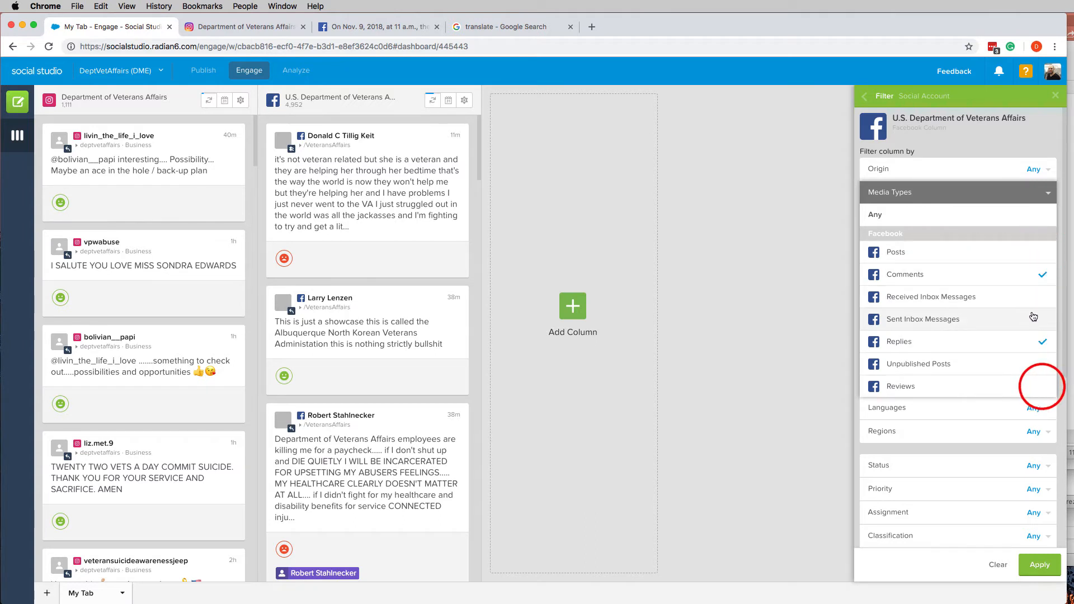
click(1043, 274)
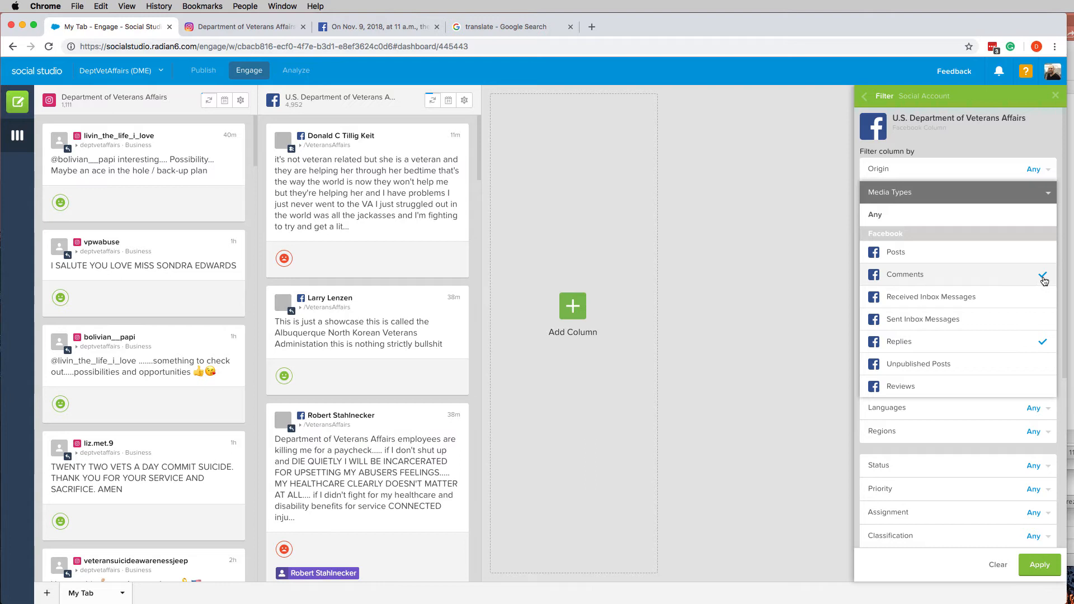
click(1043, 274)
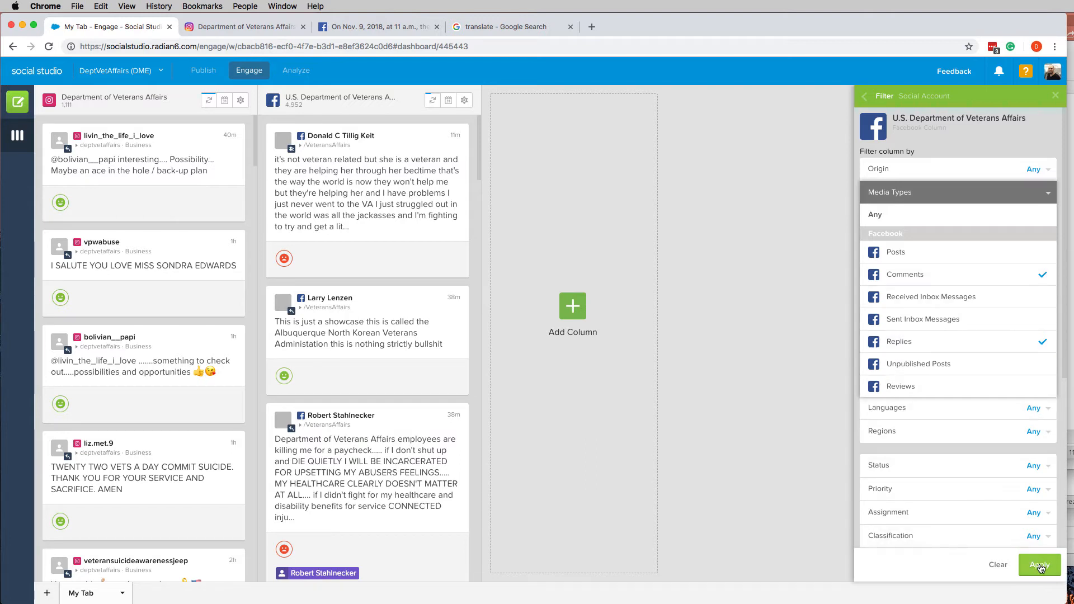
click(1038, 563)
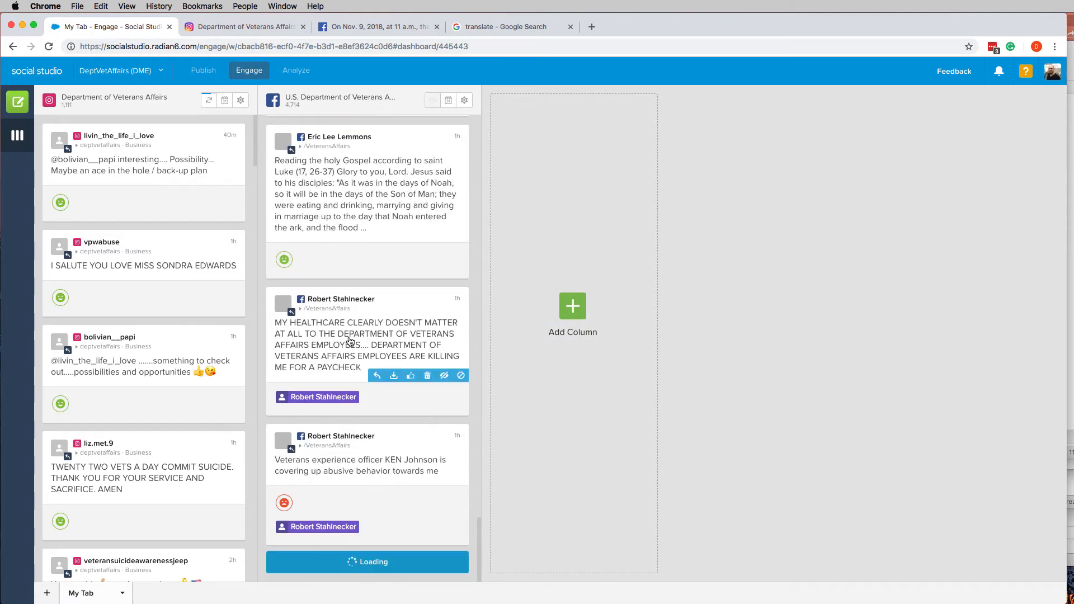
scroll(down, 3)
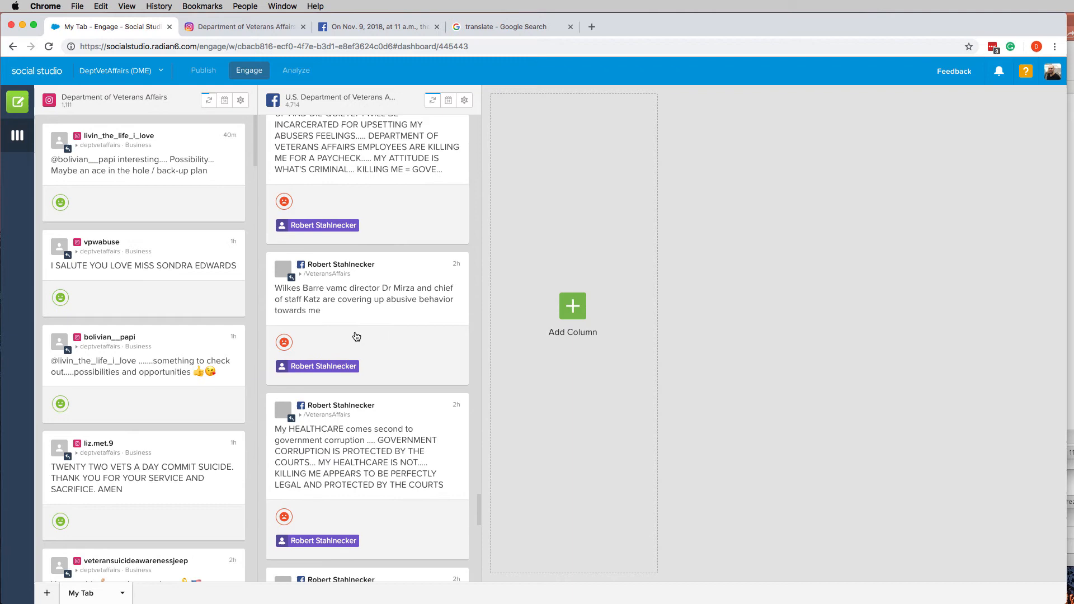
scroll(down, 3)
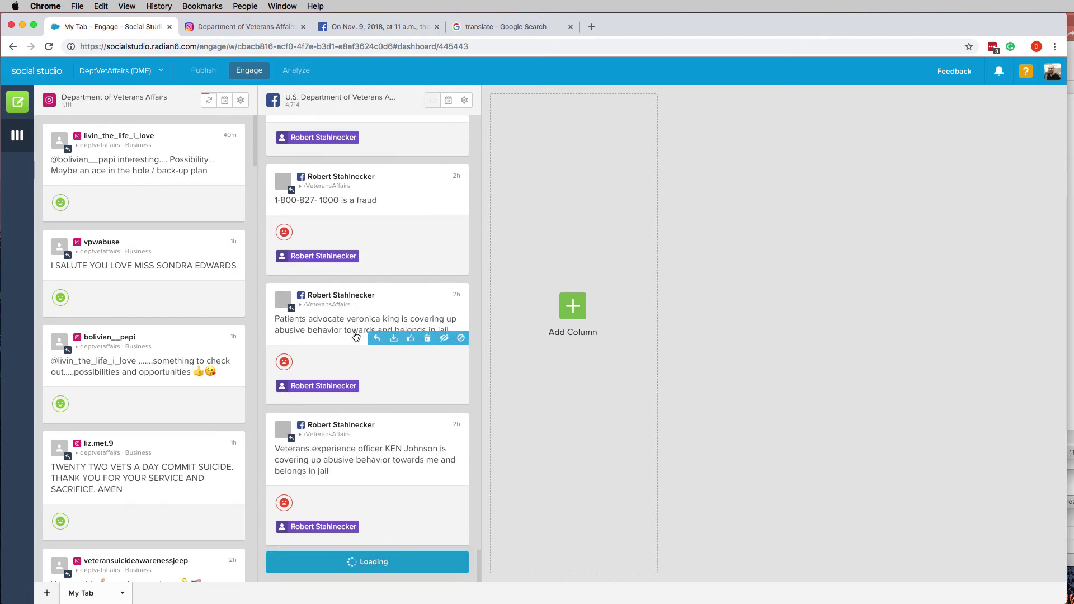
scroll(down, 3)
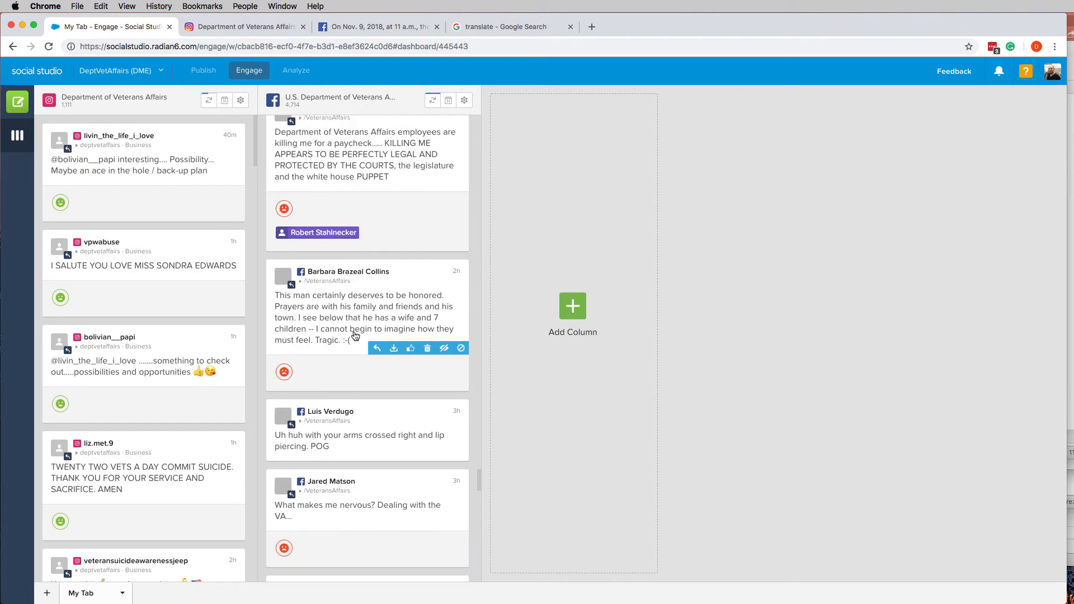
scroll(down, 3)
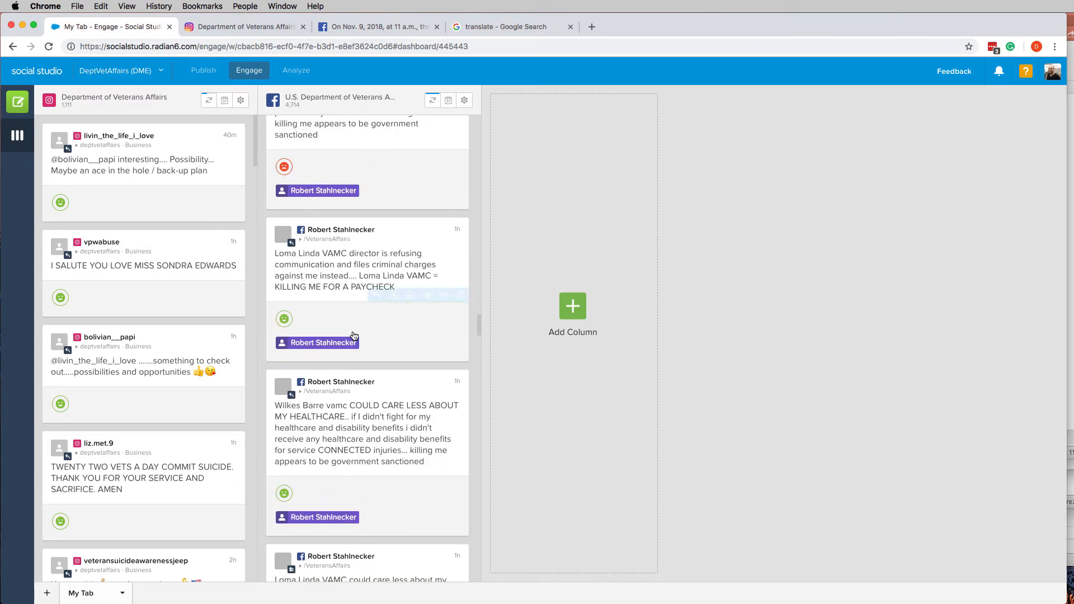
scroll(up, 3)
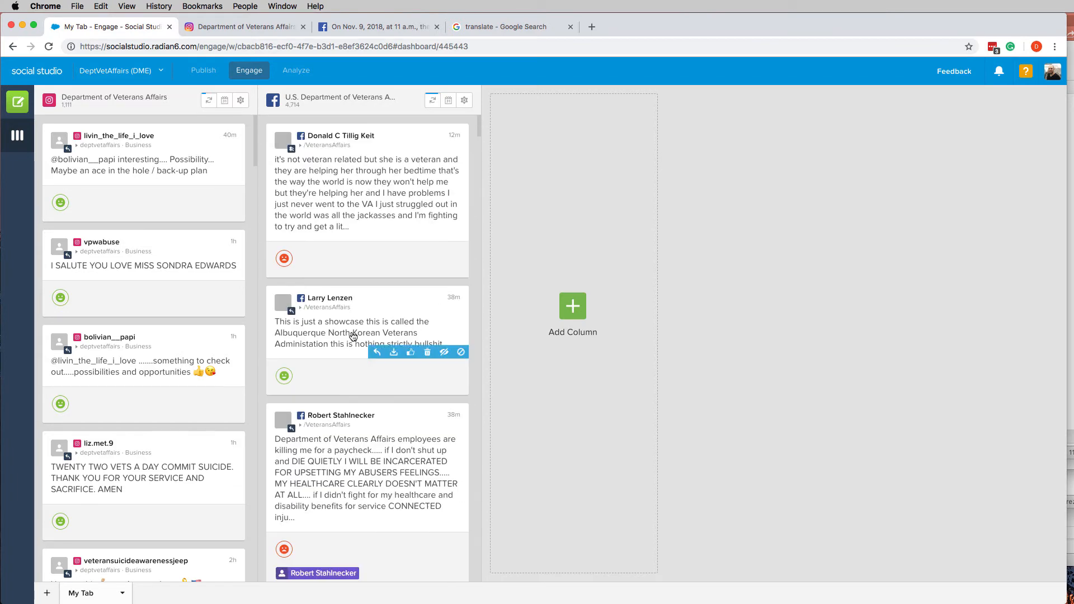
mouse_move(614, 295)
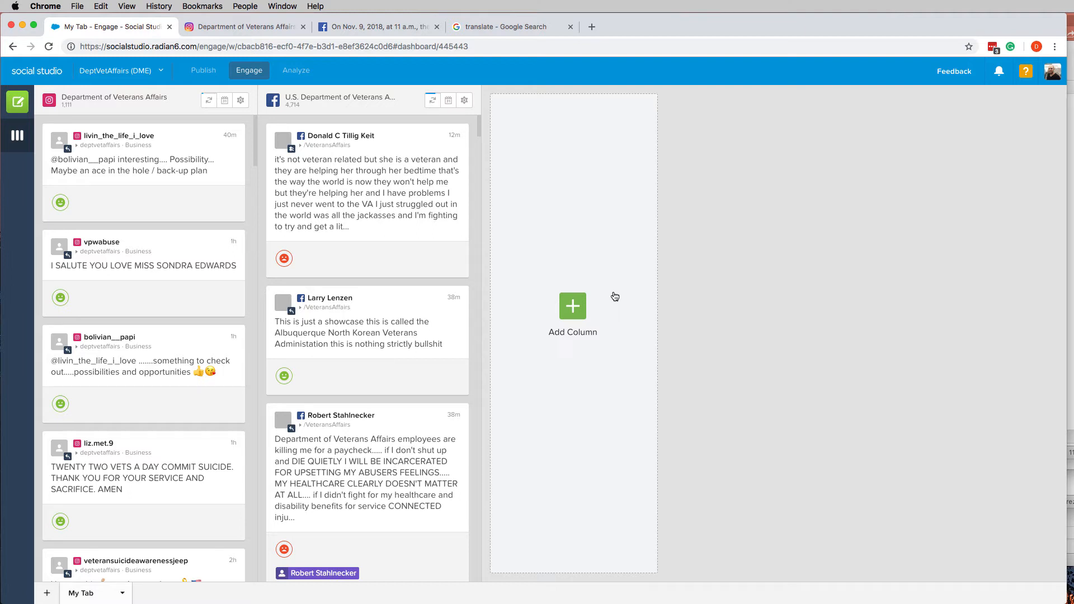
mouse_move(600, 294)
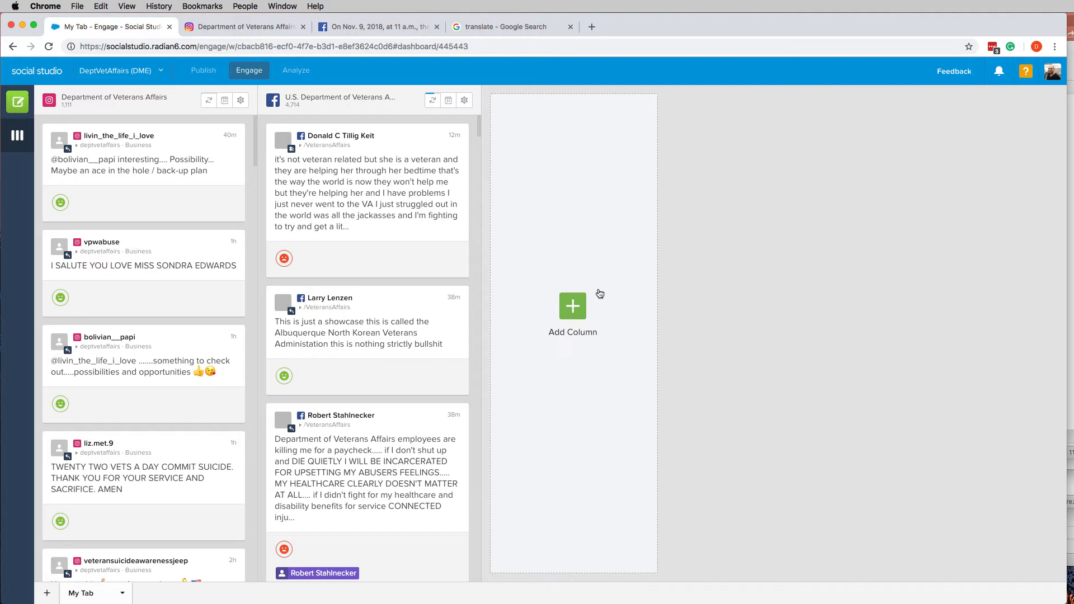
- Add a third column for the Veterans Affairs Twitter account
click(572, 306)
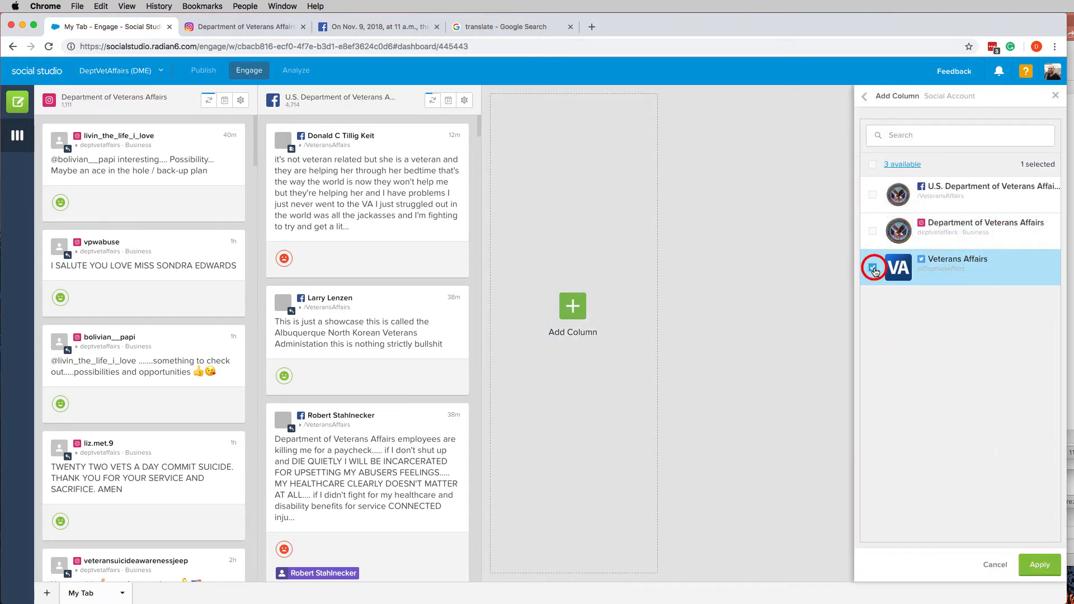
click(872, 268)
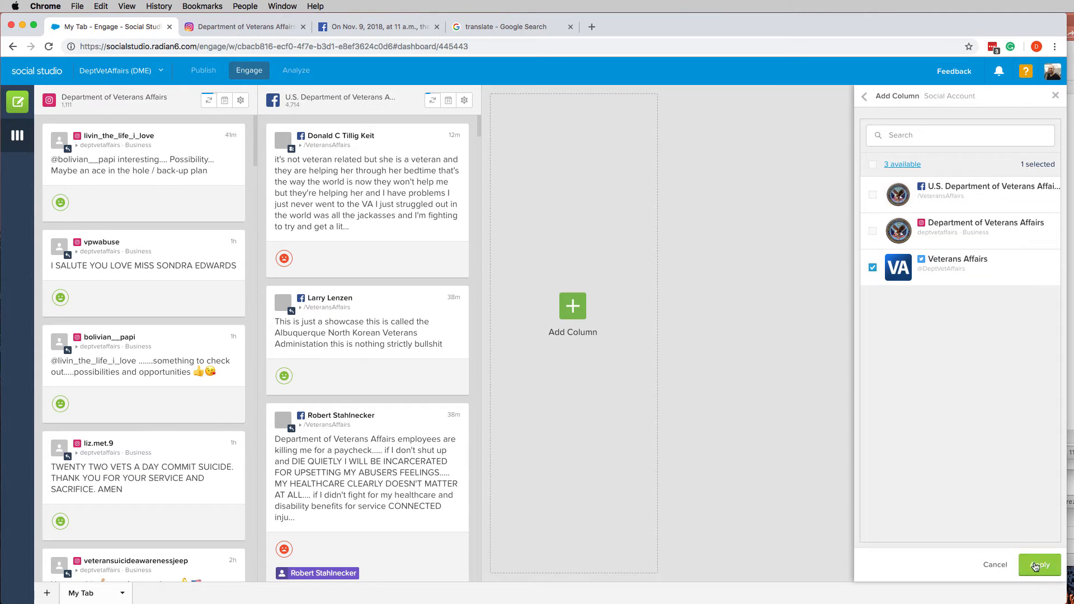
click(1038, 563)
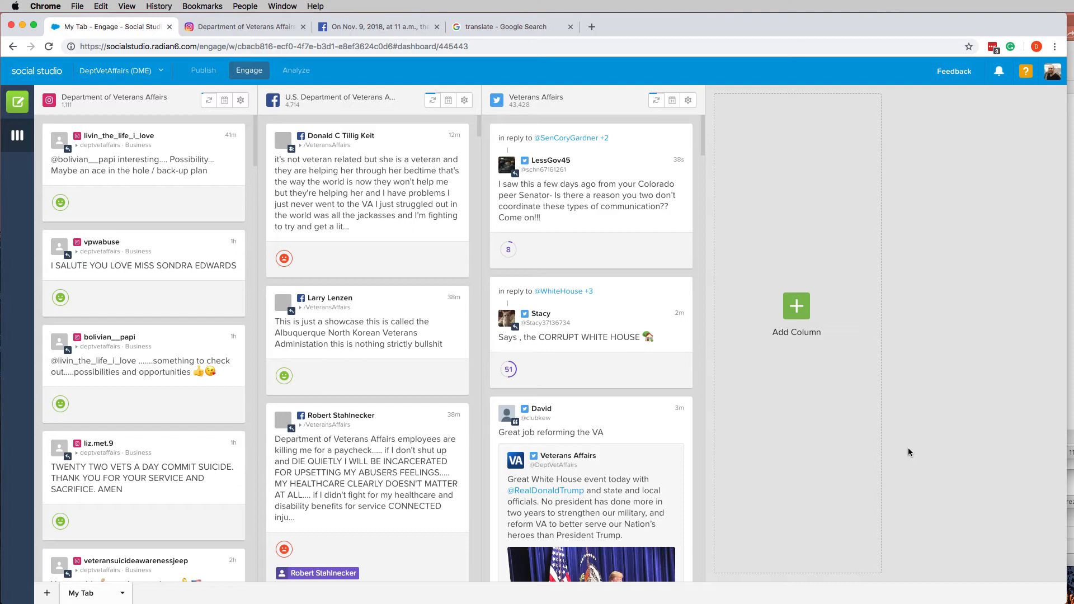
mouse_move(731, 225)
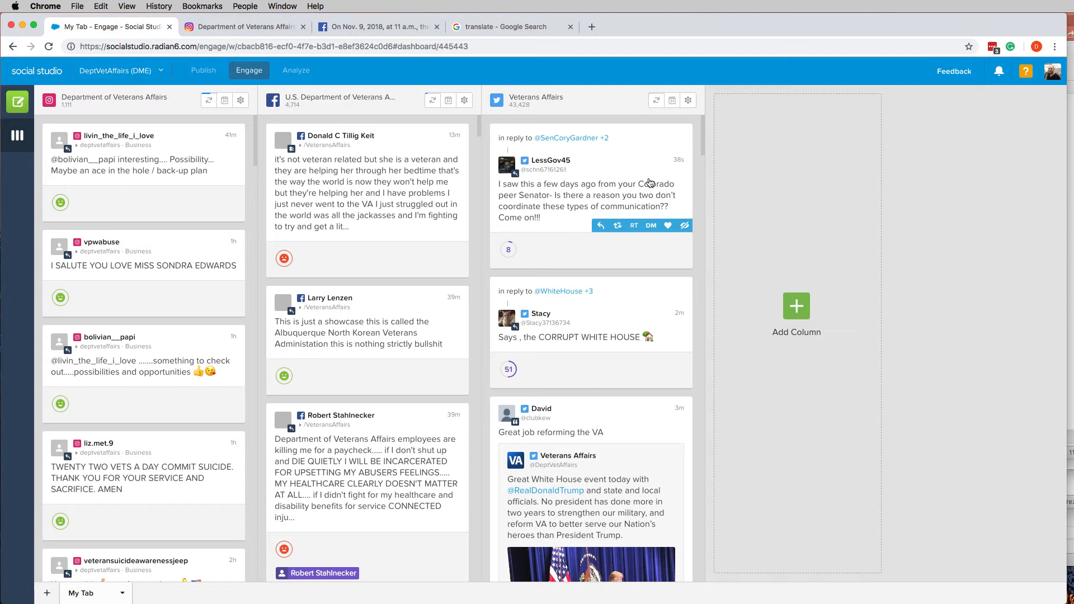
mouse_move(675, 119)
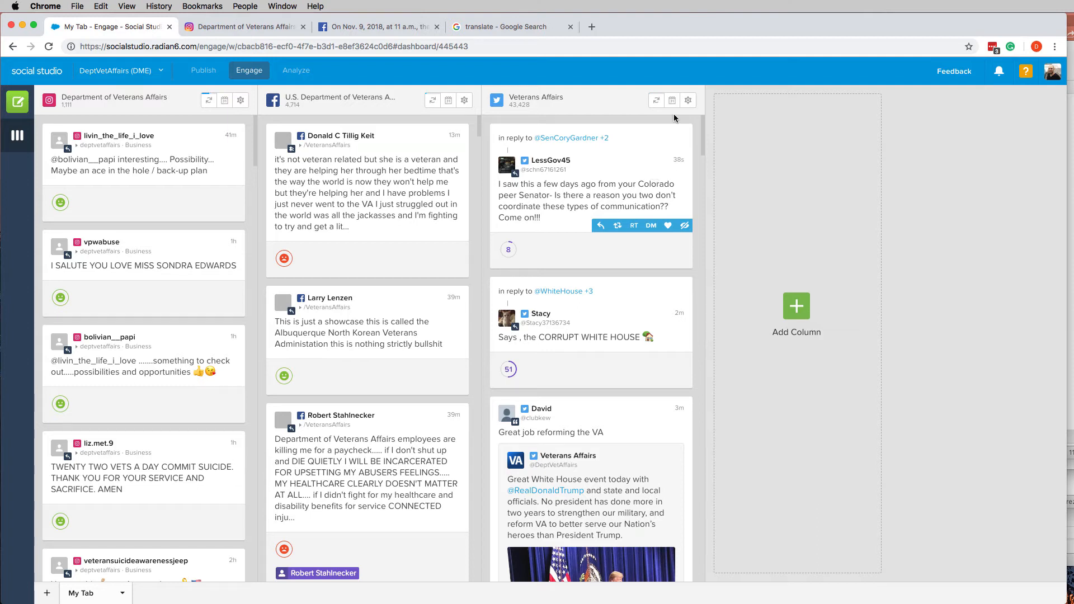
- Start a fourth social-account column with all three Veterans Affairs accounts selected
click(655, 100)
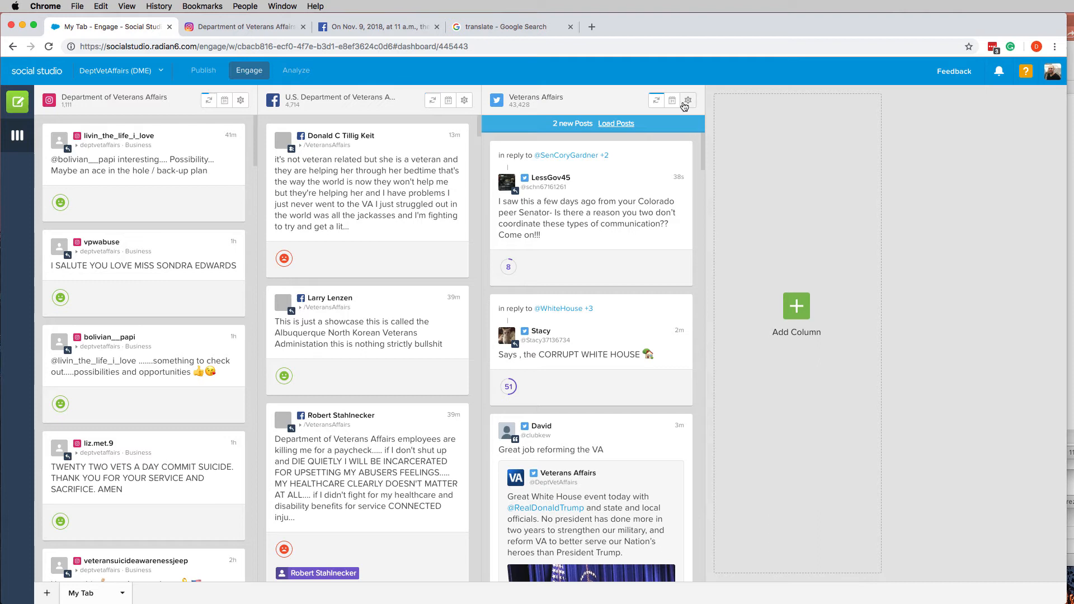
mouse_move(583, 106)
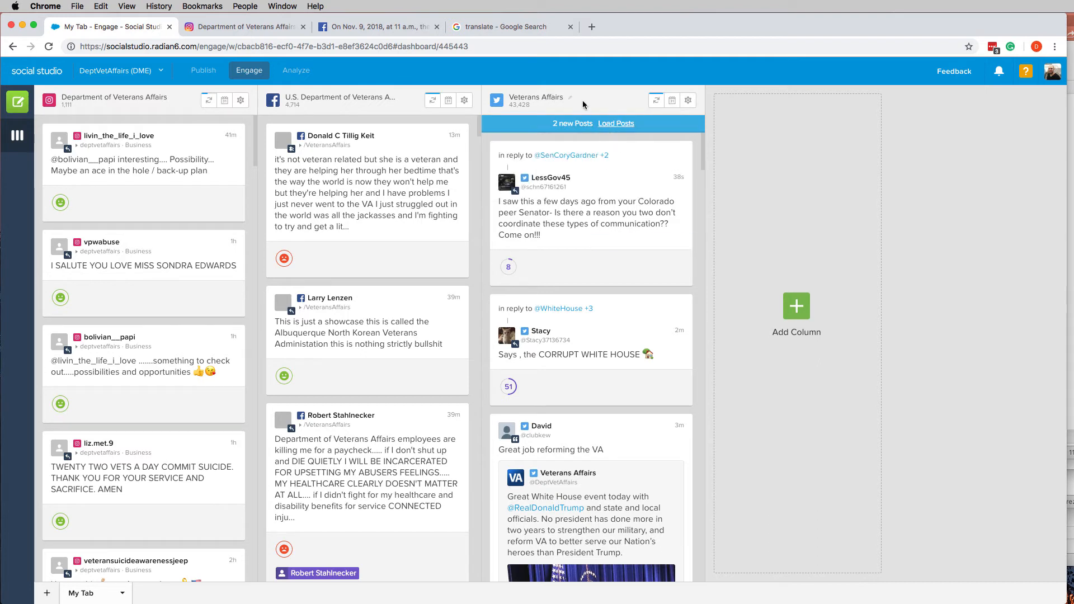
click(795, 307)
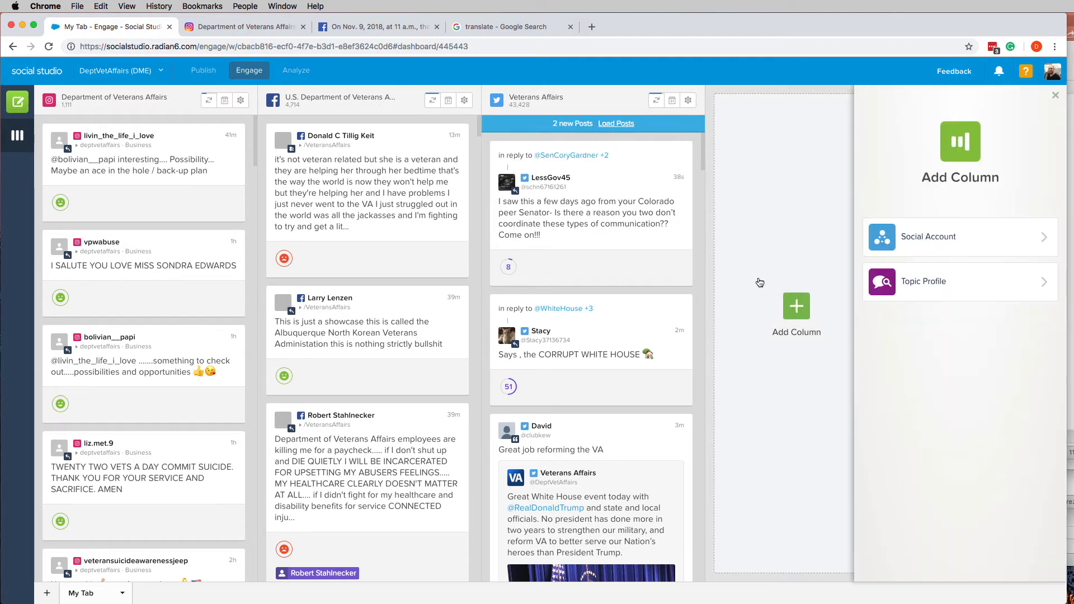
mouse_move(779, 258)
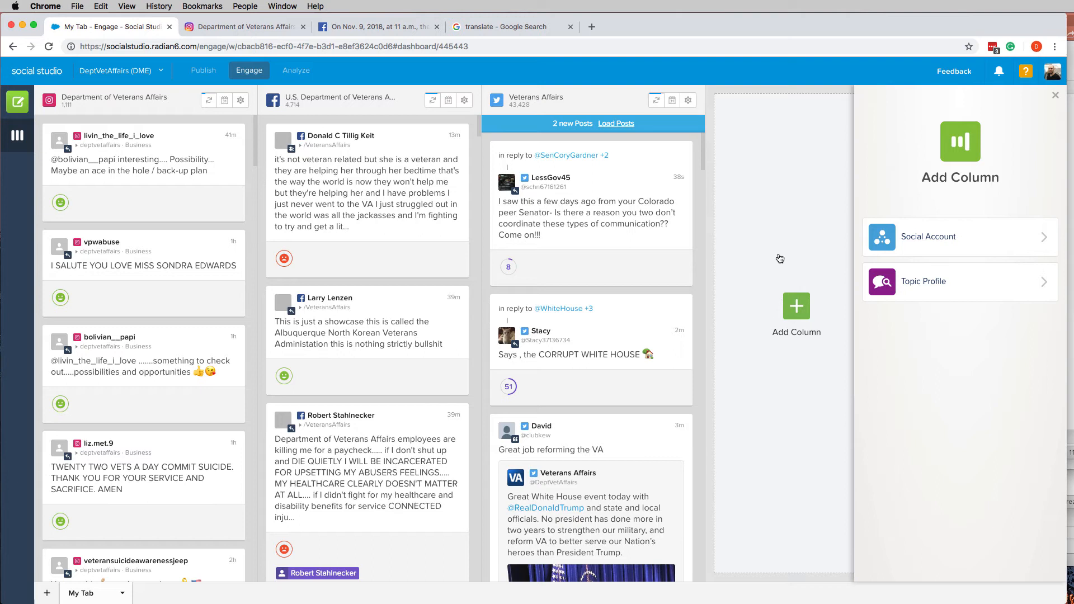
mouse_move(967, 250)
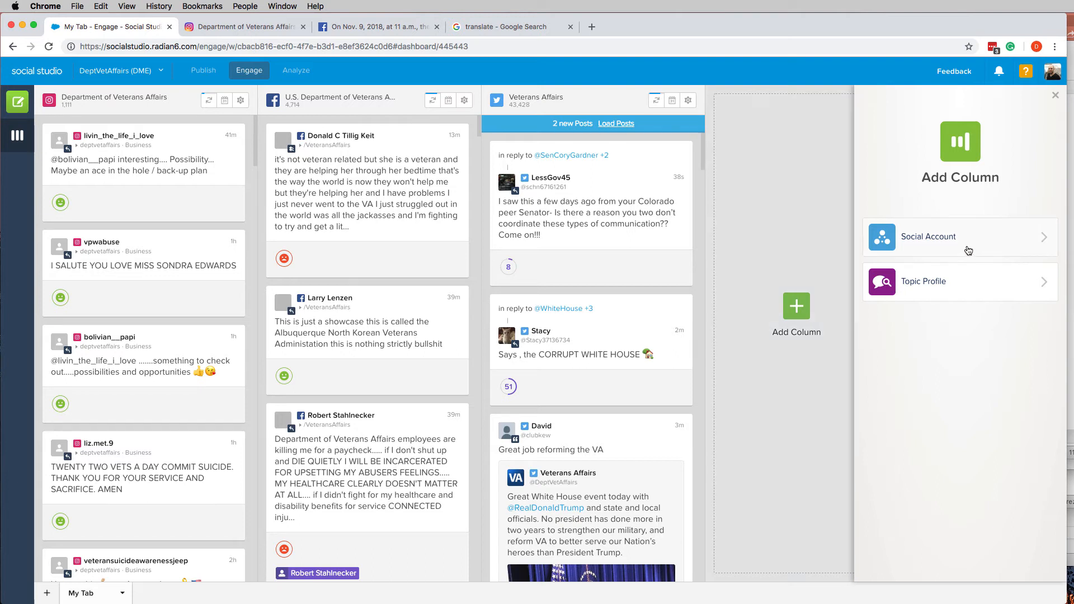
click(958, 236)
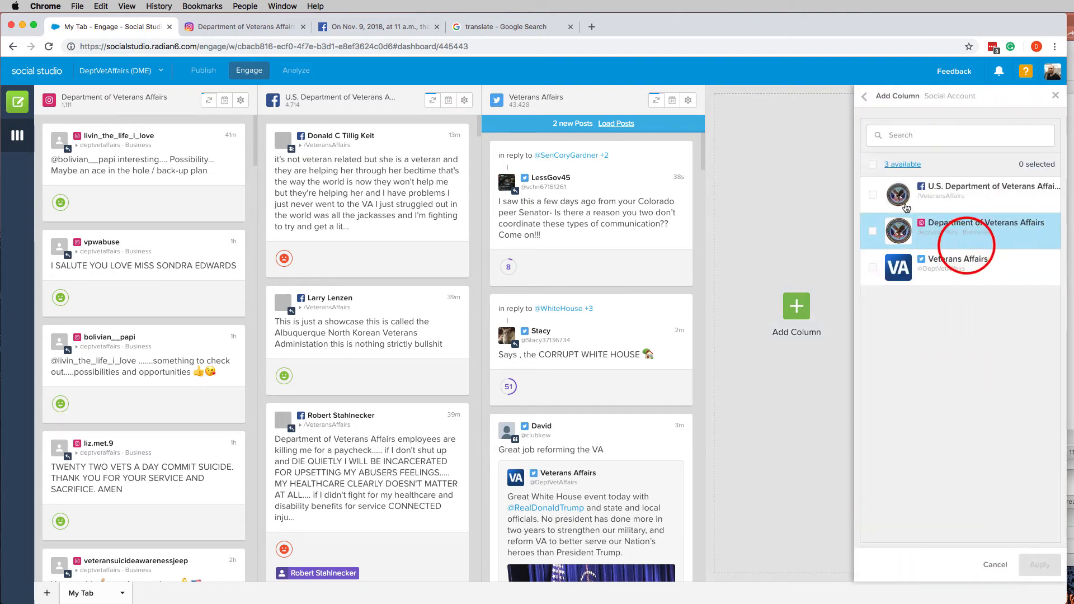
click(872, 195)
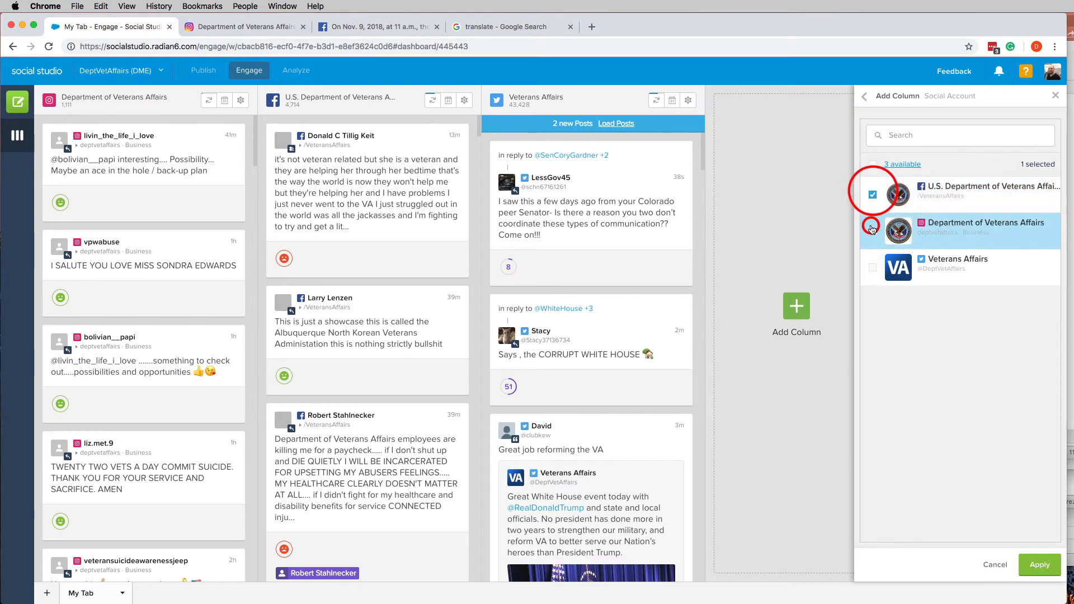
click(871, 268)
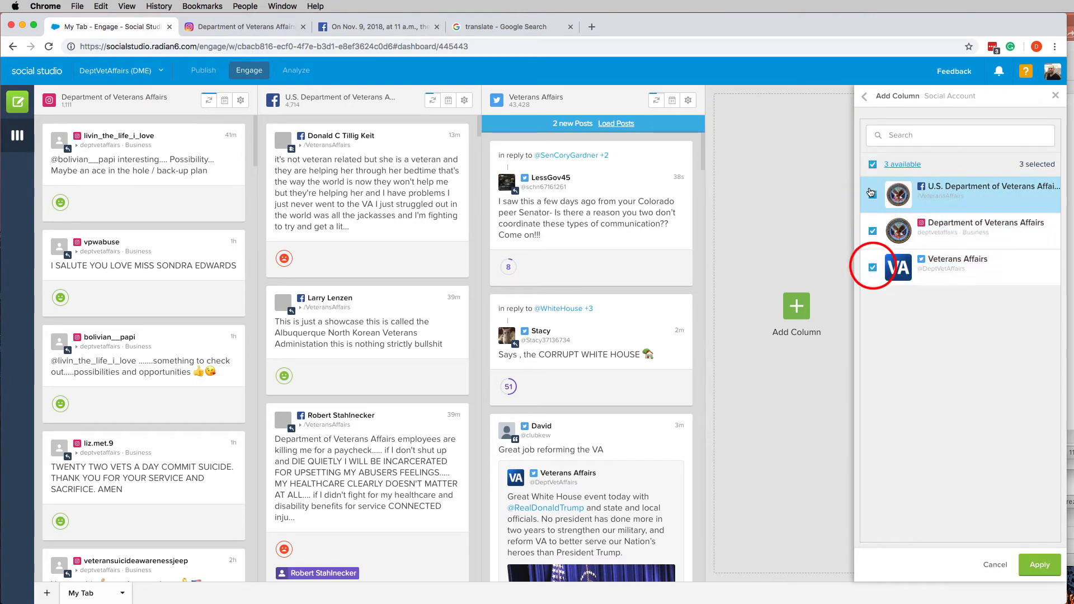
mouse_move(1040, 509)
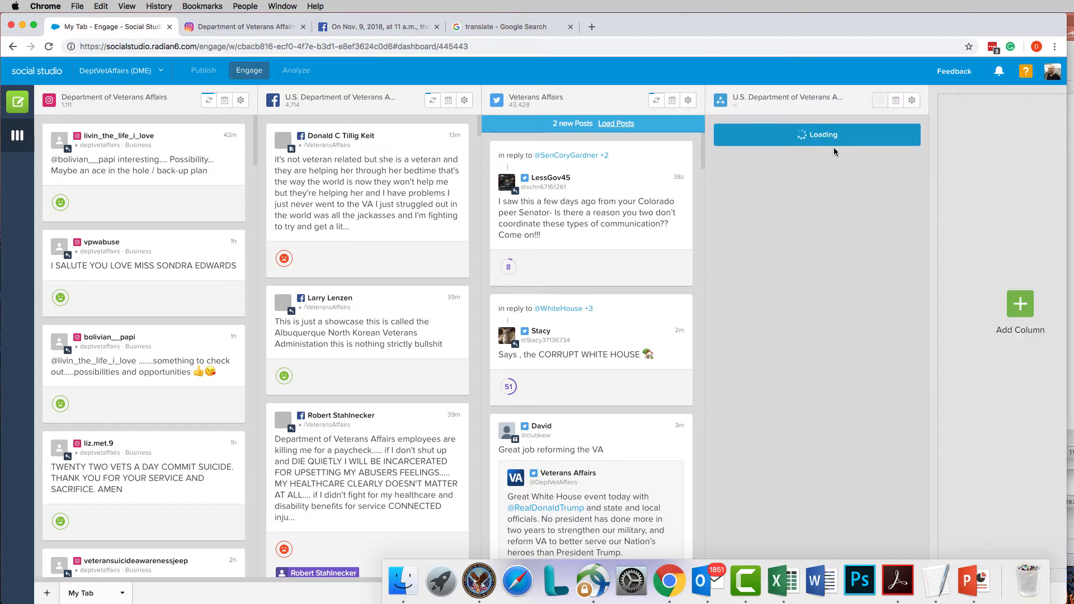
mouse_move(879, 134)
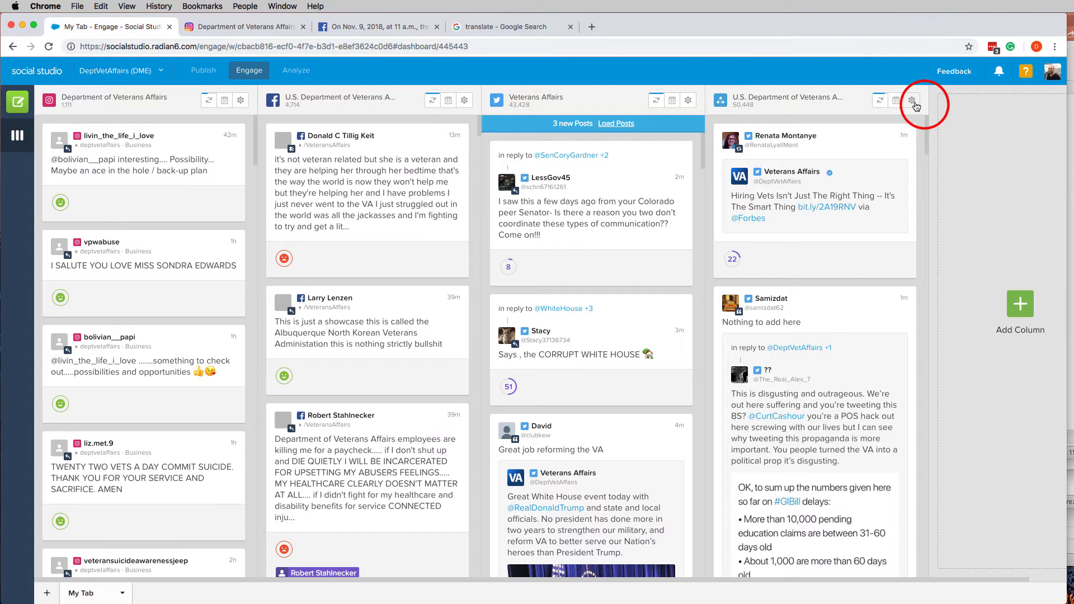
- Search post labels in the all-accounts column filter, trying SPAM, NO and PII, then clearing
click(913, 102)
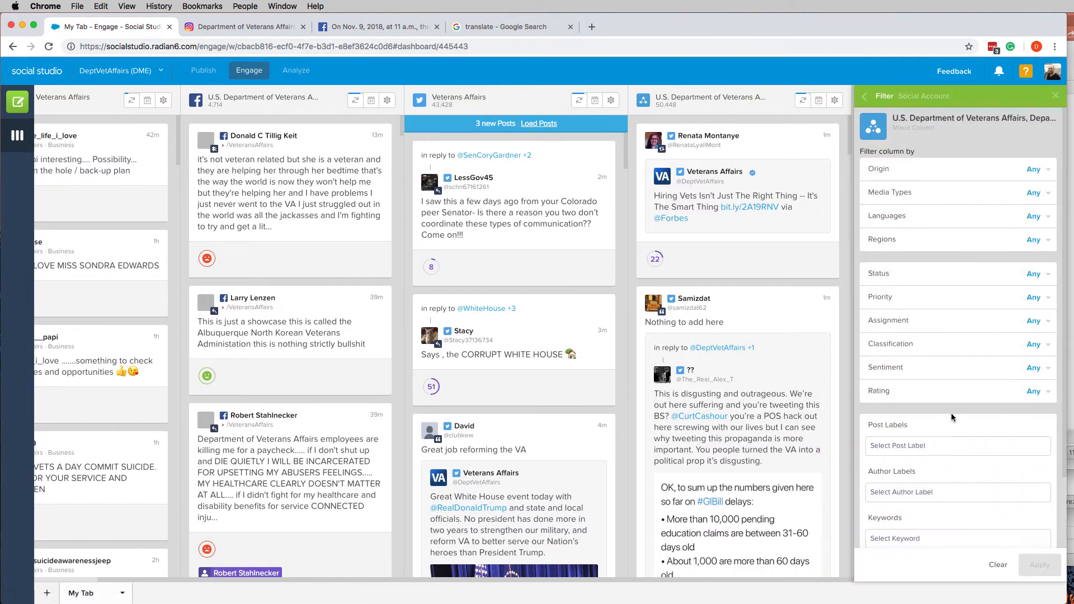
click(956, 446)
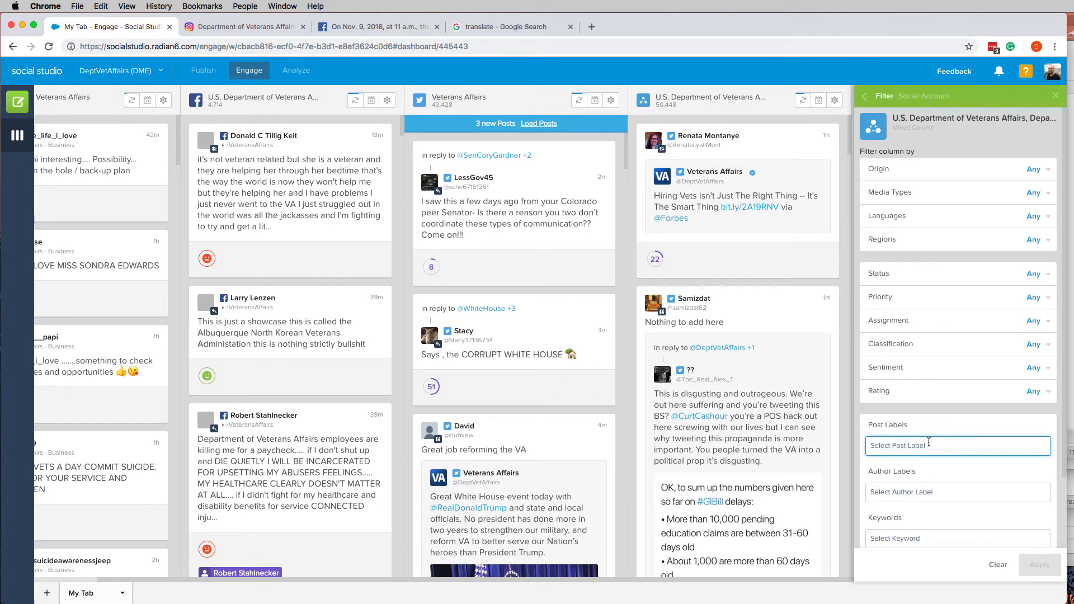
text(SPAM)
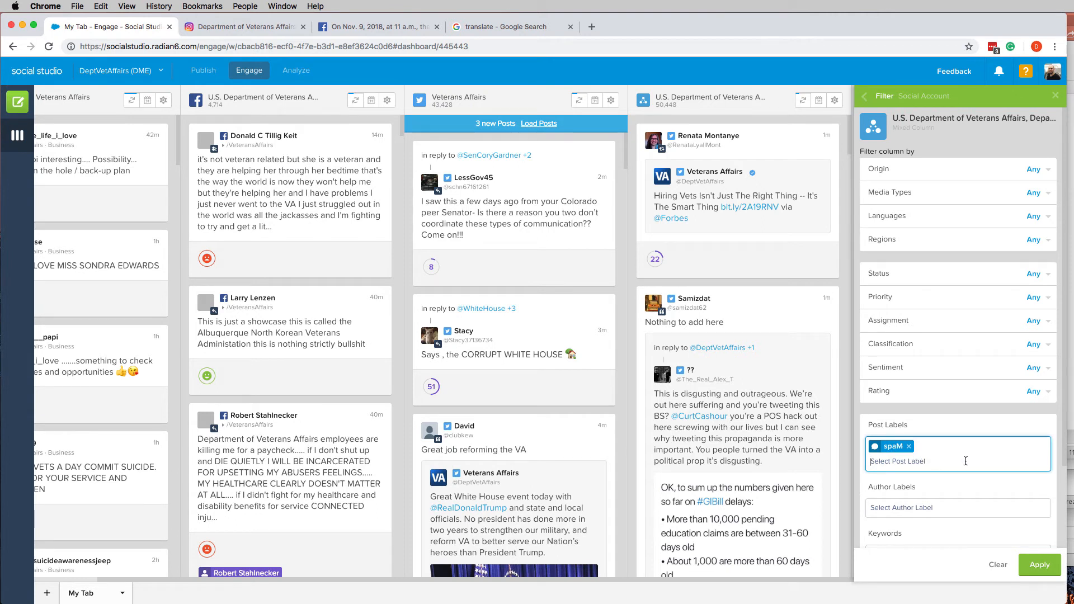
text(NO)
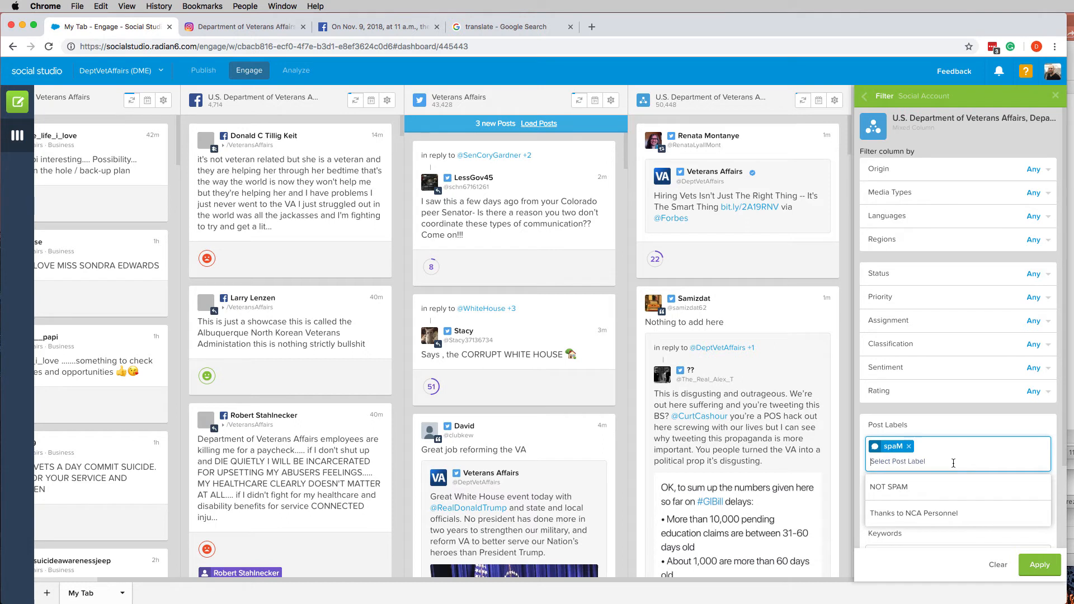
text(PII,)
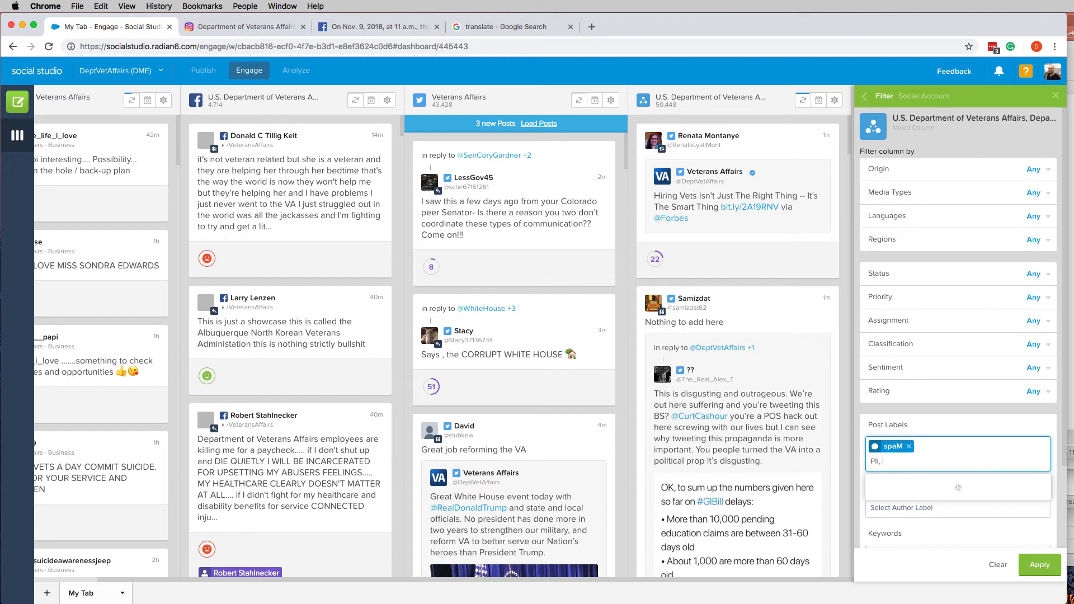
key(Backspace)
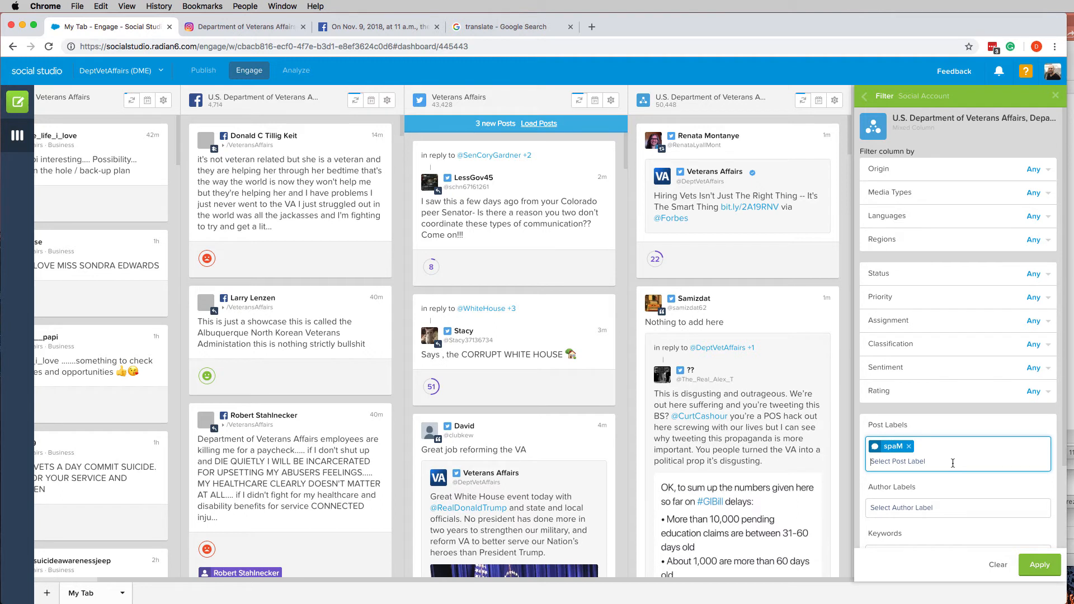
- Add the SLUR and FOUL LANGUAGE labels alongside spaM and apply the post-label filter
text(SL)
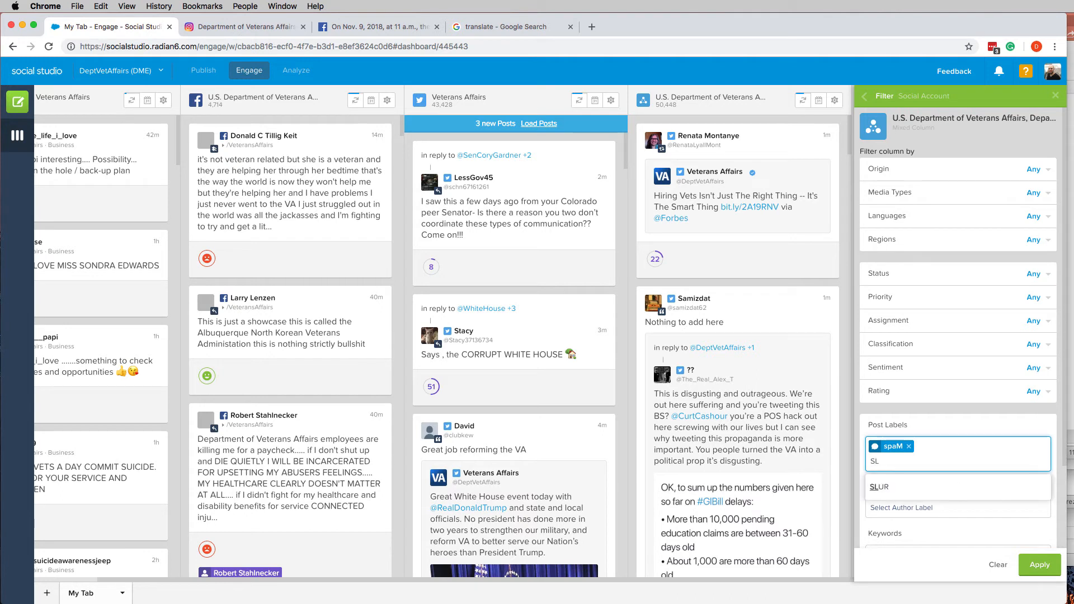
click(879, 487)
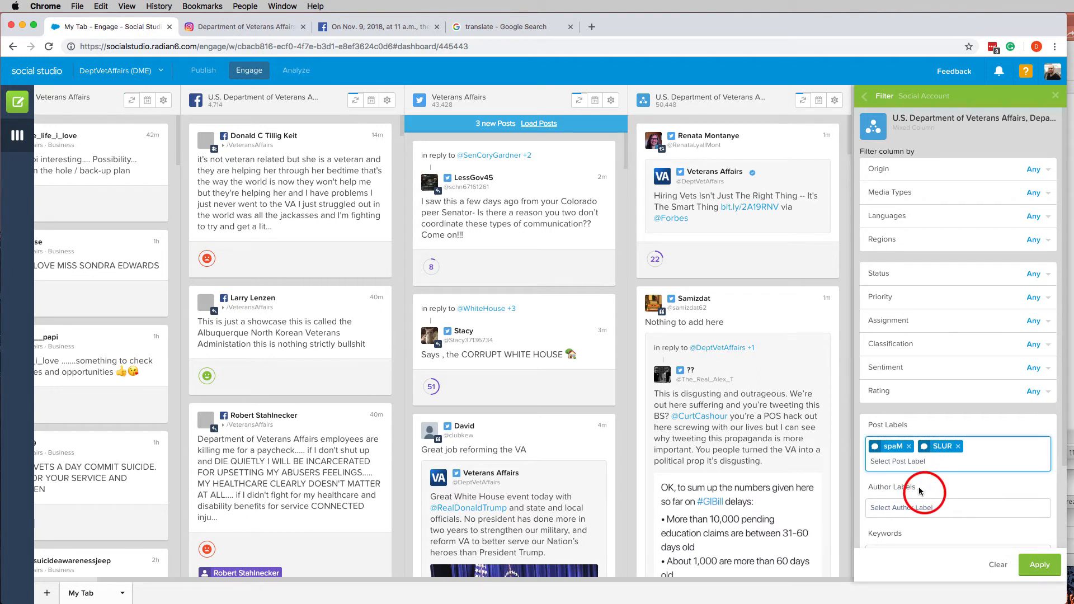
text(FOUL LANGUAGE)
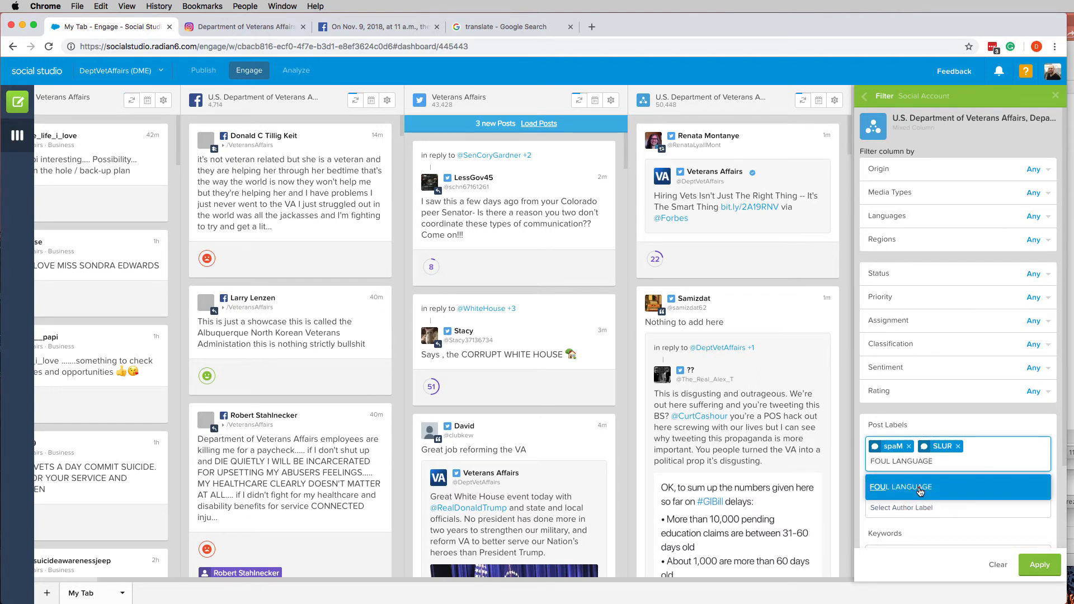
click(902, 487)
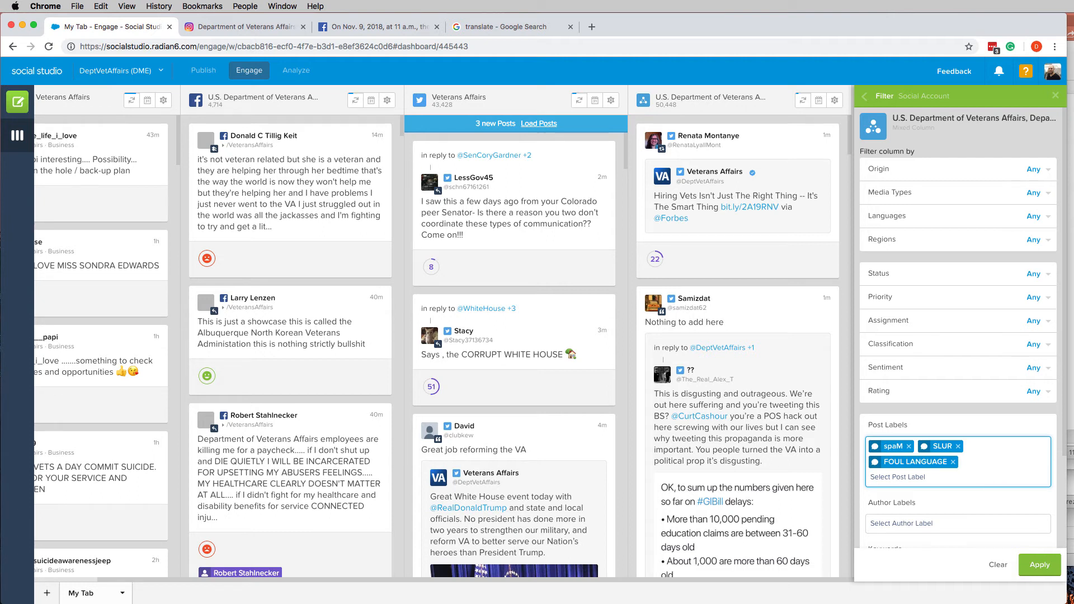
text(SUI)
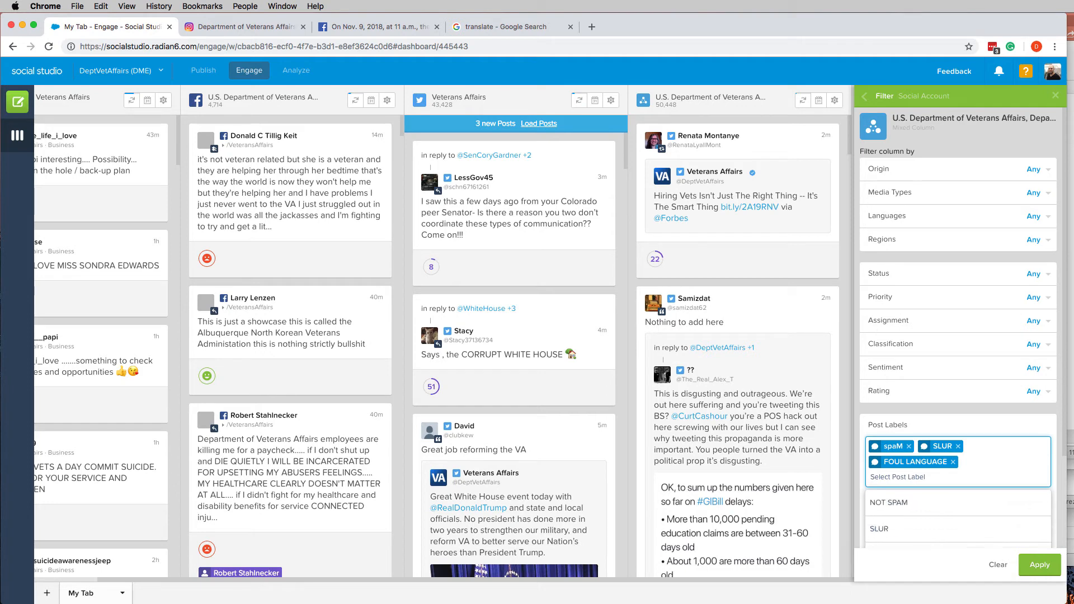
scroll(down, 3)
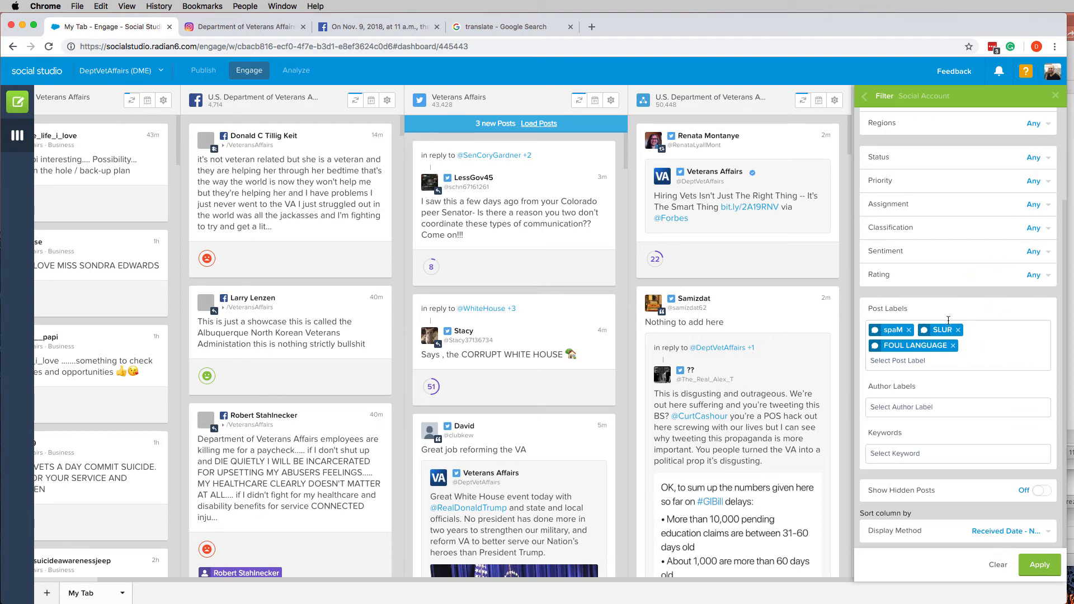
mouse_move(993, 431)
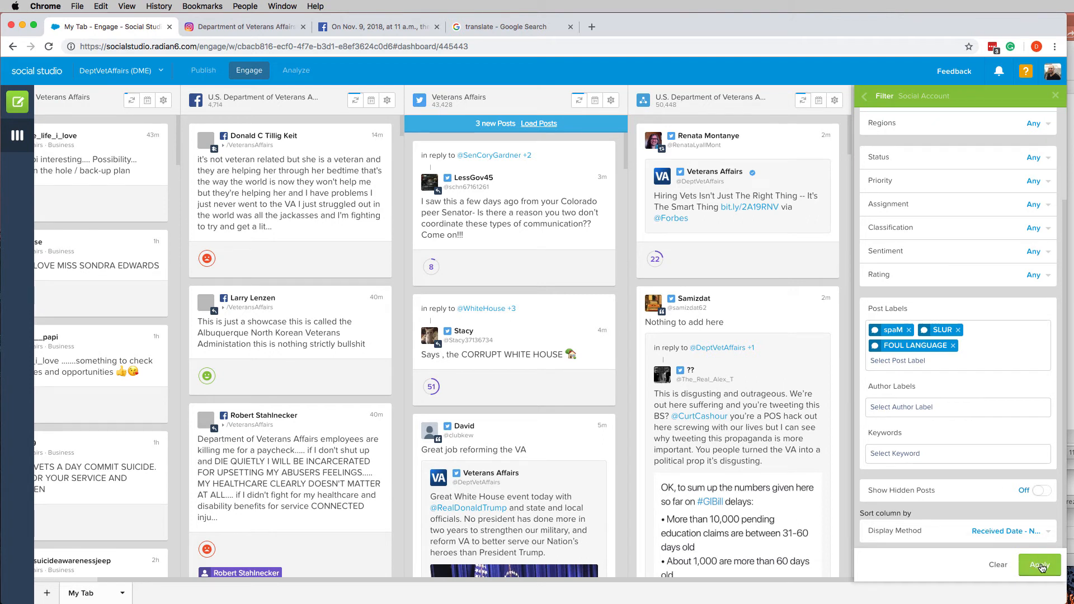
click(1041, 564)
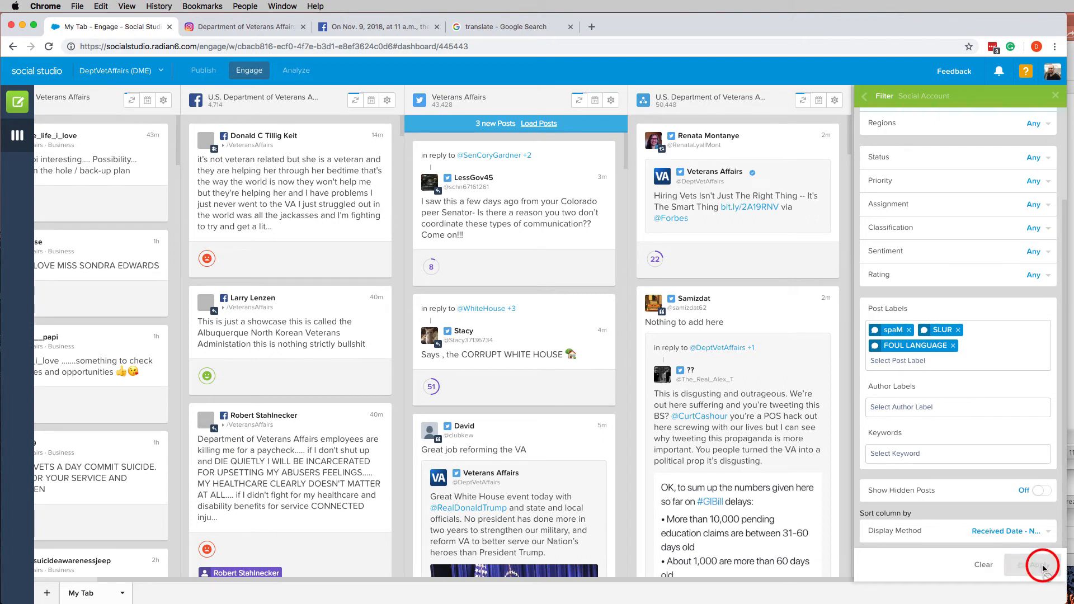
- Let the label-filtered column refresh to No Results Found and inspect the first Instagram comment
click(1039, 564)
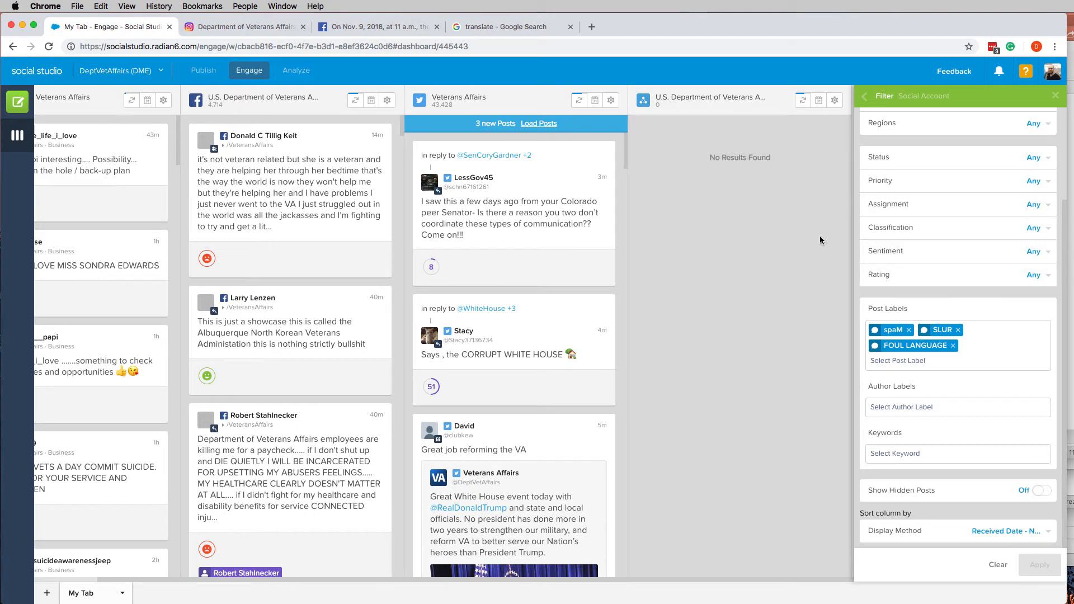
mouse_move(769, 236)
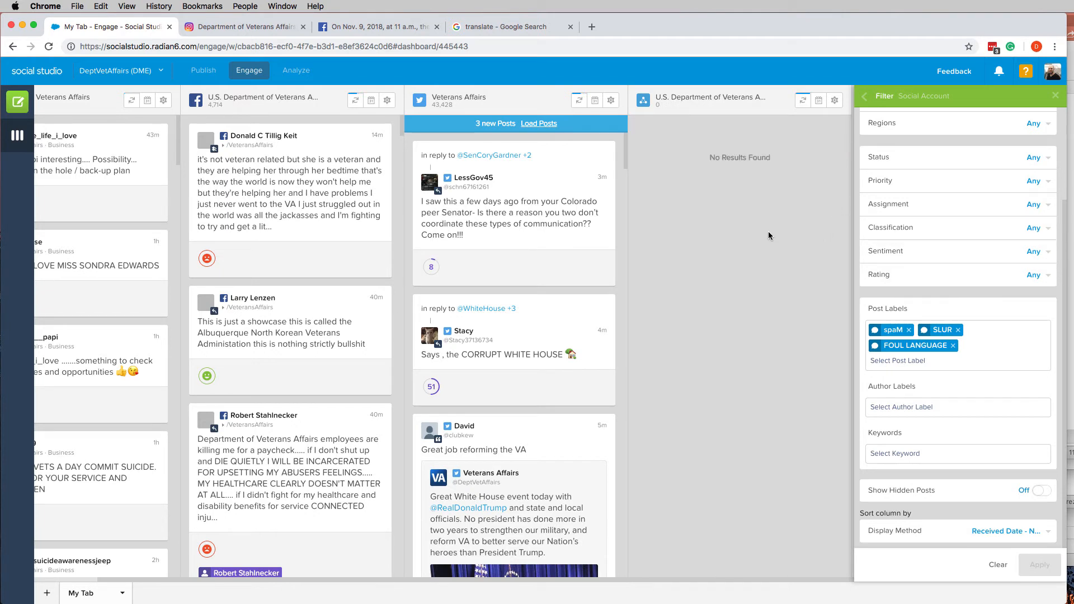
mouse_move(729, 231)
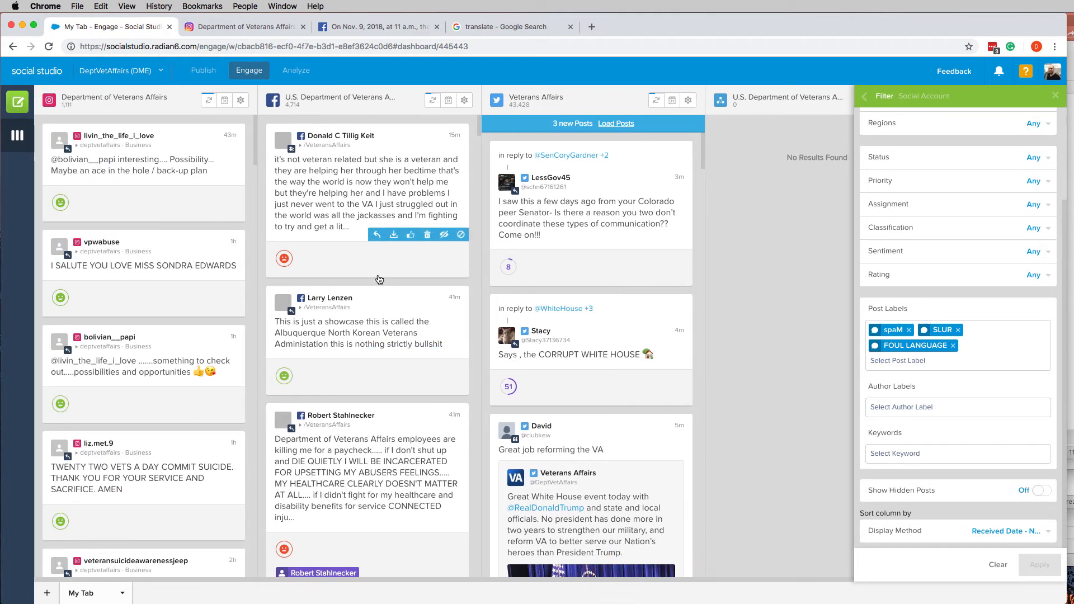
mouse_move(176, 206)
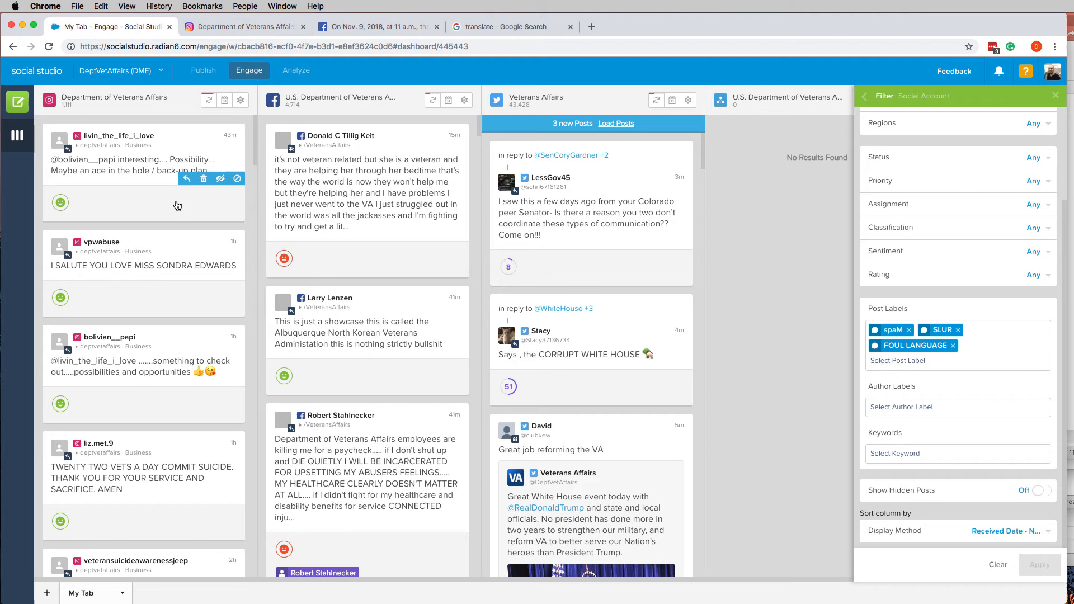
mouse_move(143, 282)
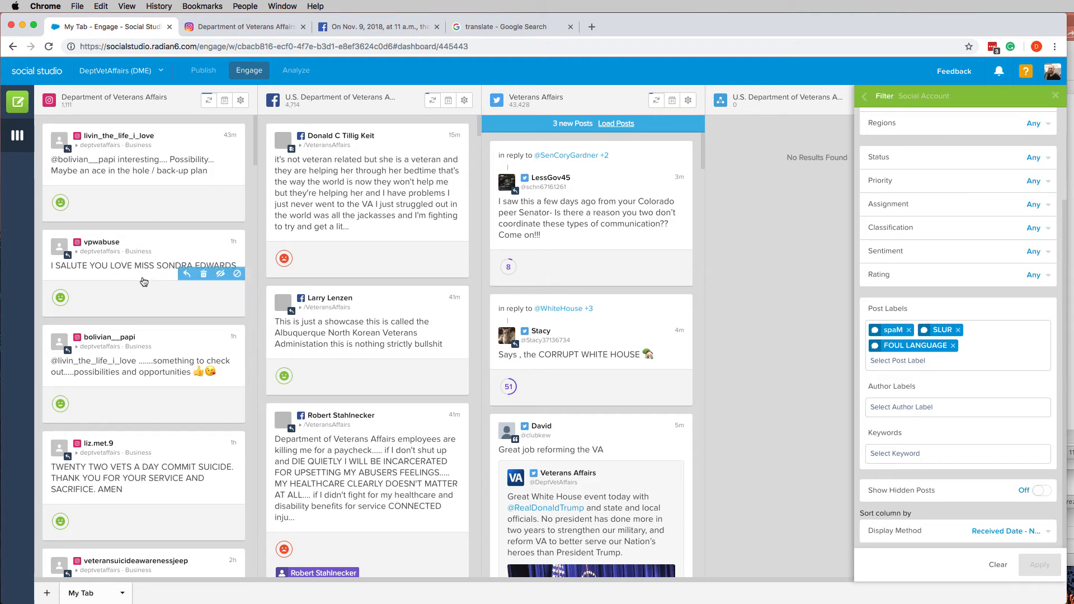
scroll(down, 3)
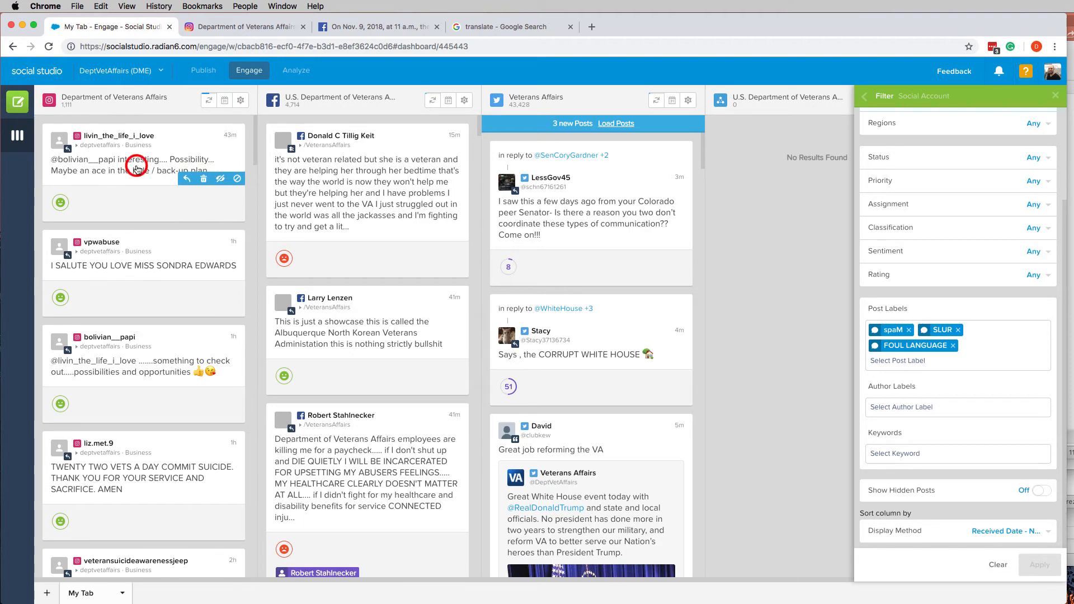
click(144, 157)
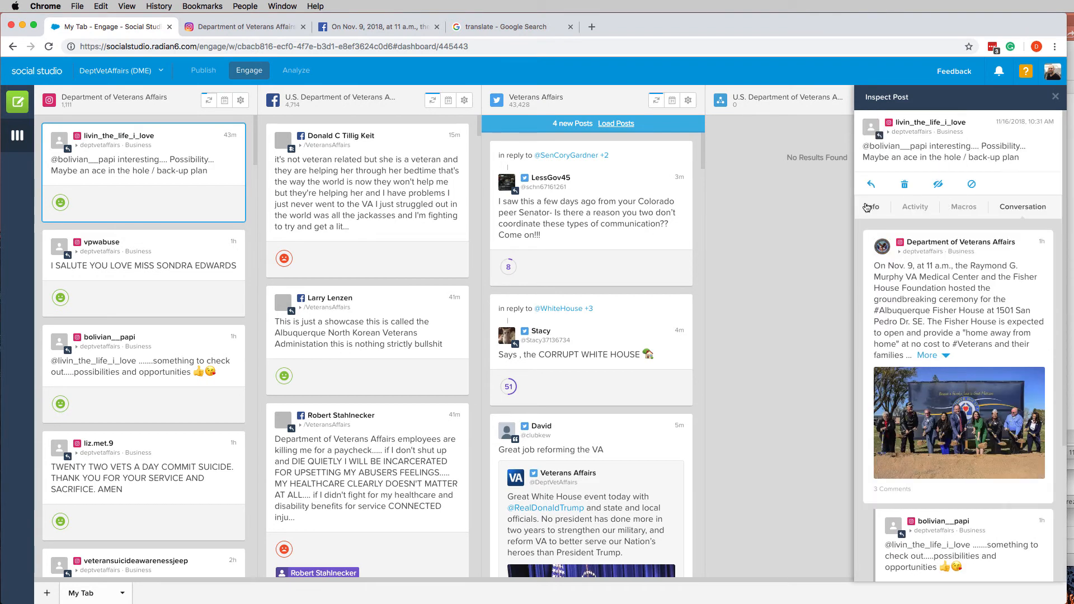
- Tag the Instagram comment with the spaM label and load it into the filtered column
click(871, 206)
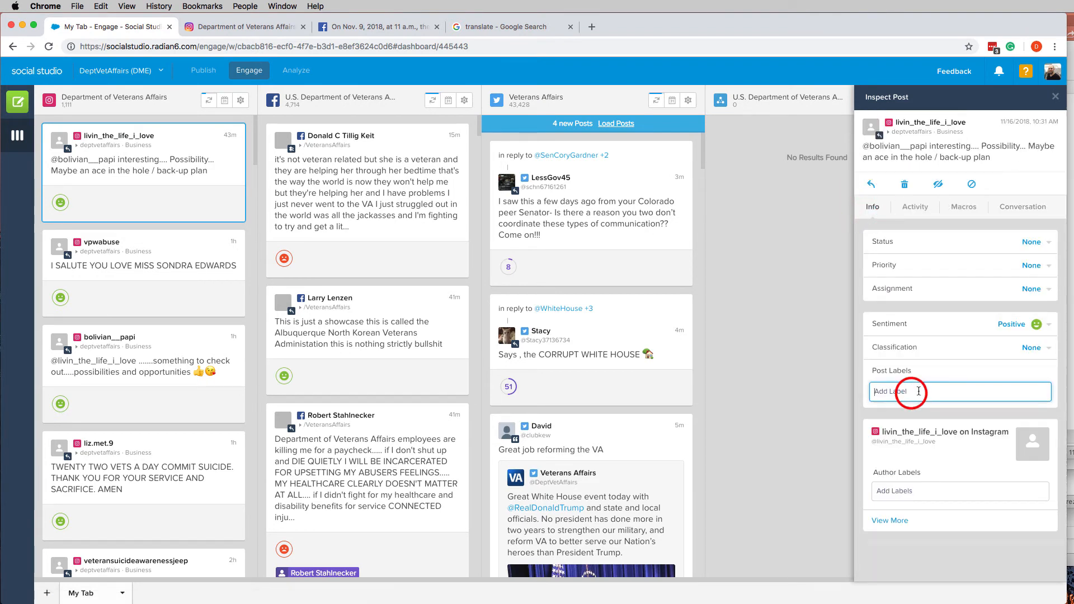
text(SPAM)
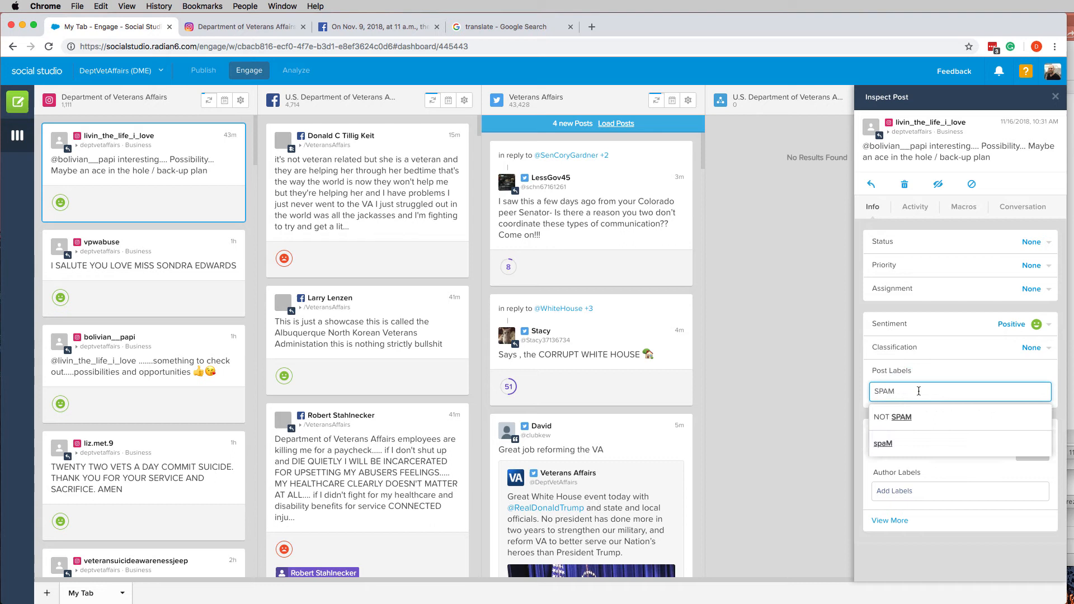
click(884, 443)
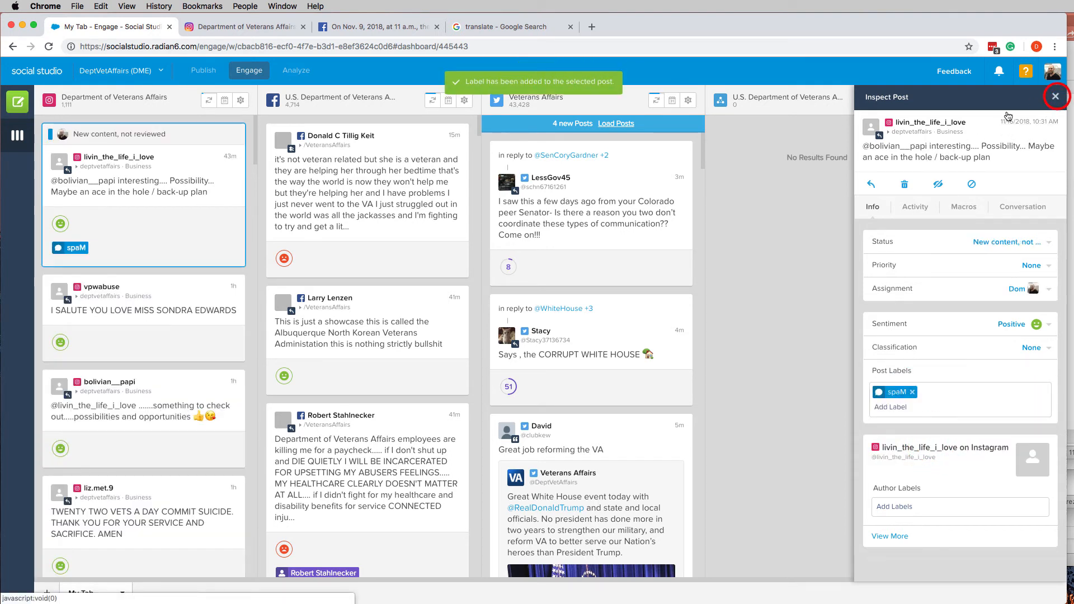
click(1054, 97)
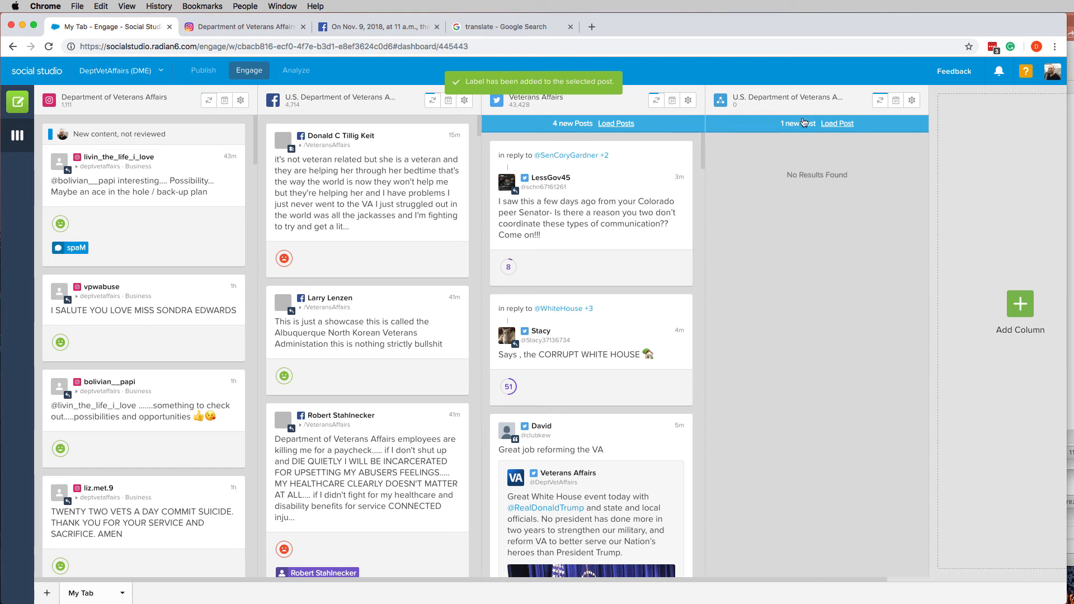
click(837, 123)
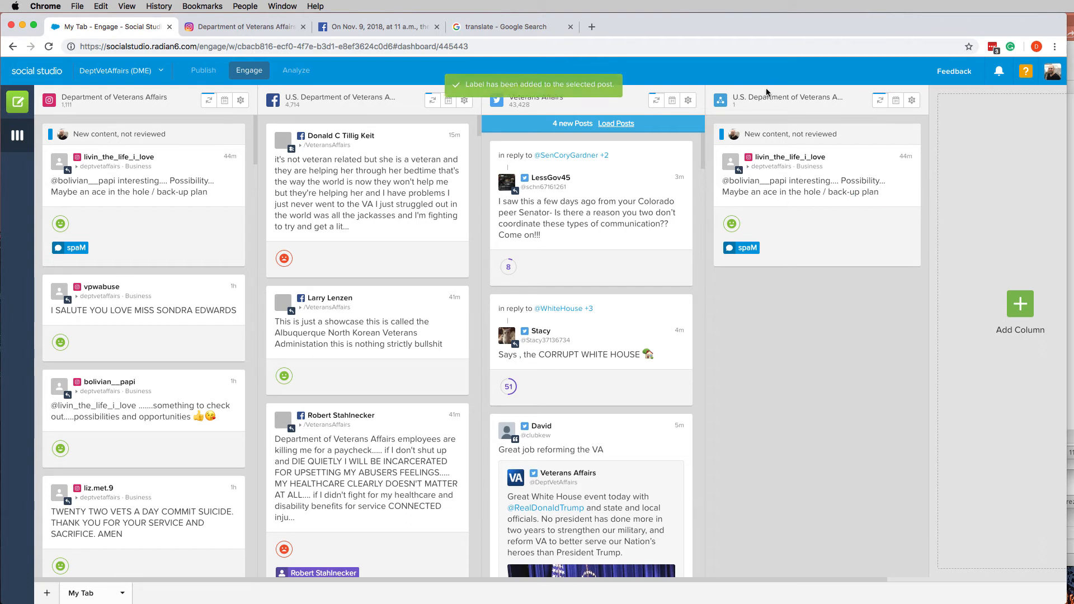
mouse_move(786, 245)
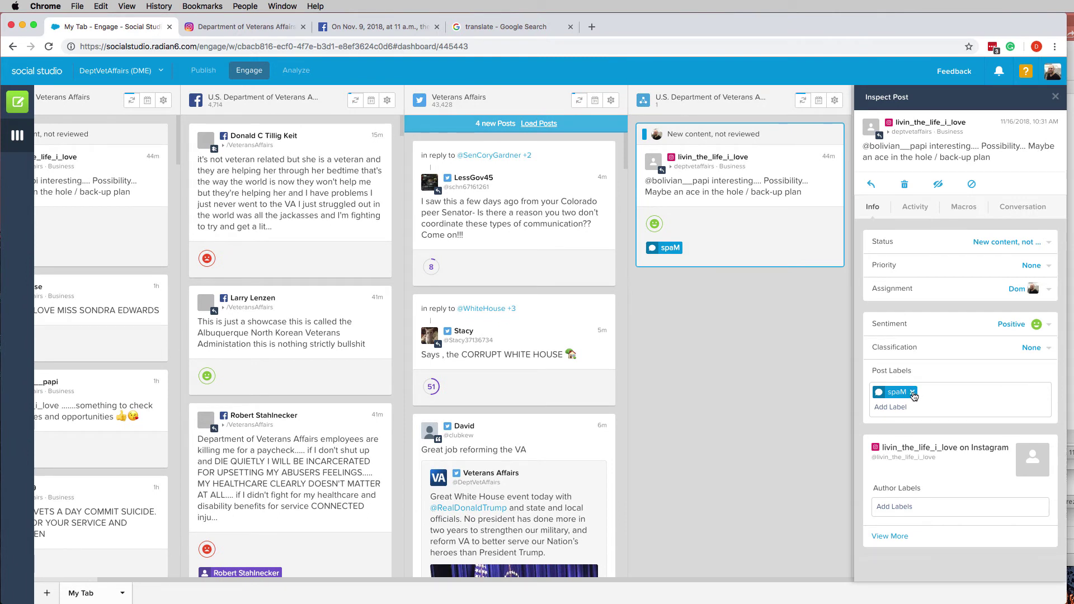
- Remove the spaM label from the post and reload so the column shows no results
click(912, 397)
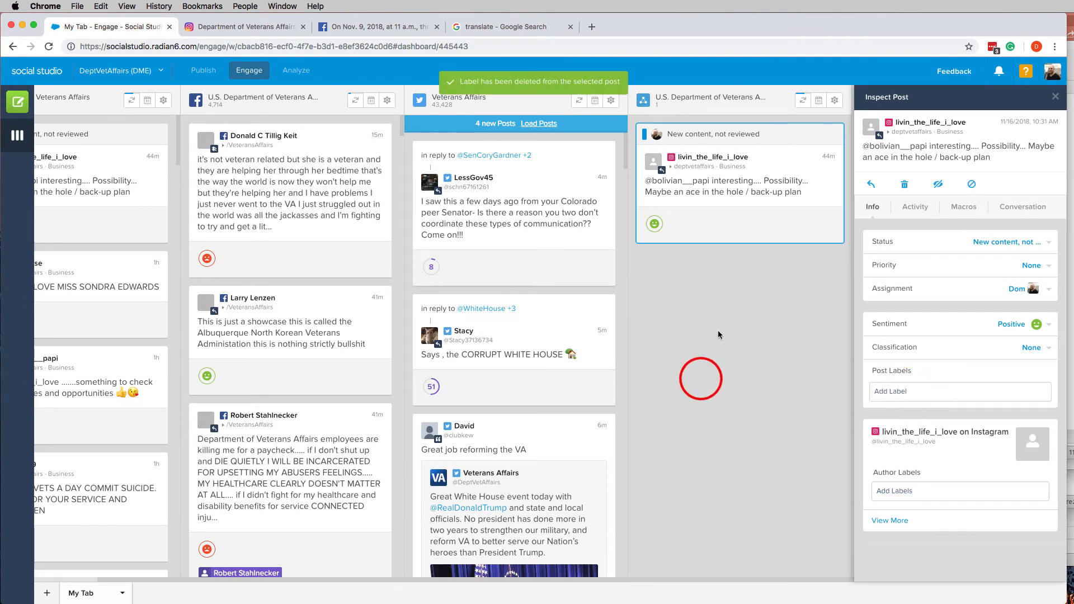
mouse_move(115, 170)
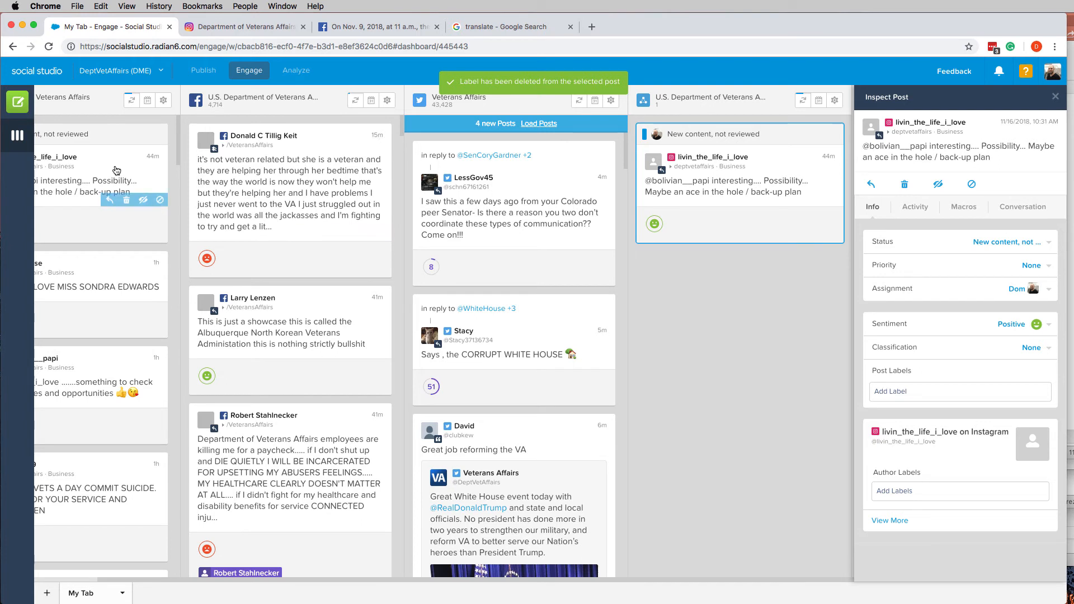
mouse_move(729, 102)
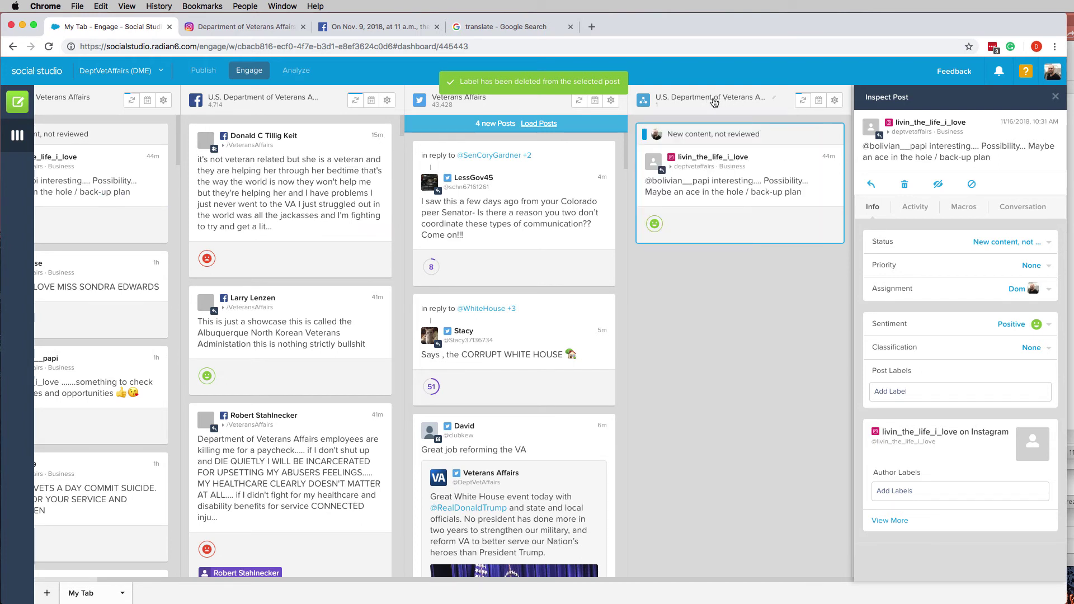
mouse_move(737, 296)
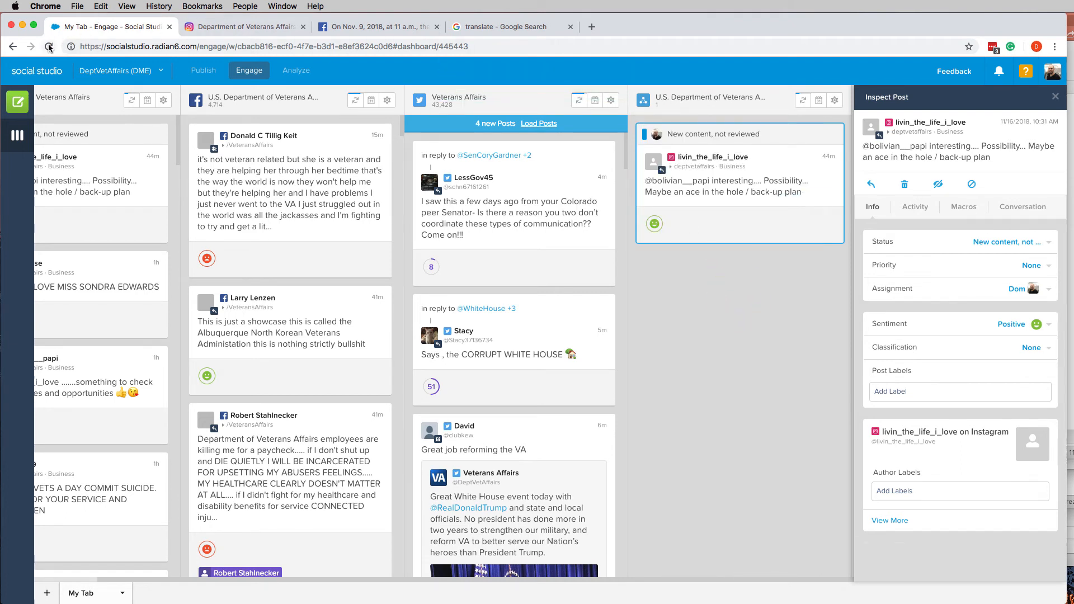
click(48, 46)
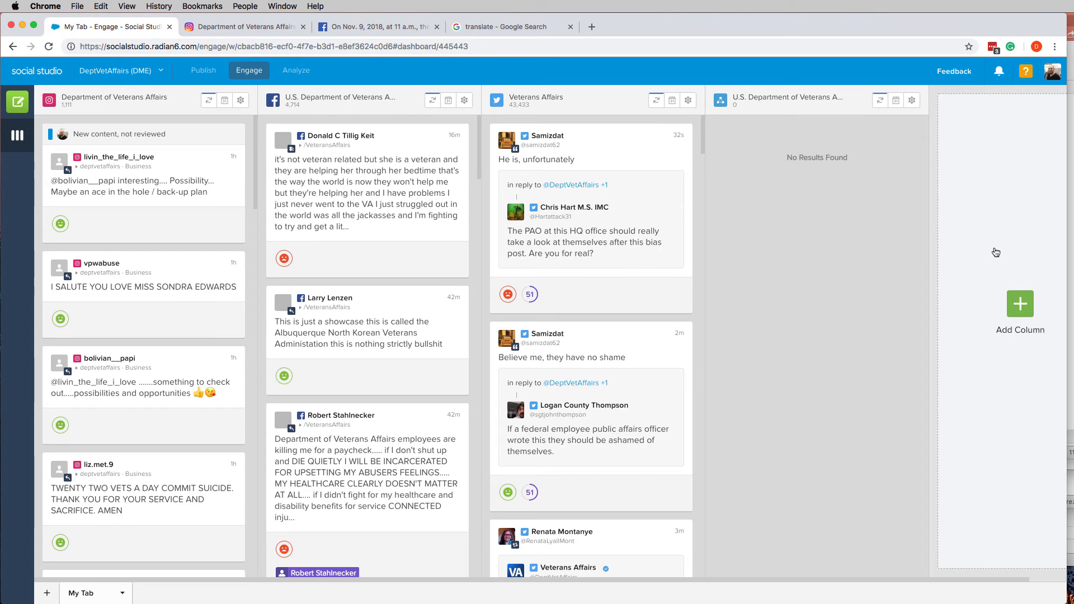
- Create a Social Account column combining all three Veterans Affairs accounts, including Instagram and Twitter
click(1020, 305)
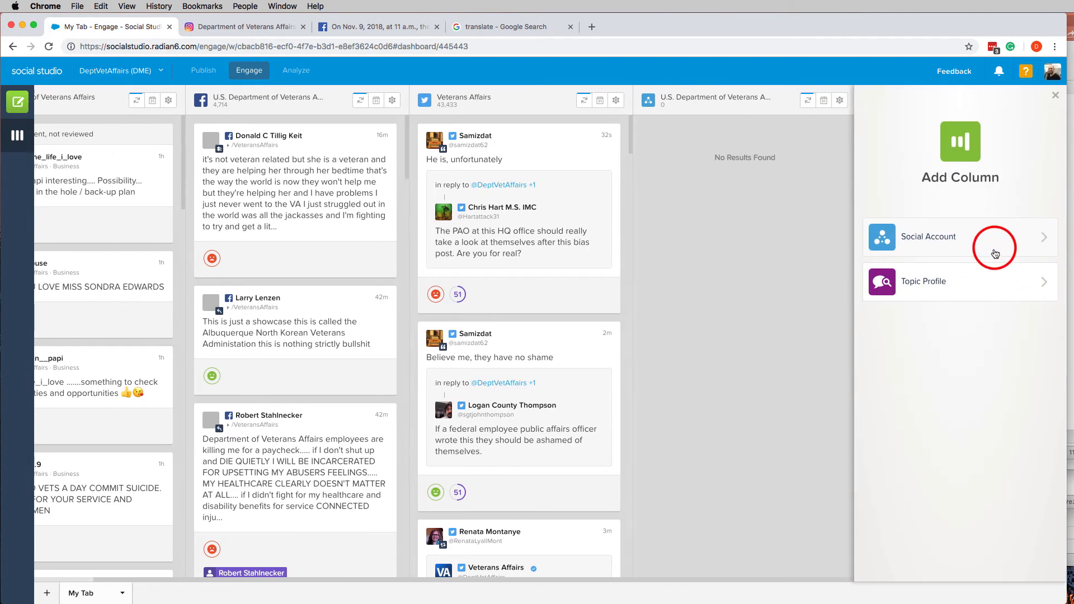
click(928, 236)
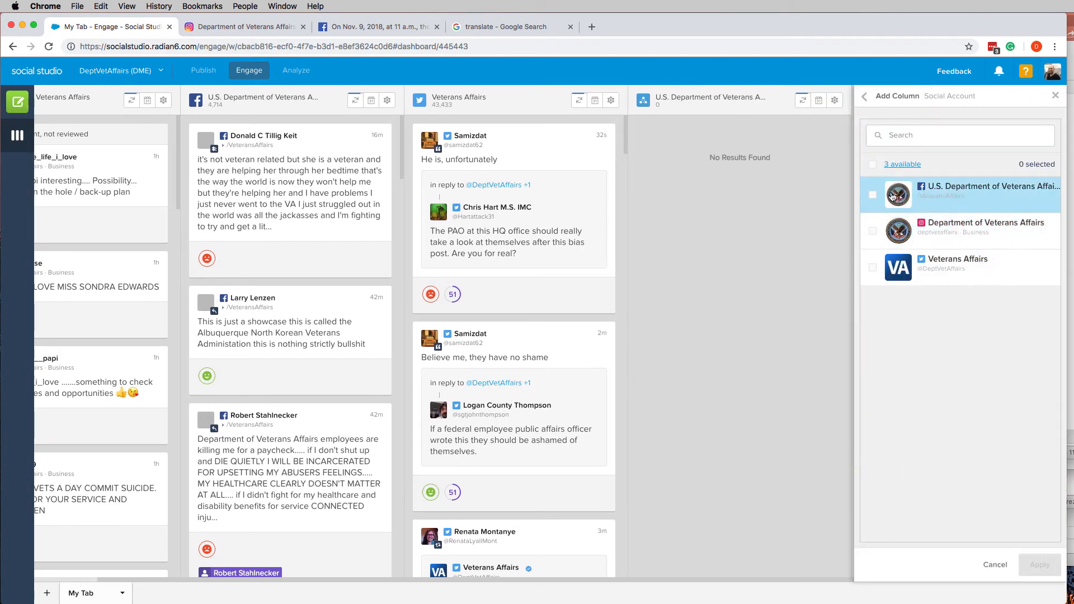
click(872, 230)
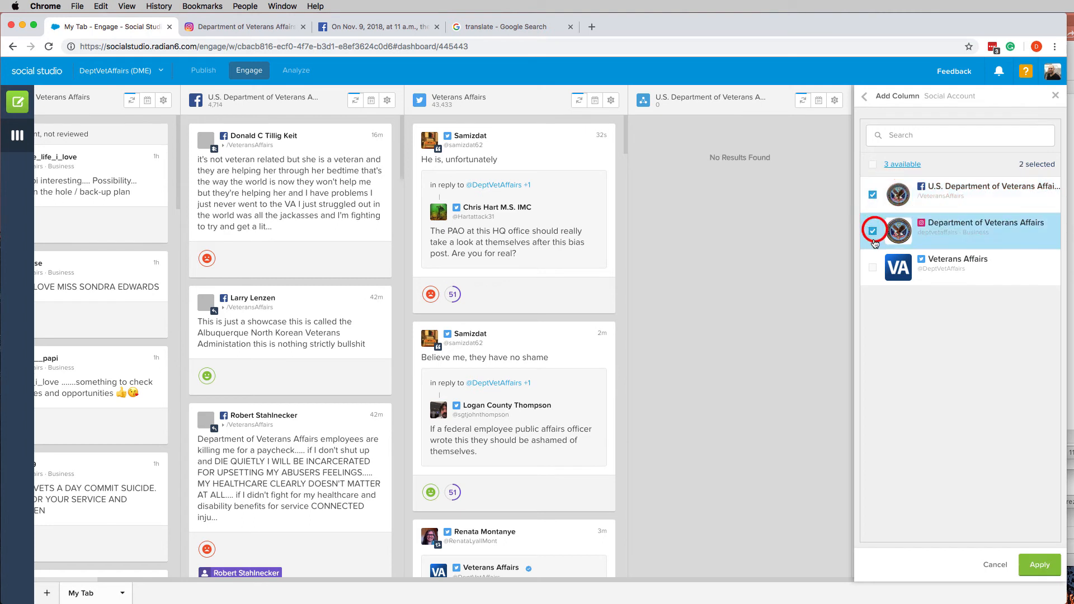
click(872, 268)
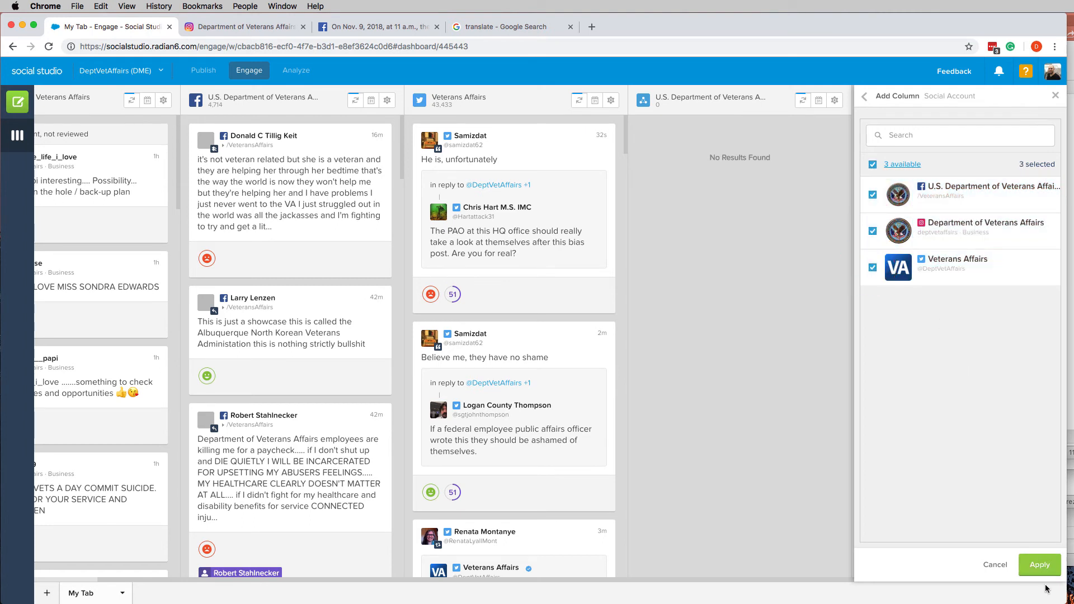
click(1038, 564)
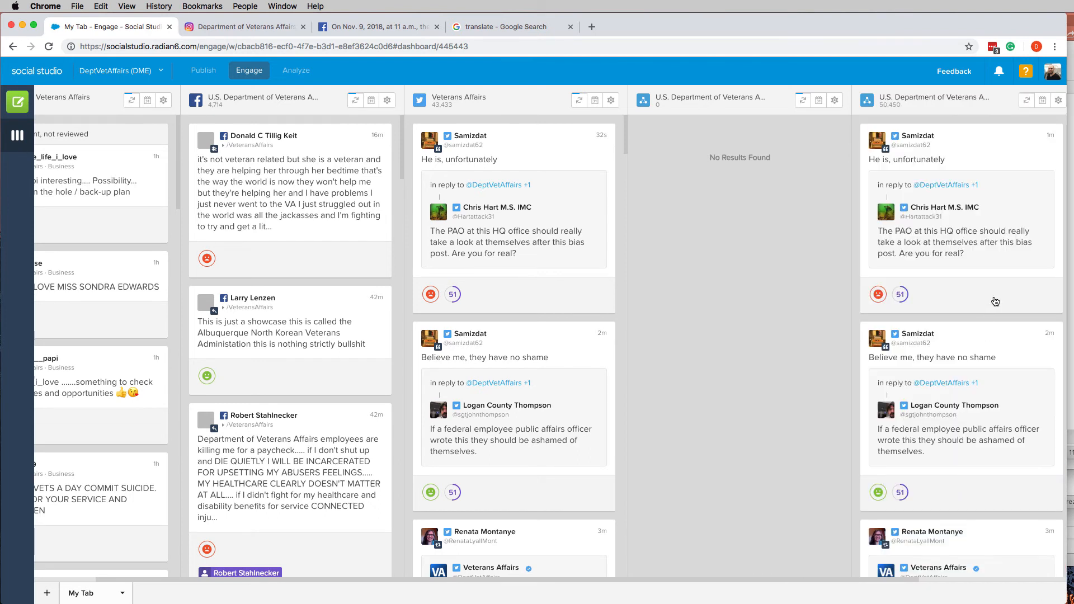
- Filter the new combined column by the NOT SPAM post label and apply it
click(1057, 99)
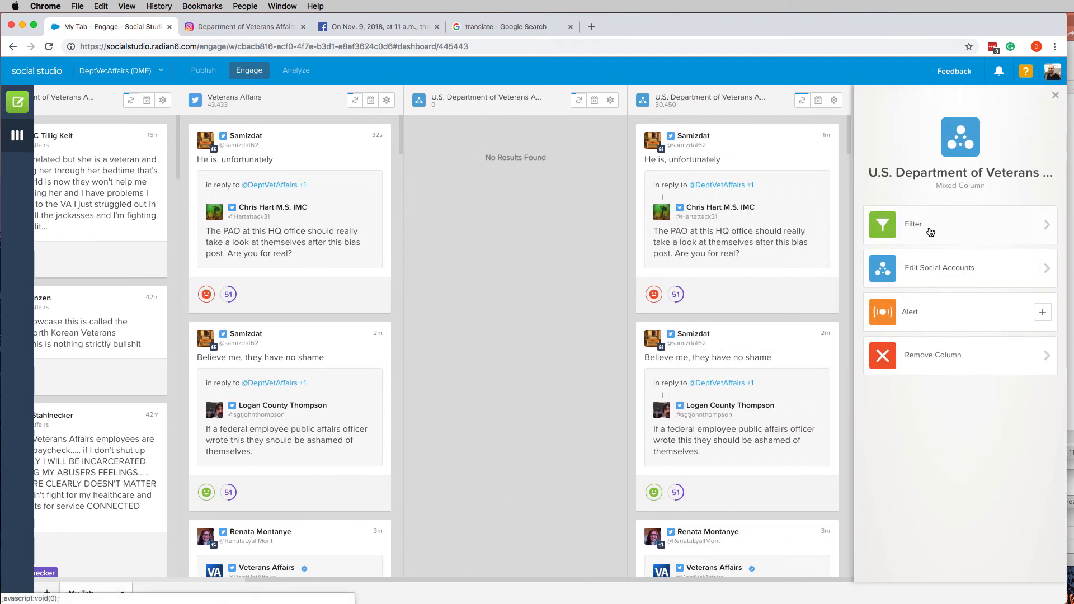
click(929, 225)
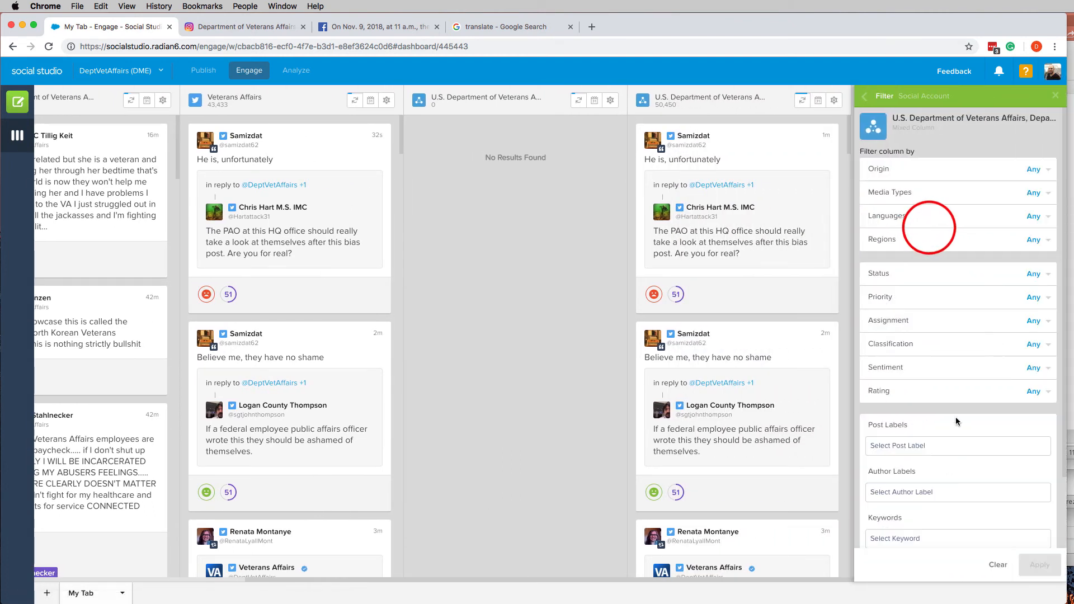
click(956, 445)
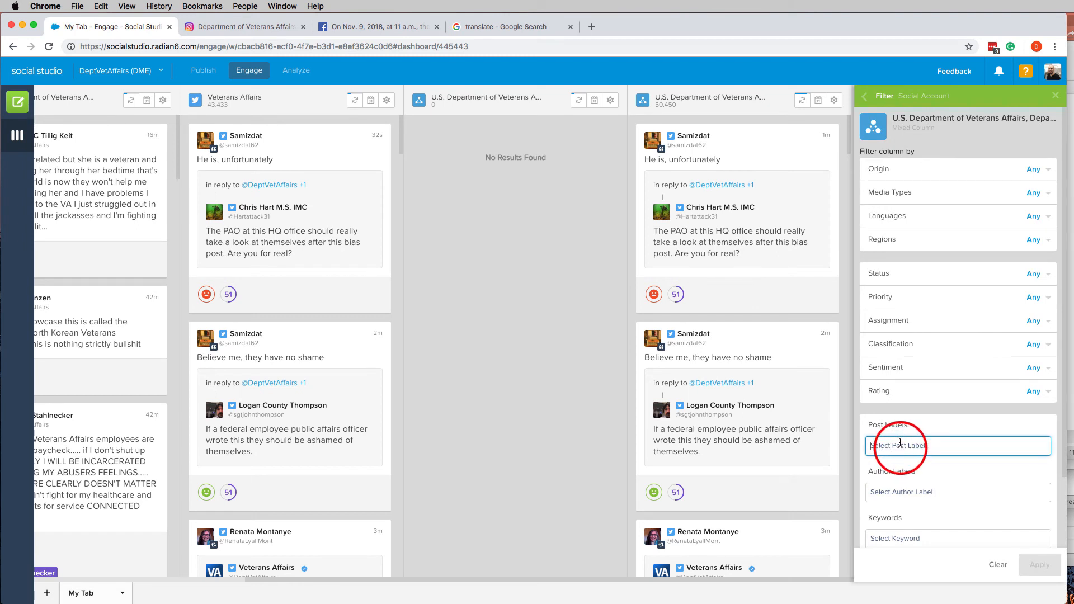
text(NOT)
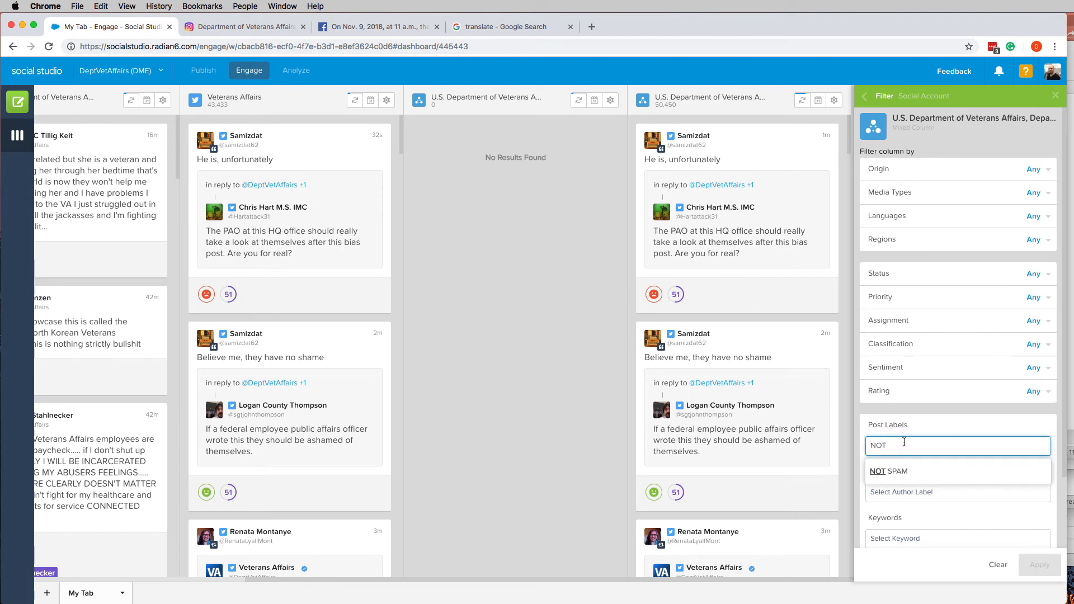
click(891, 471)
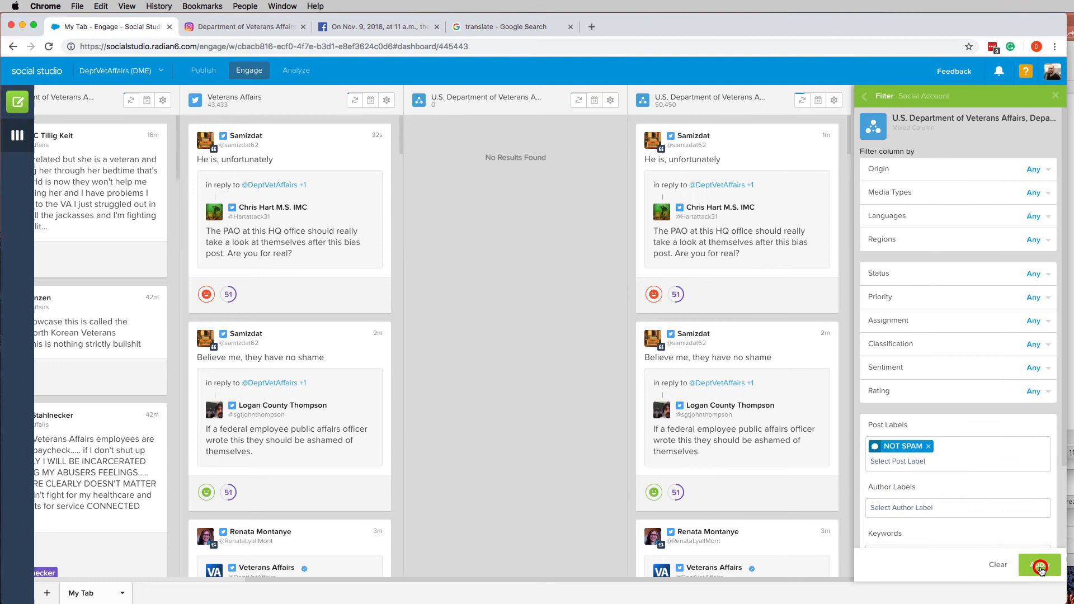
click(1040, 565)
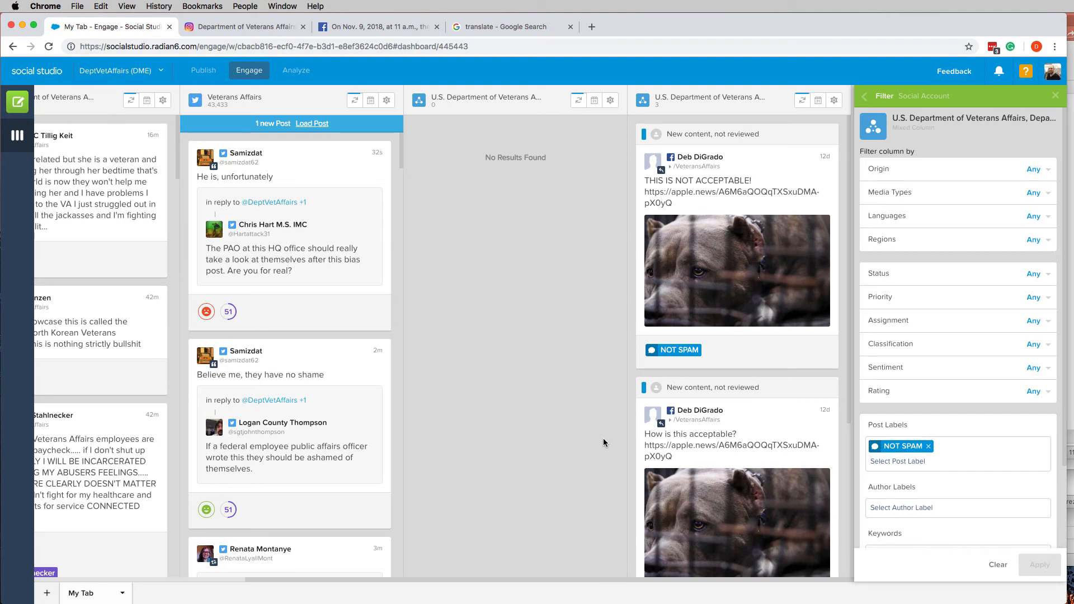
mouse_move(731, 241)
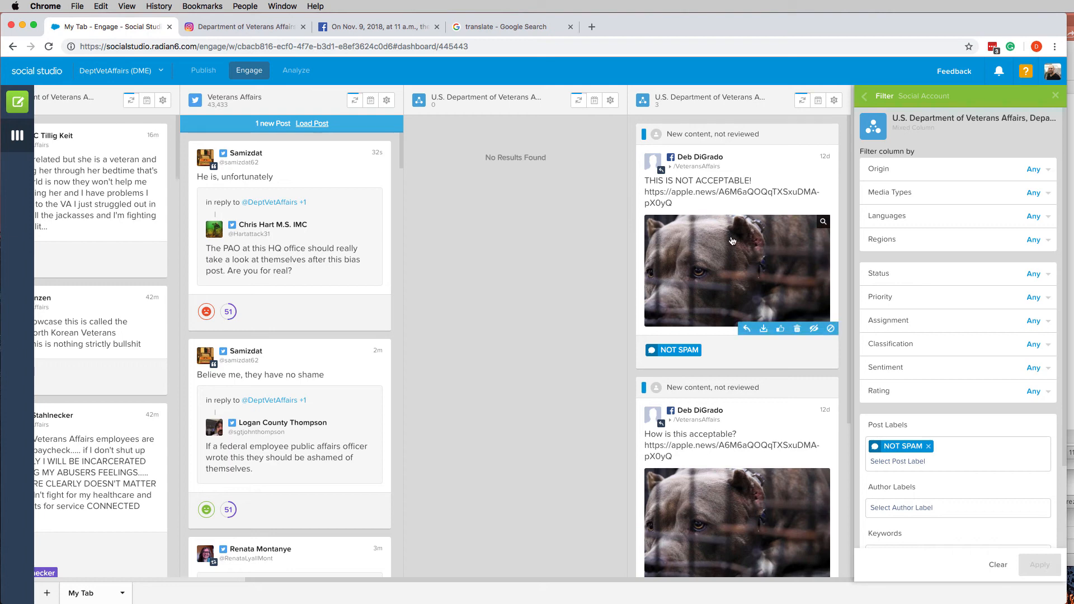
mouse_move(826, 163)
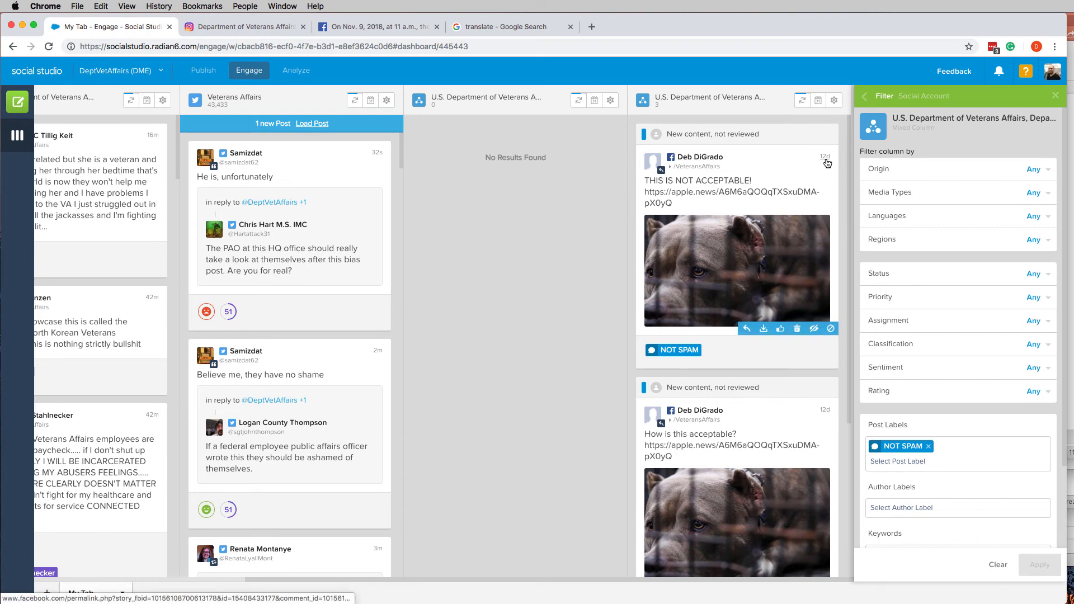
mouse_move(825, 157)
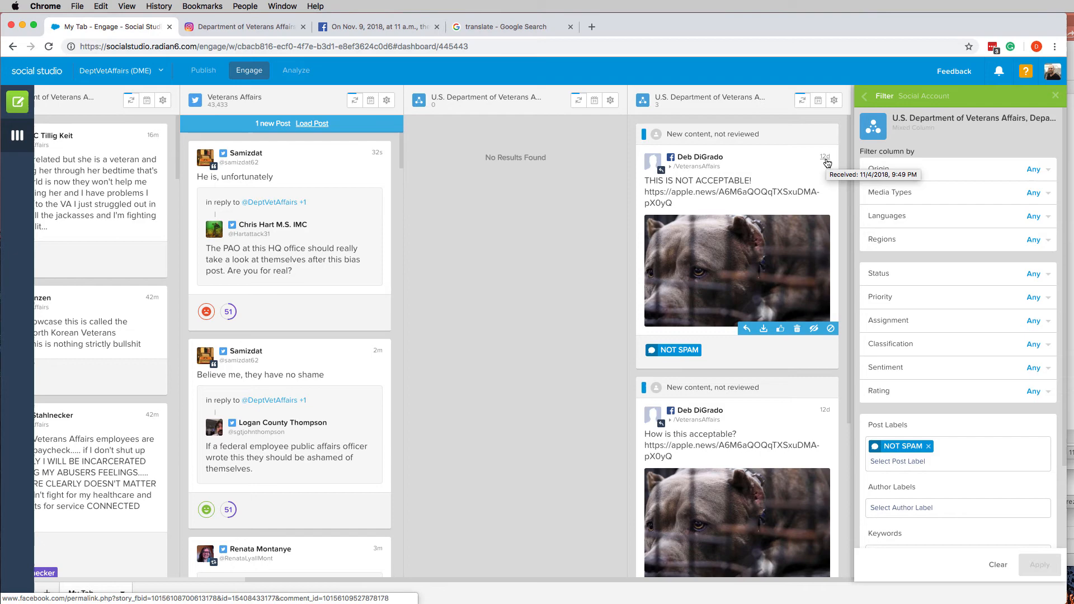
- Open the labelled comment's original Veterans Affairs Facebook post from its timestamp
click(824, 157)
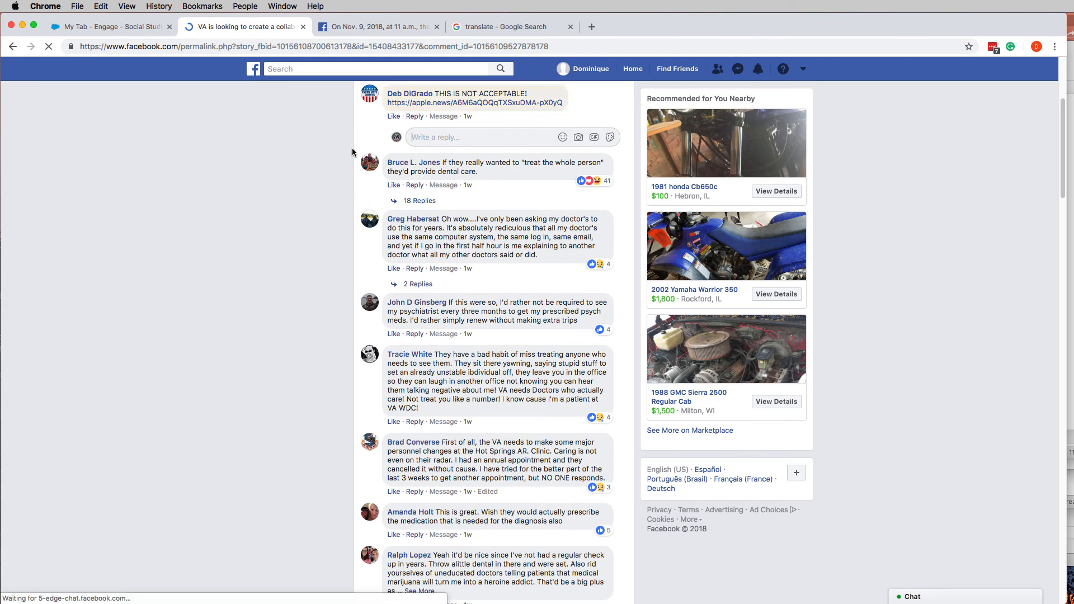
scroll(up, 3)
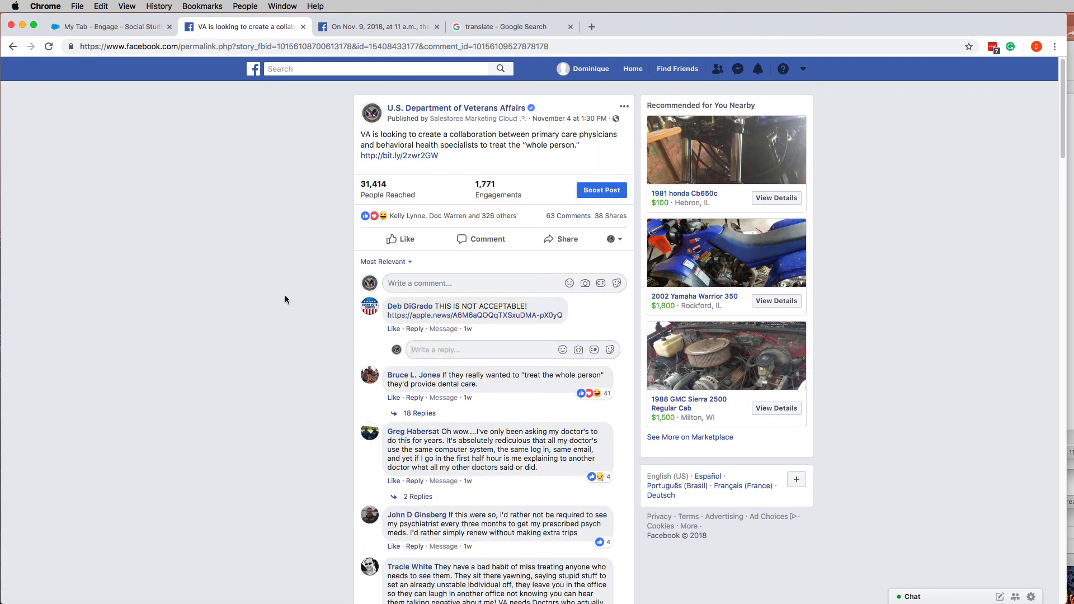
mouse_move(273, 292)
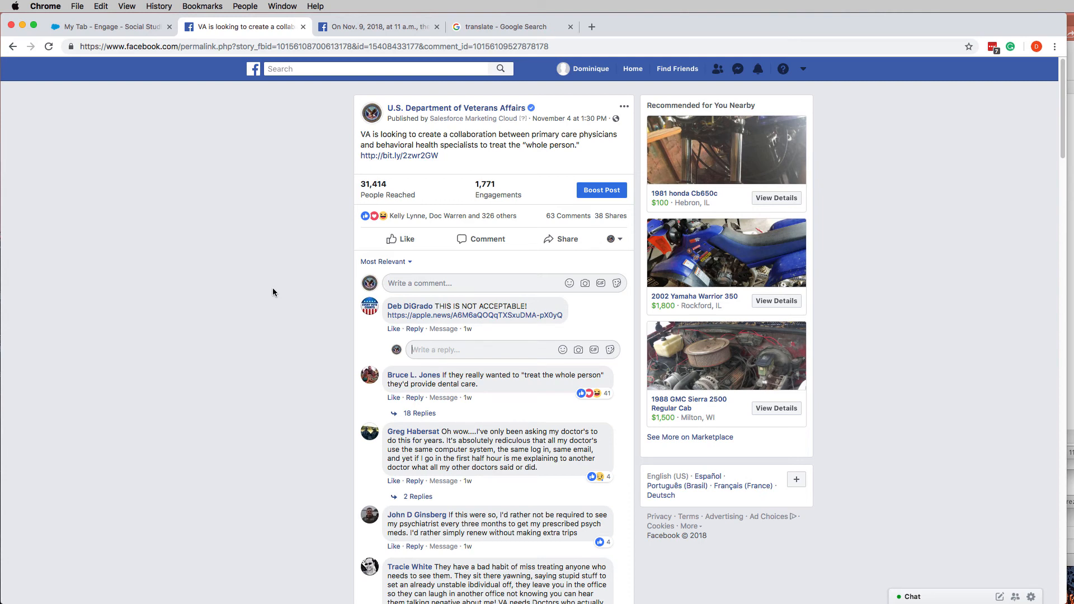
mouse_move(141, 170)
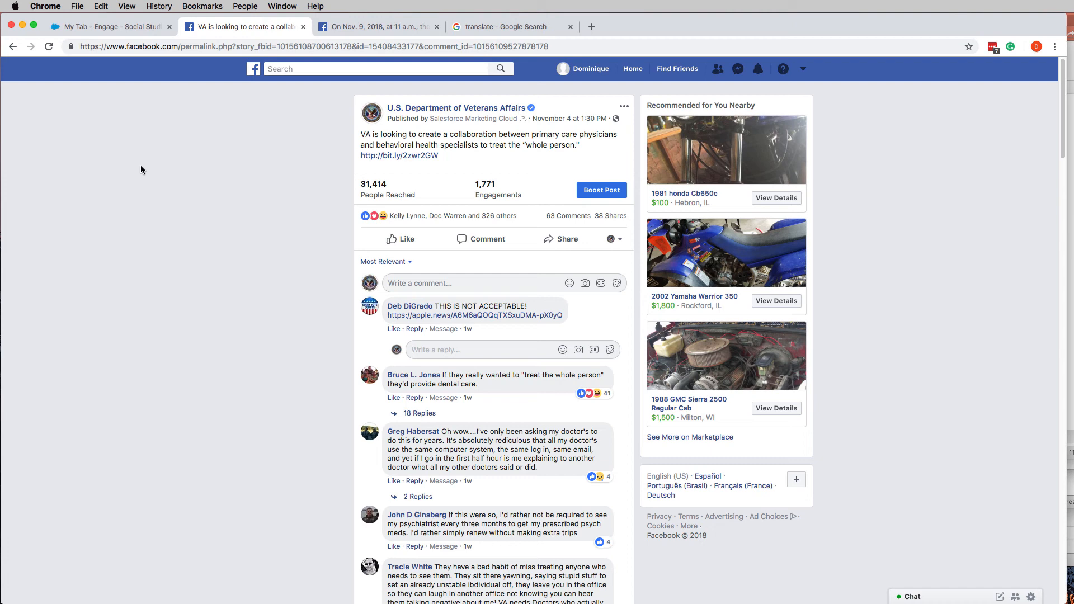
mouse_move(220, 211)
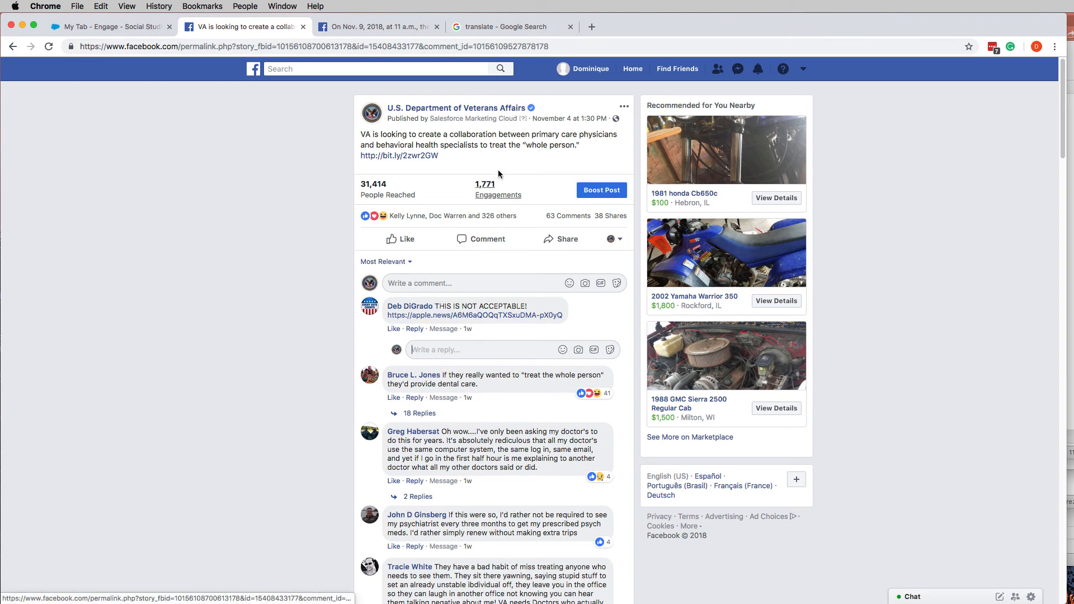
mouse_move(352, 341)
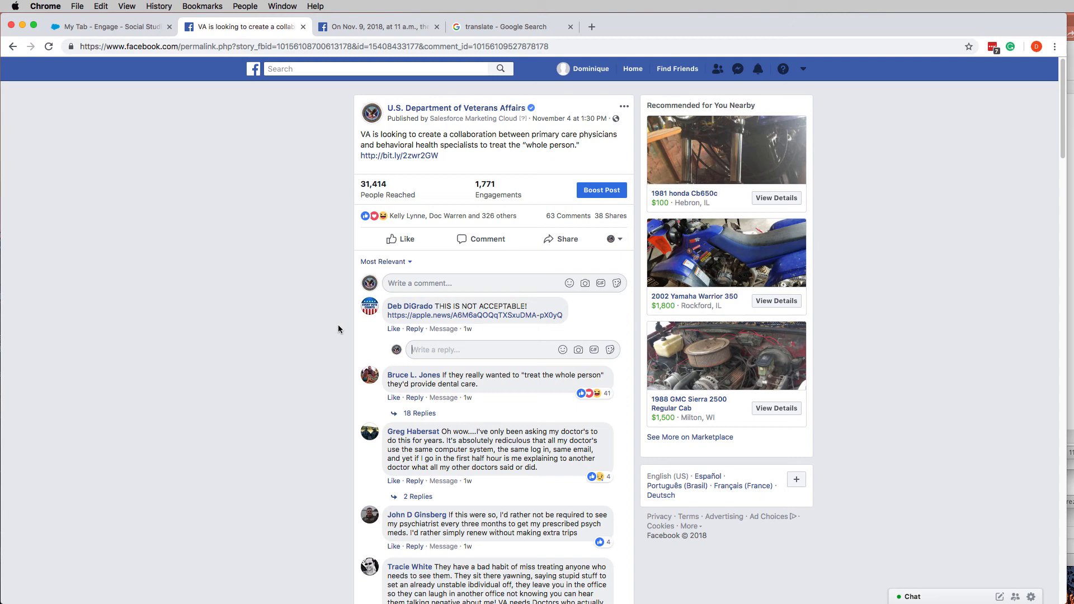
mouse_move(311, 338)
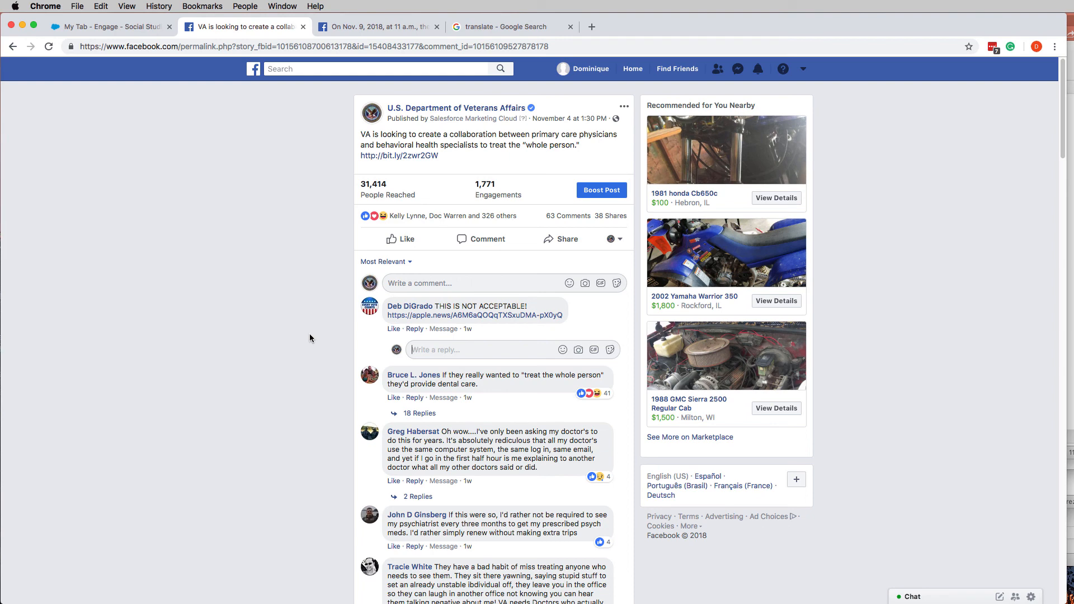
mouse_move(269, 187)
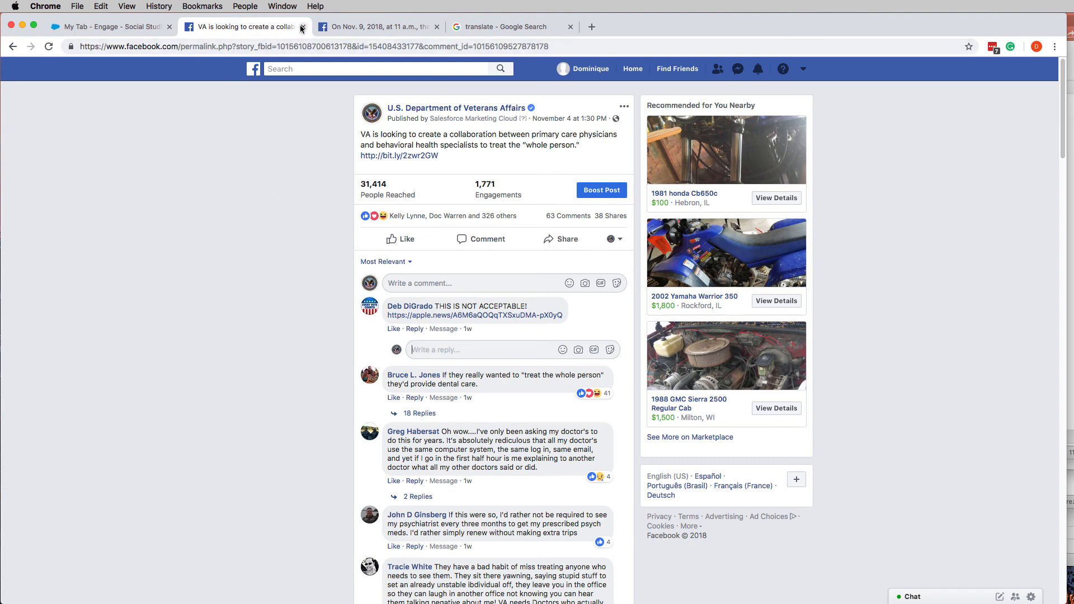
- Close the Facebook tab, review the NOT SPAM column and close its filter panel
click(106, 26)
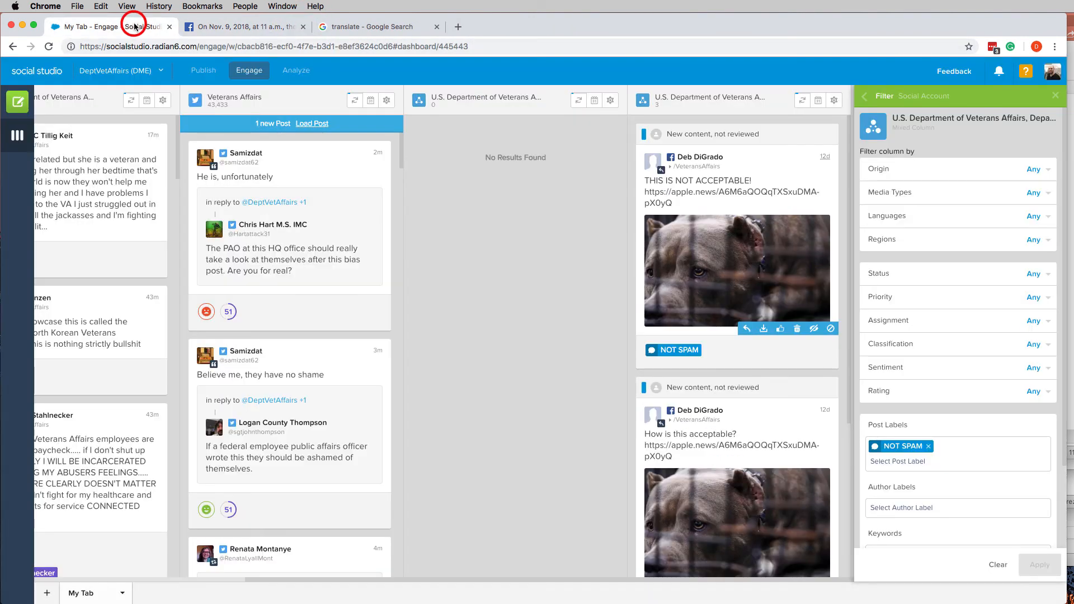
mouse_move(980, 404)
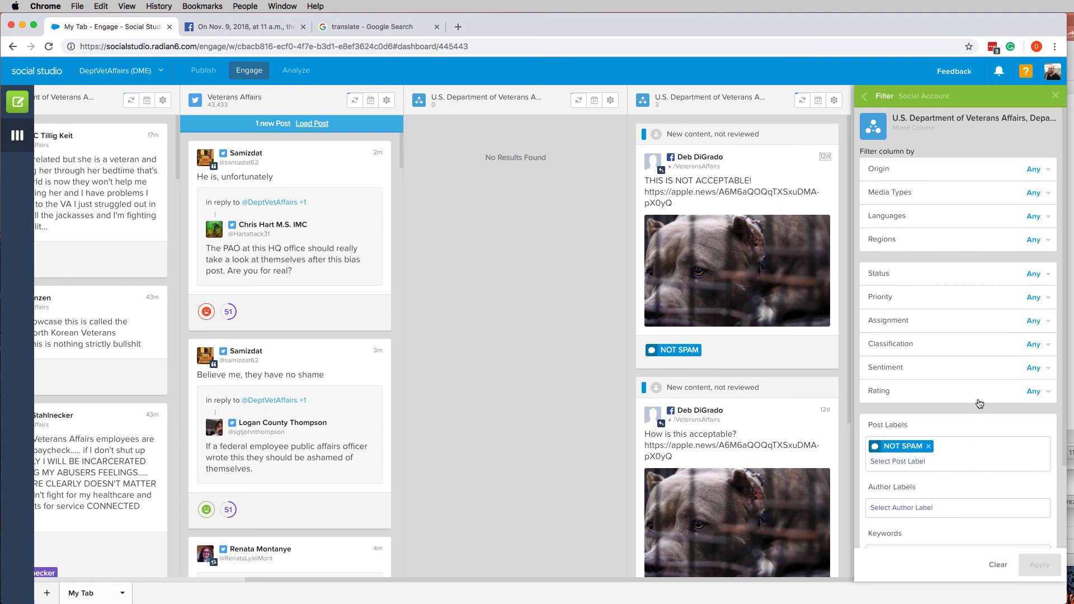
mouse_move(648, 268)
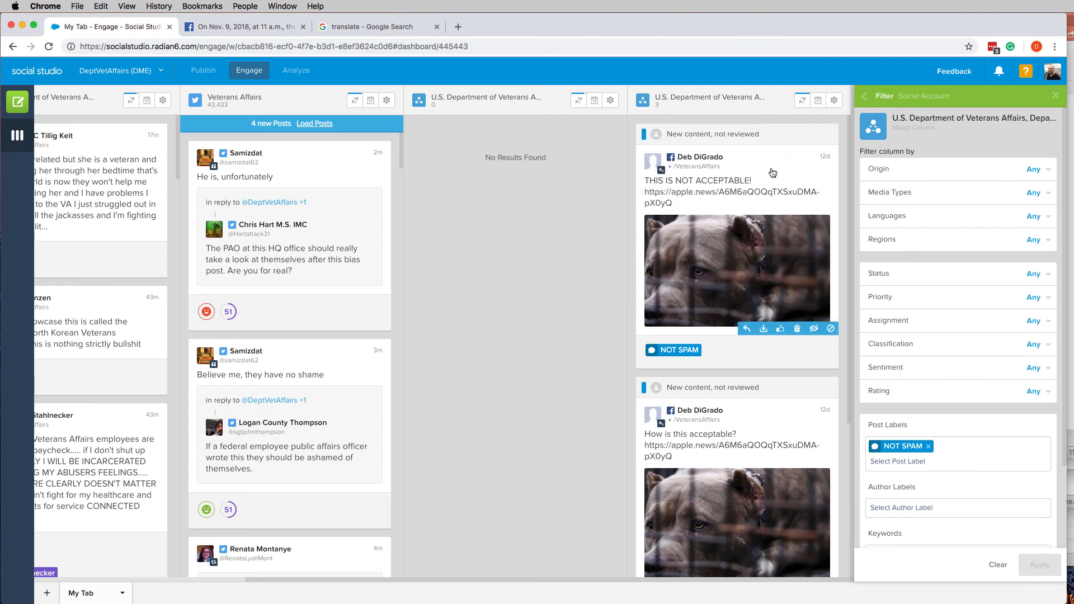
mouse_move(773, 170)
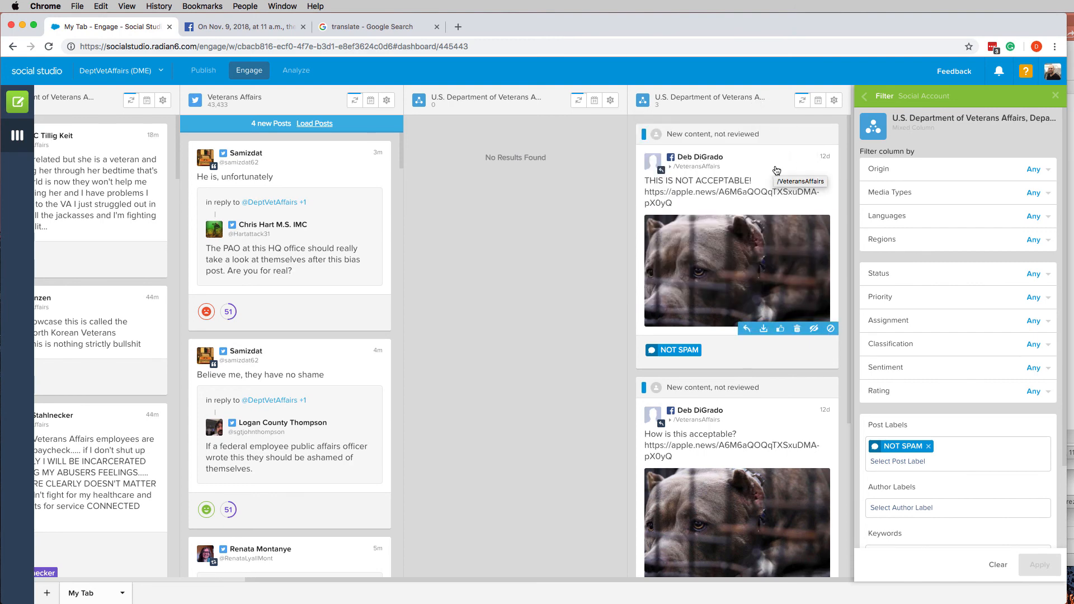
mouse_move(738, 197)
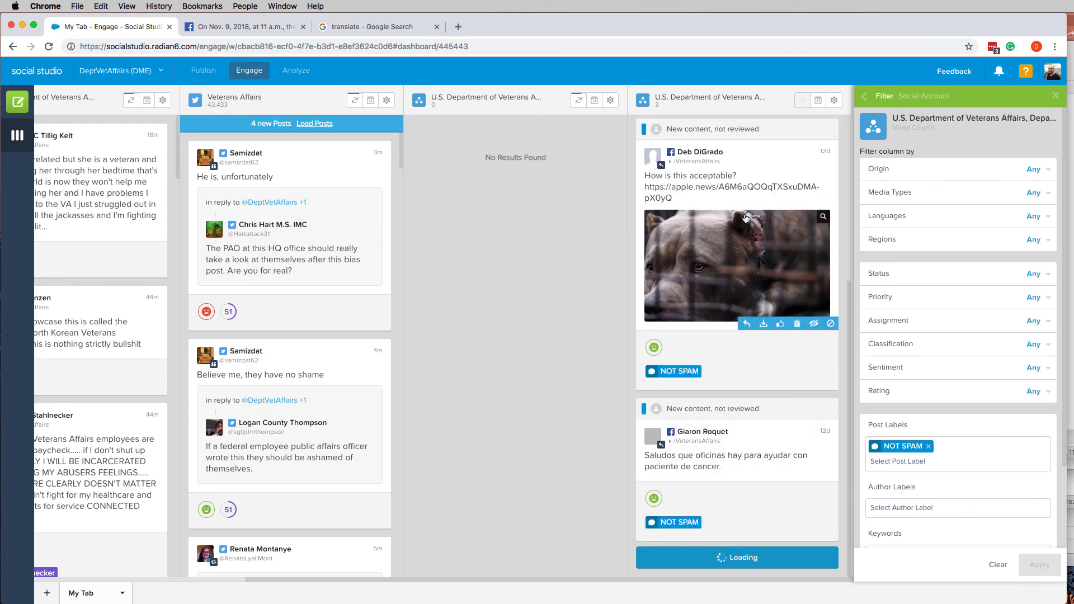
scroll(down, 3)
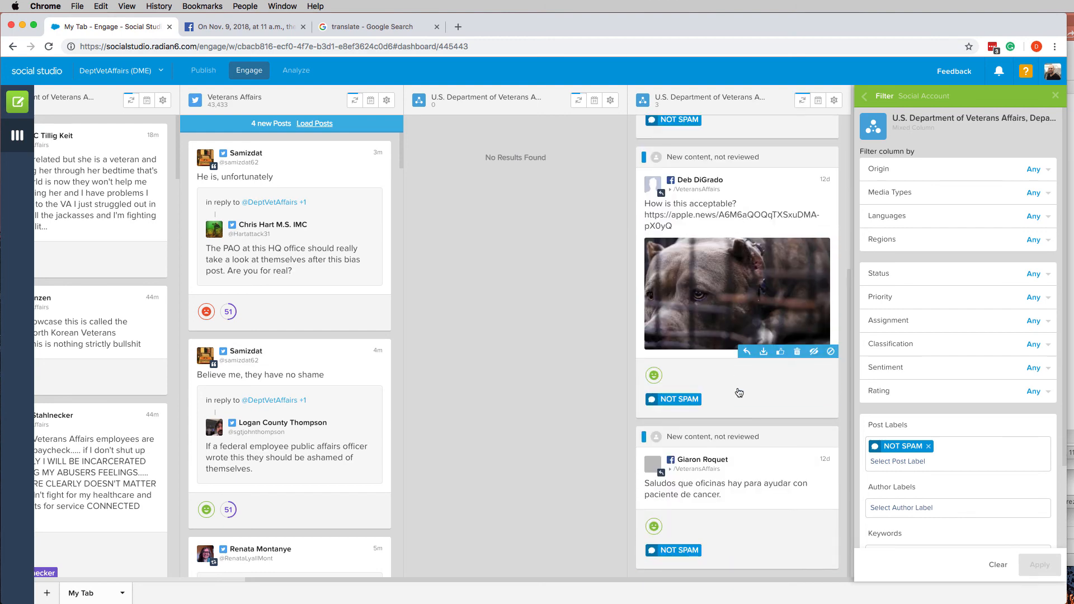
mouse_move(659, 489)
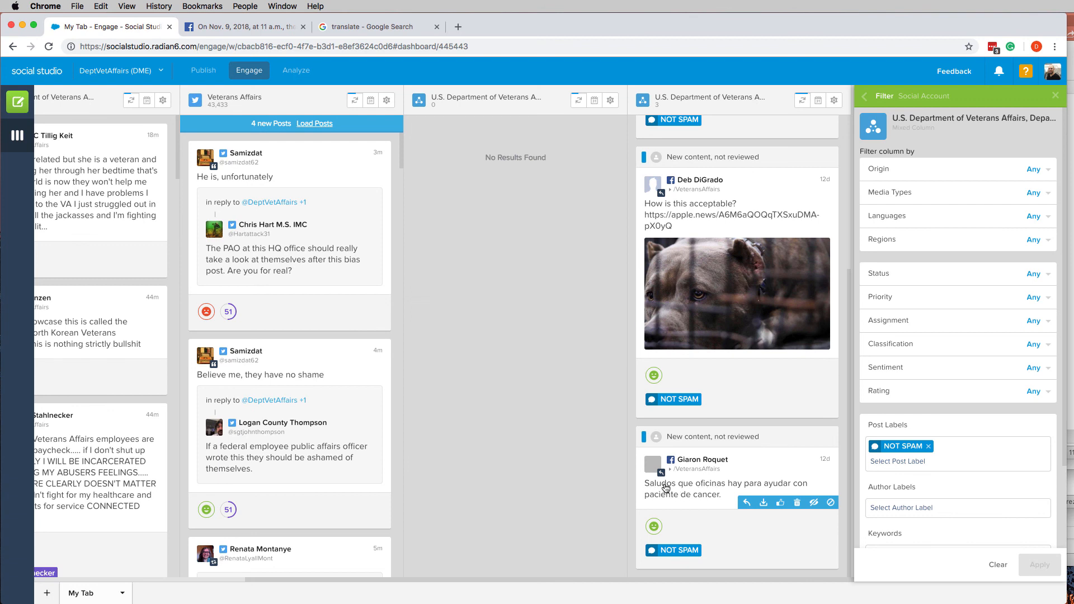
mouse_move(978, 463)
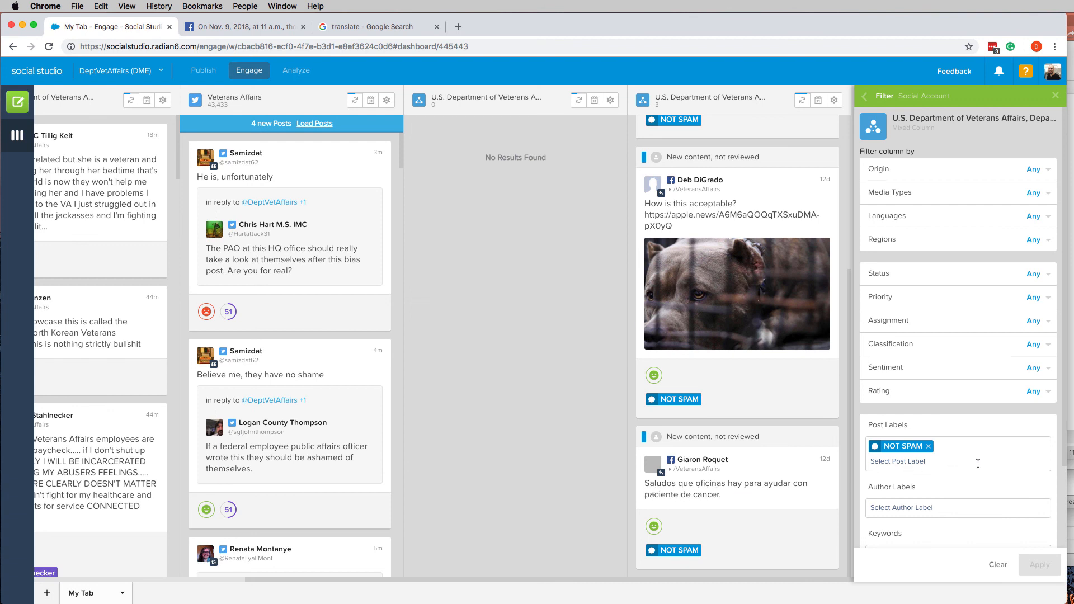
mouse_move(962, 450)
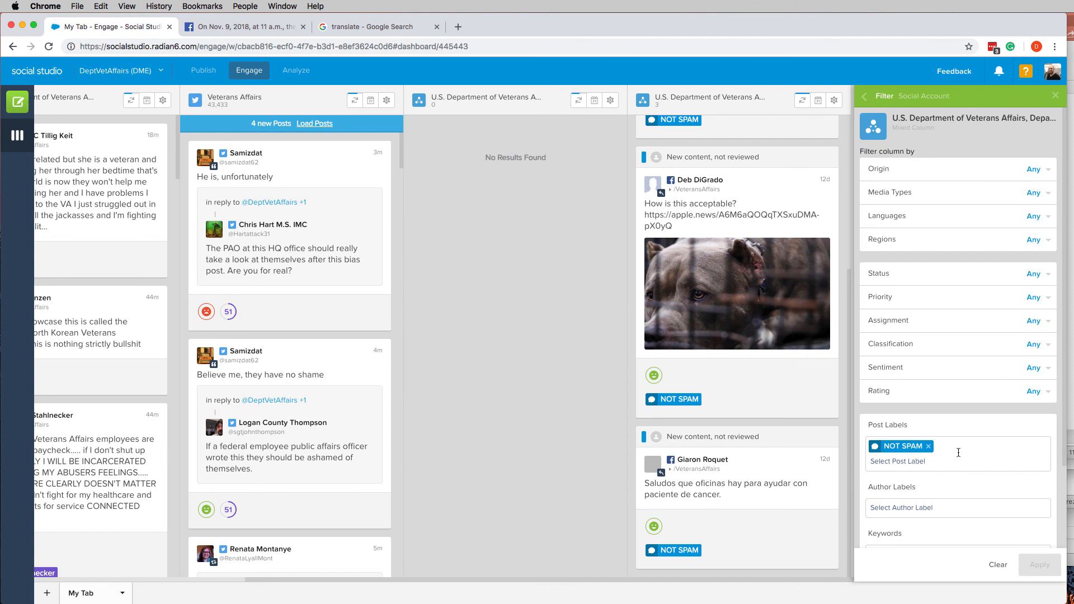
mouse_move(1014, 109)
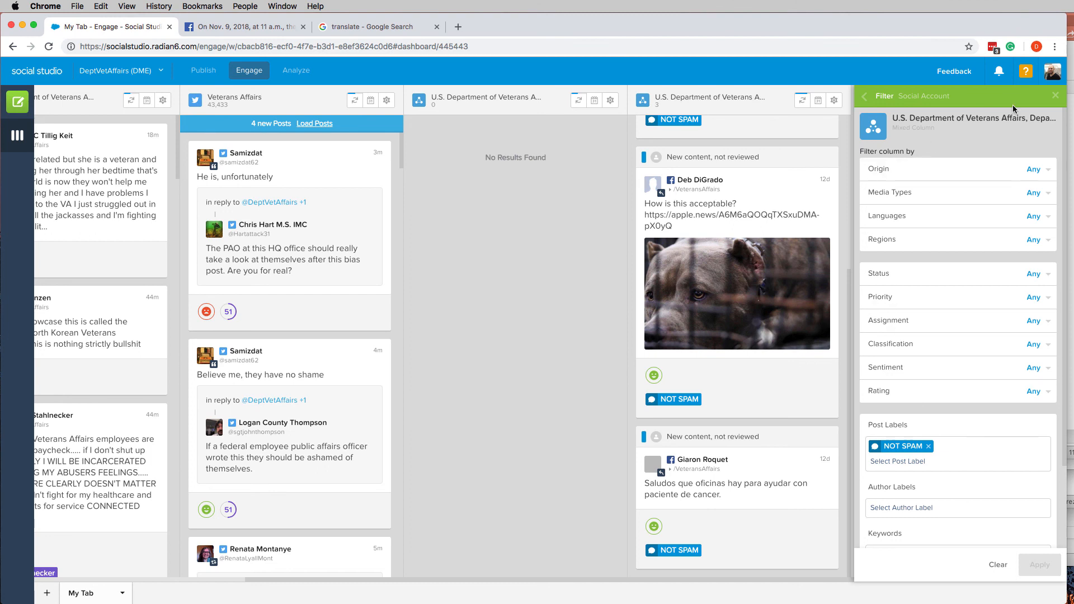
click(1054, 96)
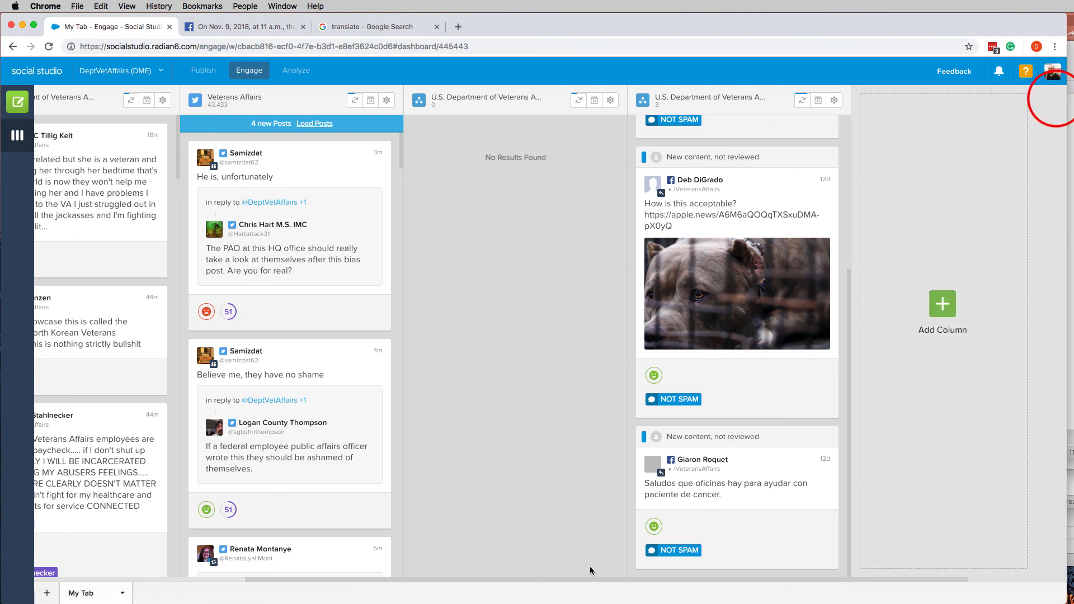